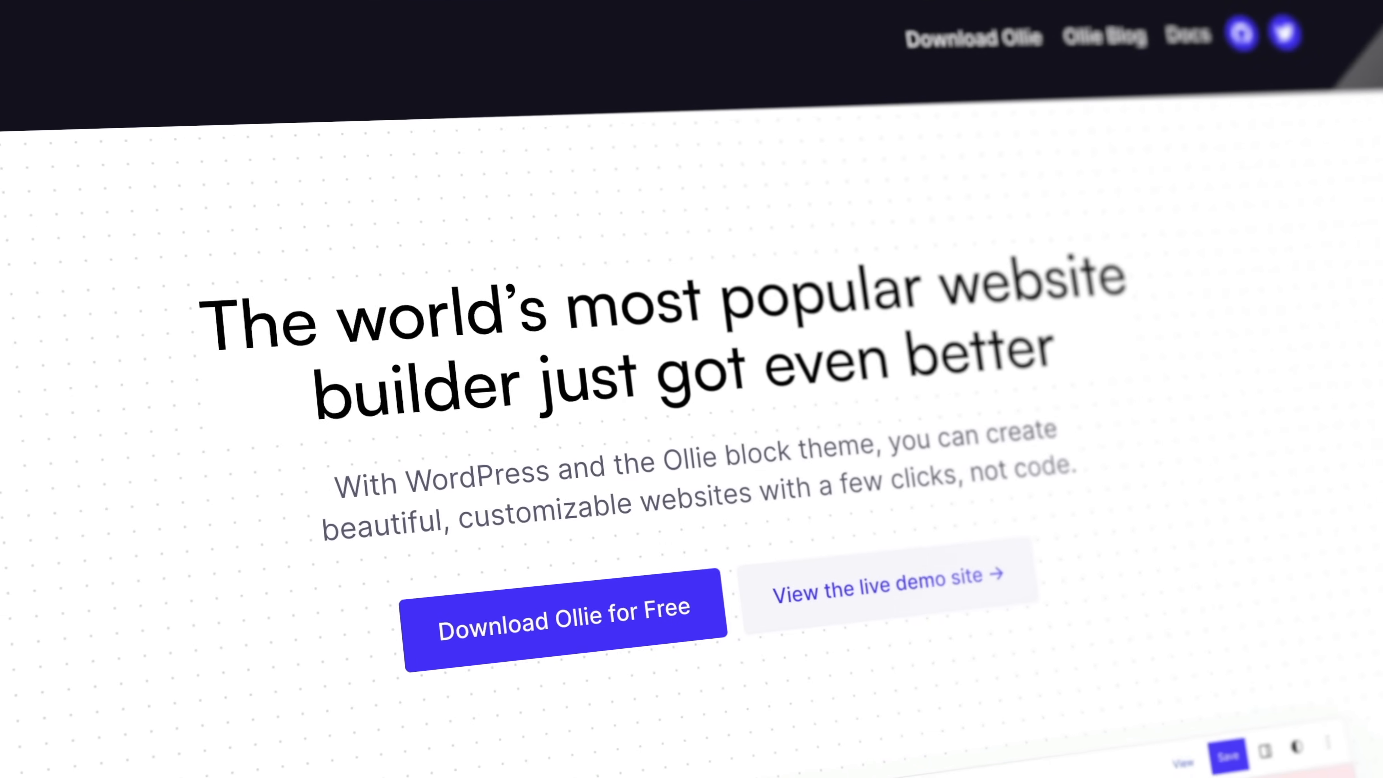
# Scroll through olliewp.com and follow the link to the Ollie GitHub repository
pyautogui.scroll(-3)
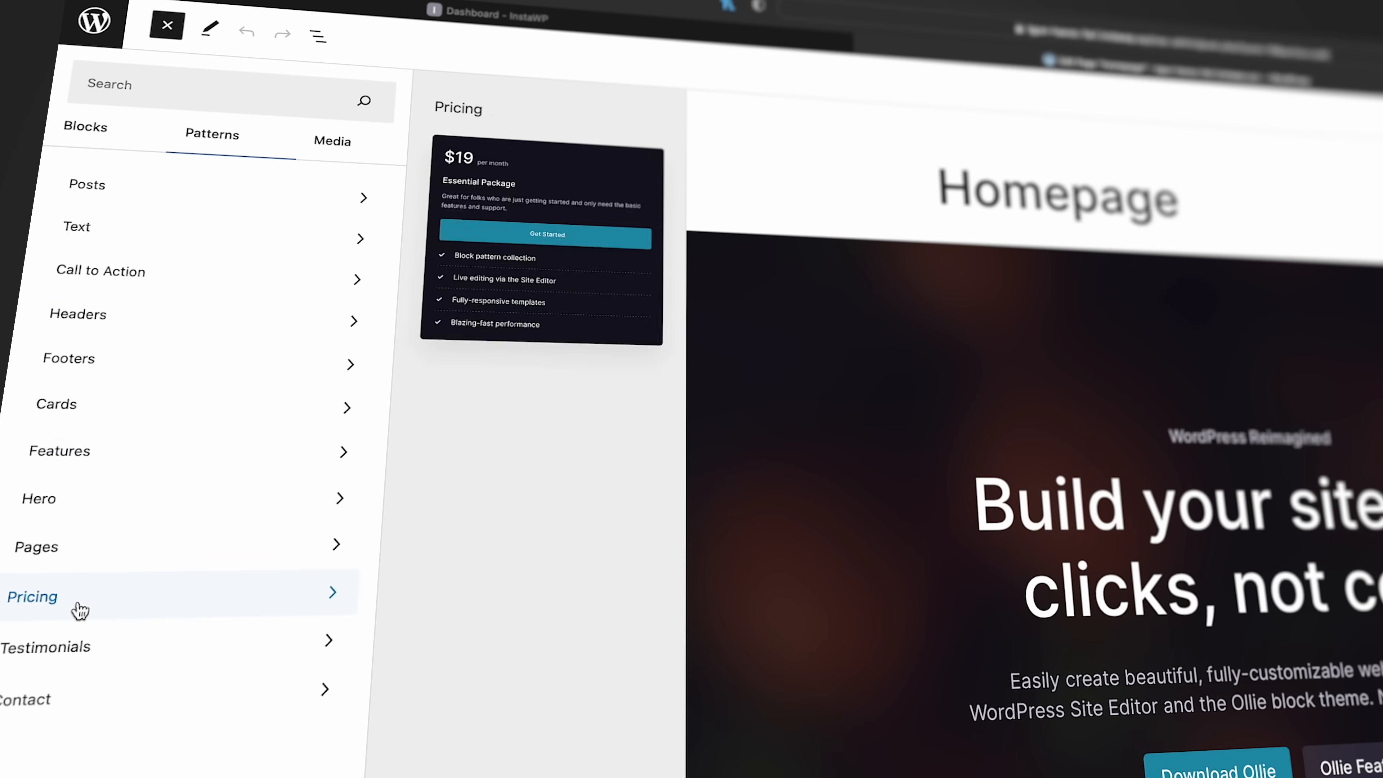
pyautogui.scroll(-3)
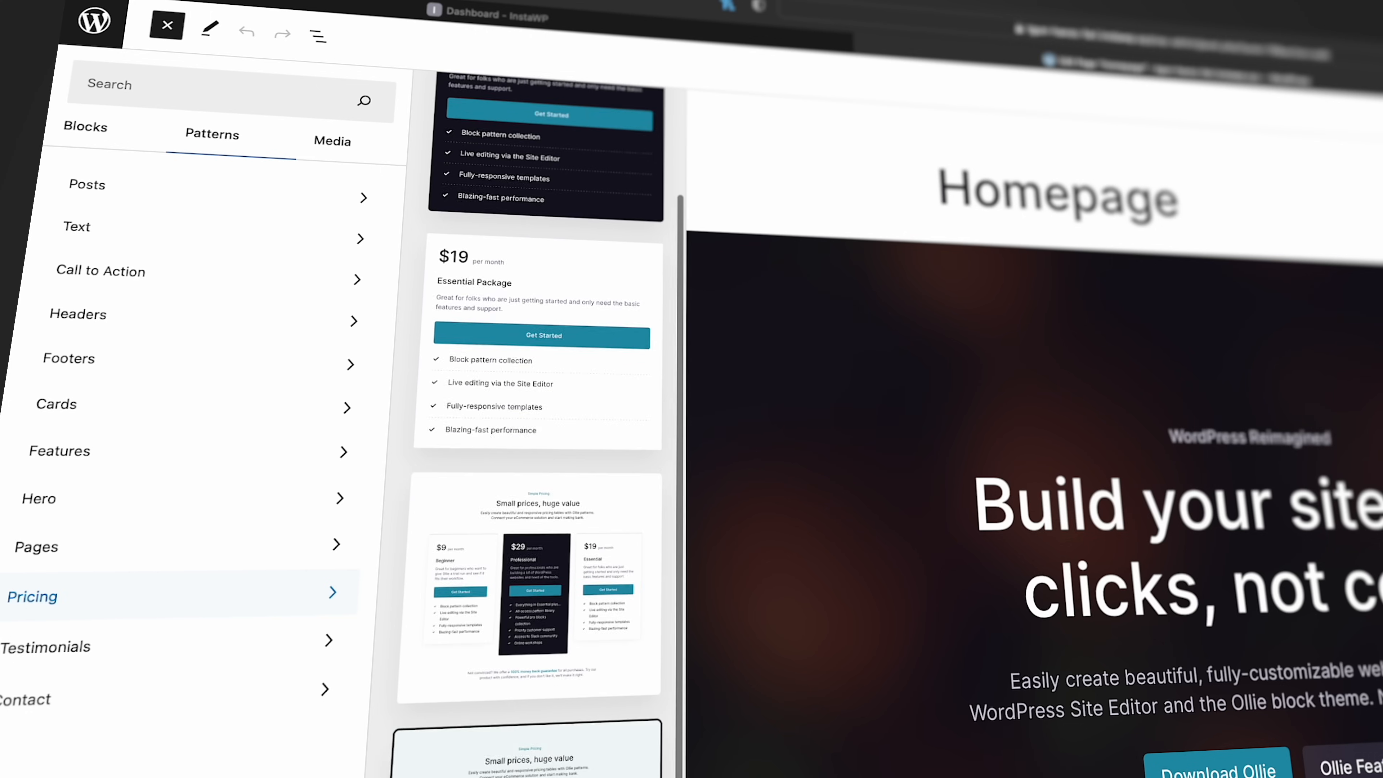
pyautogui.click(27, 698)
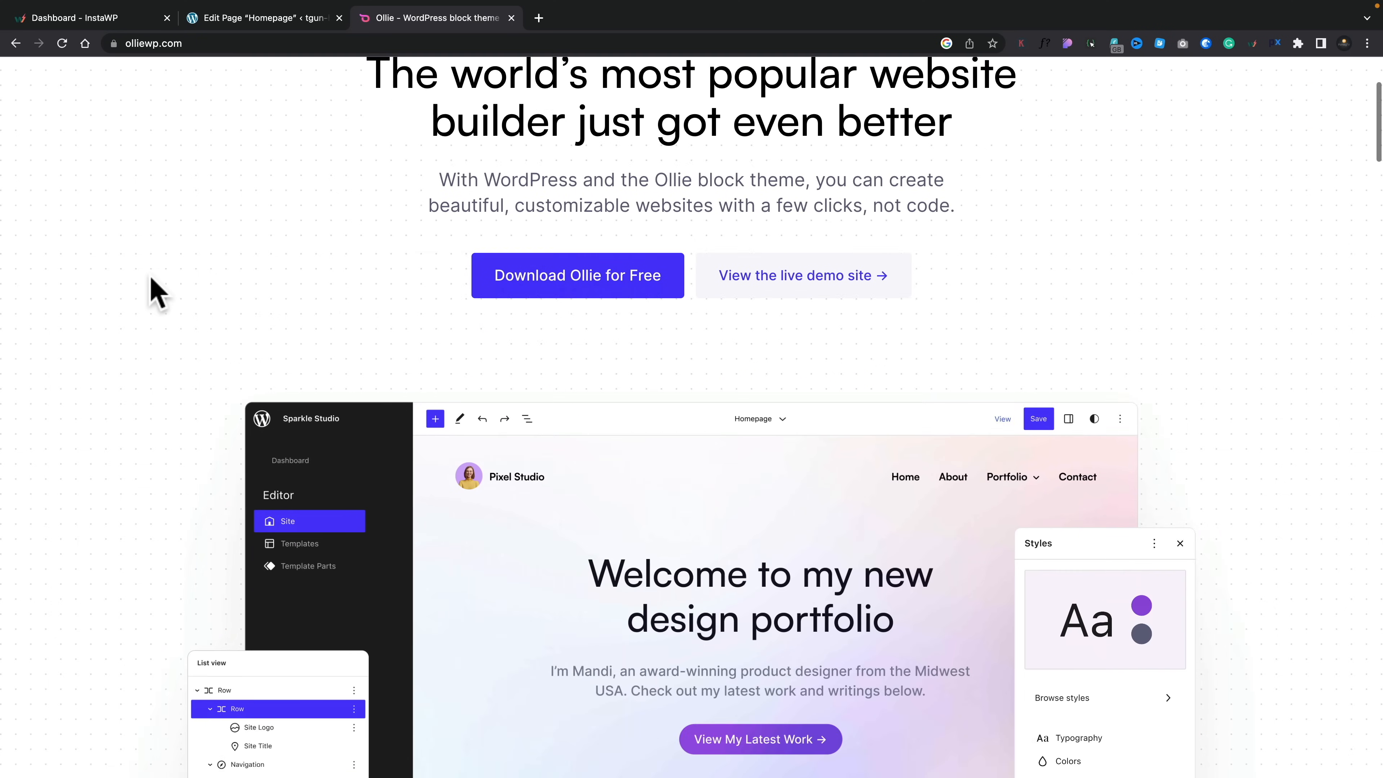
# Download the Ollie theme as a ZIP archive from the repo's Code menu
pyautogui.scroll(-3)
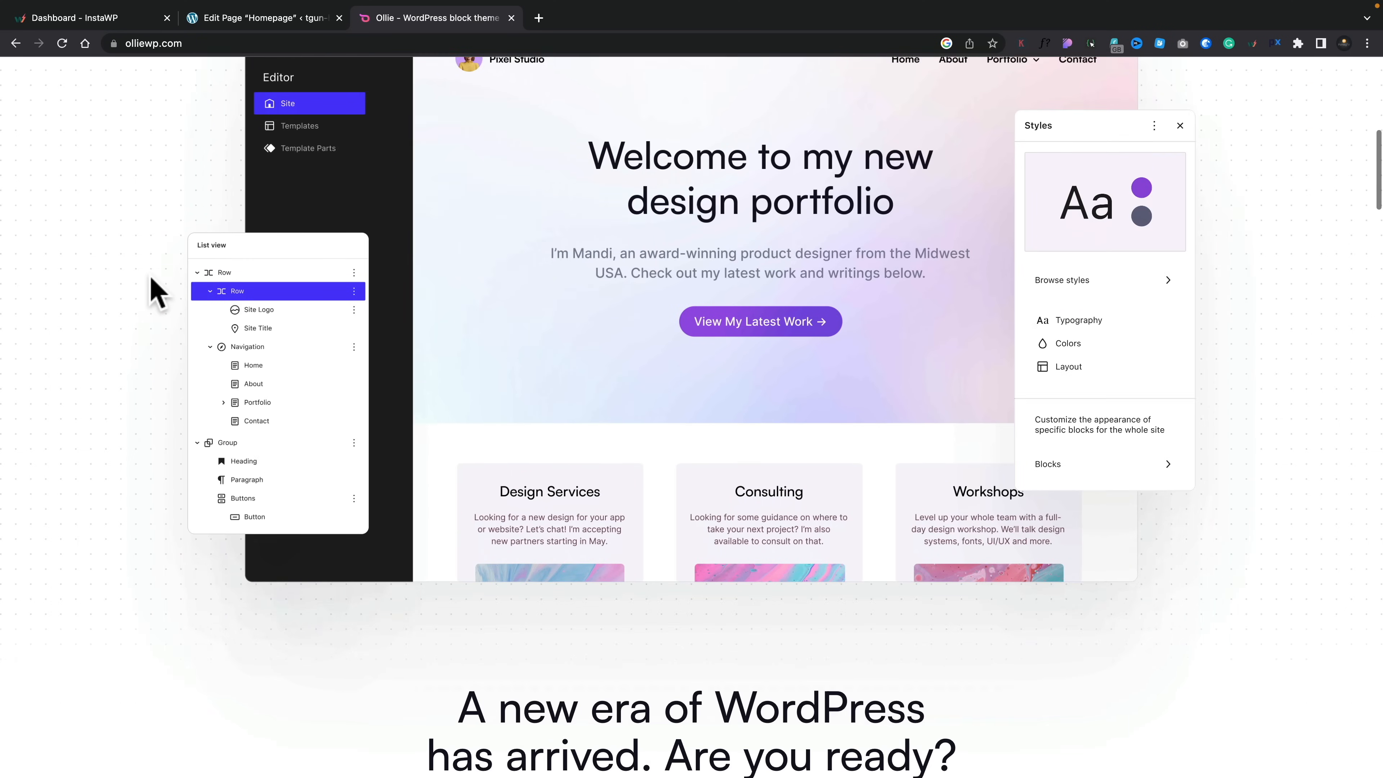
pyautogui.scroll(-3)
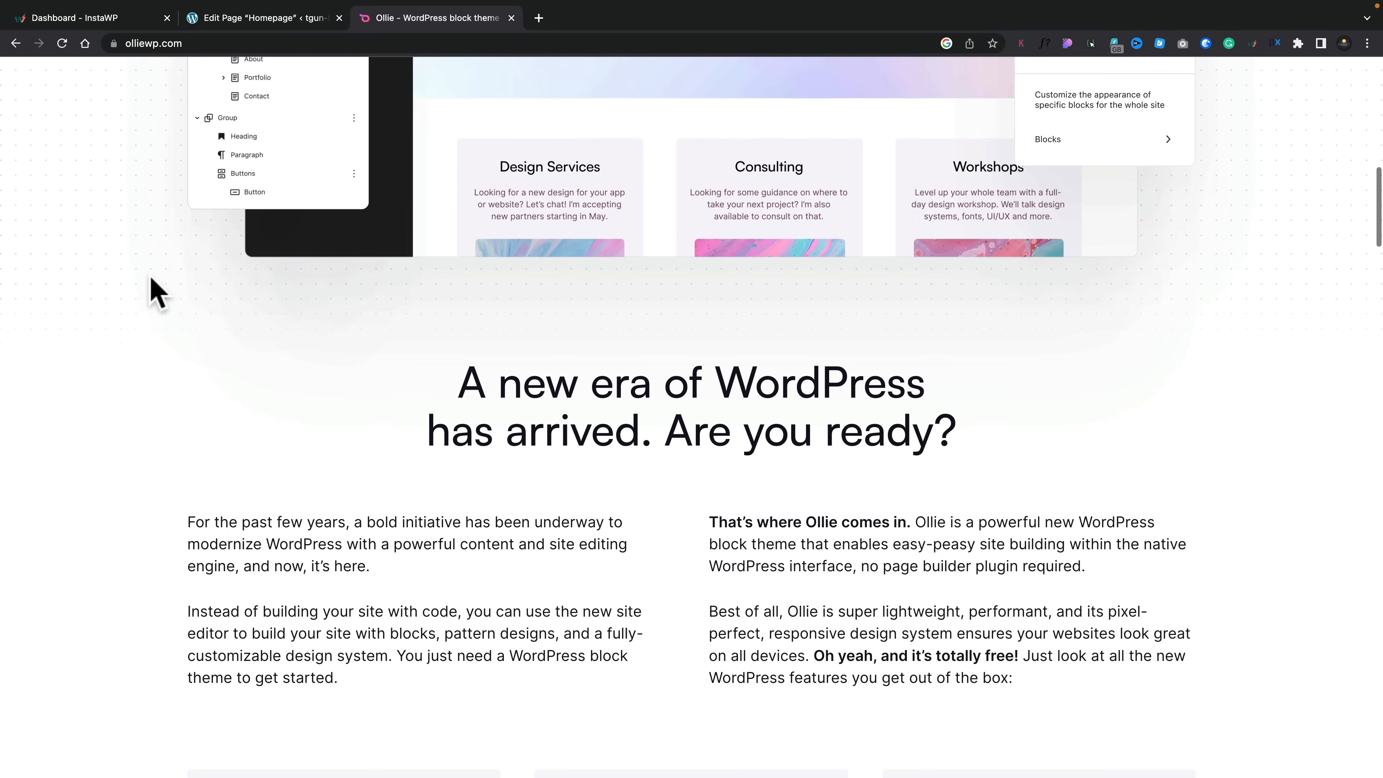
pyautogui.scroll(-3)
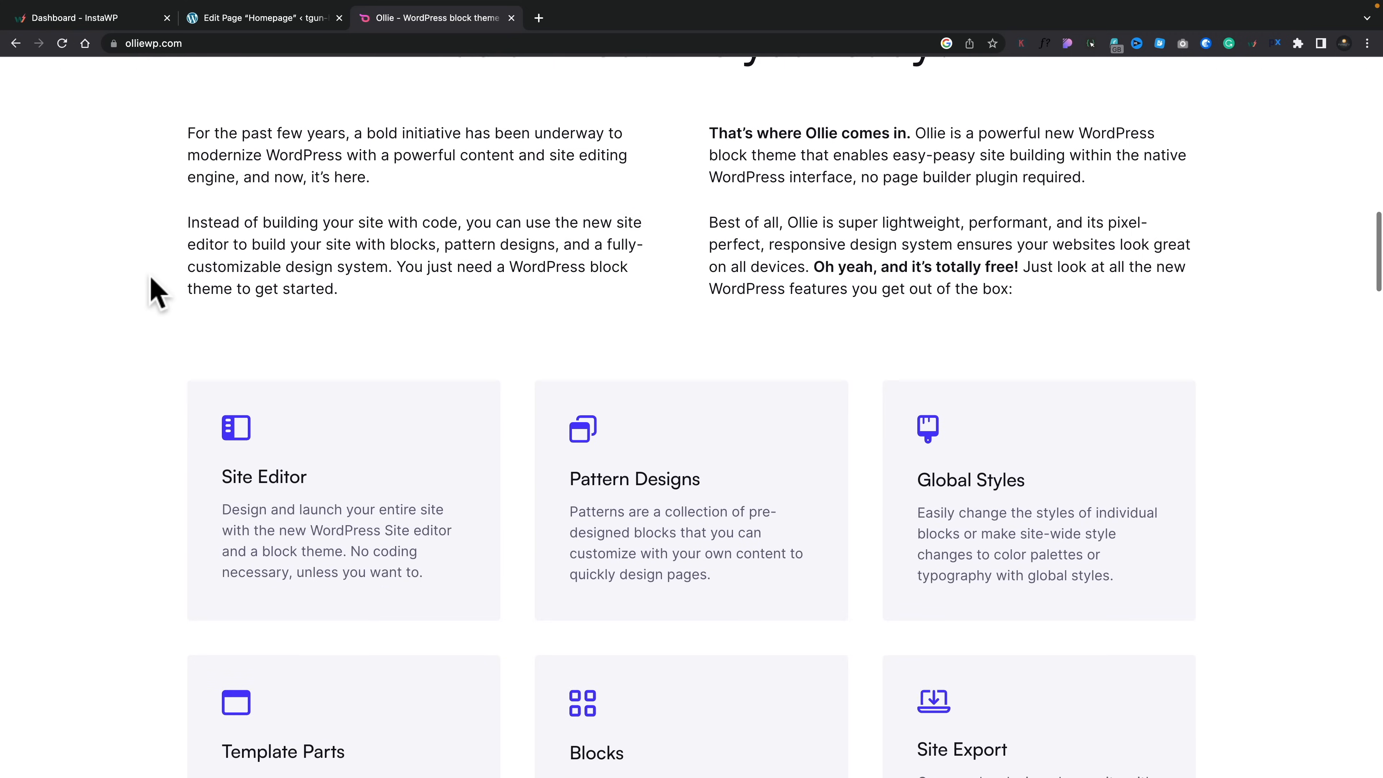
pyautogui.scroll(-3)
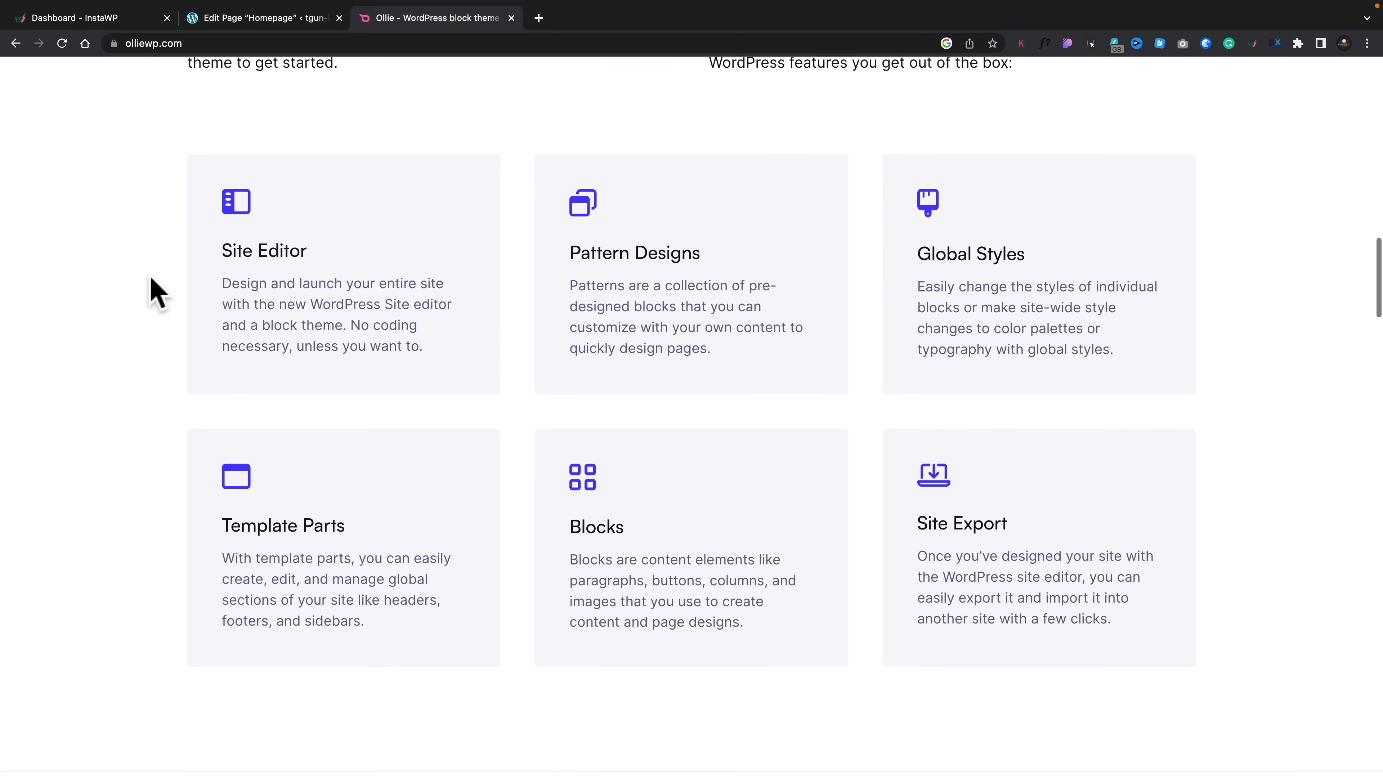
pyautogui.scroll(-3)
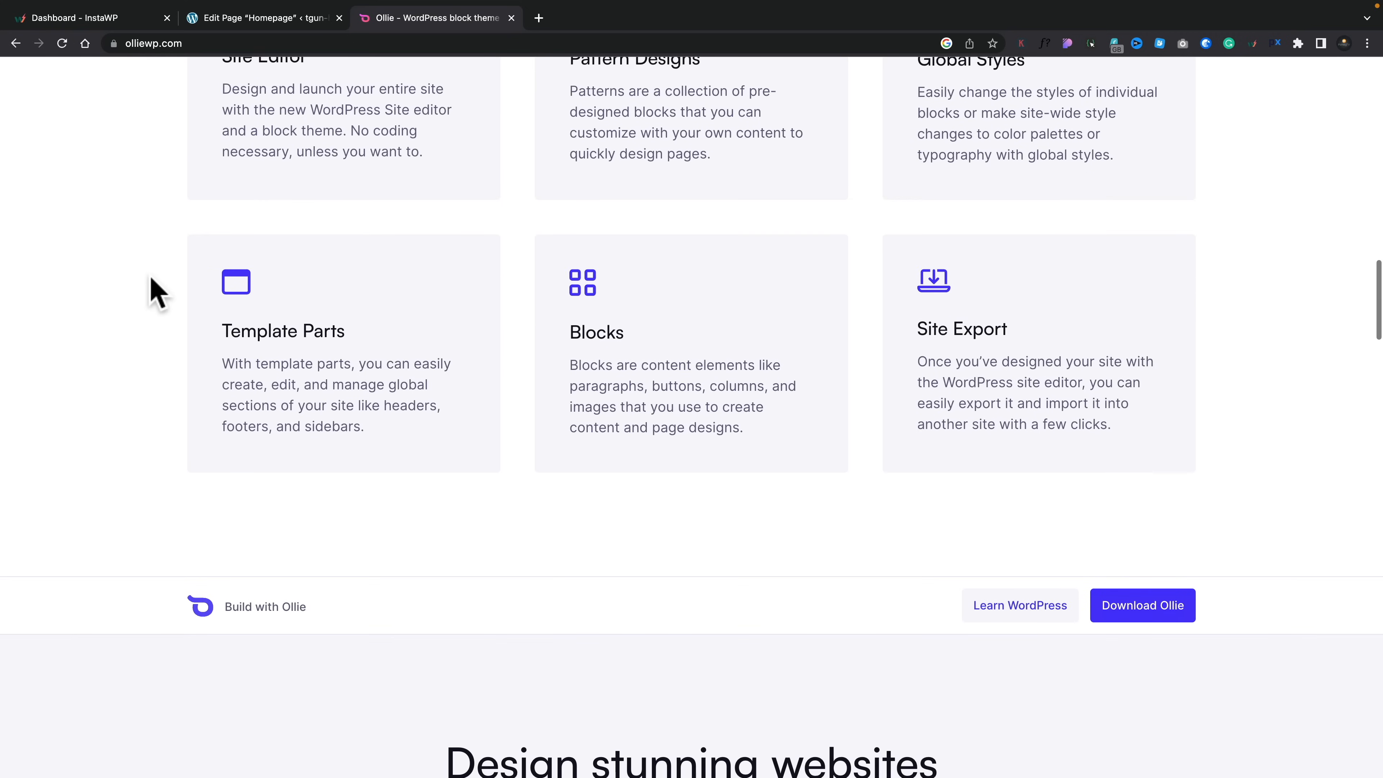
pyautogui.scroll(-3)
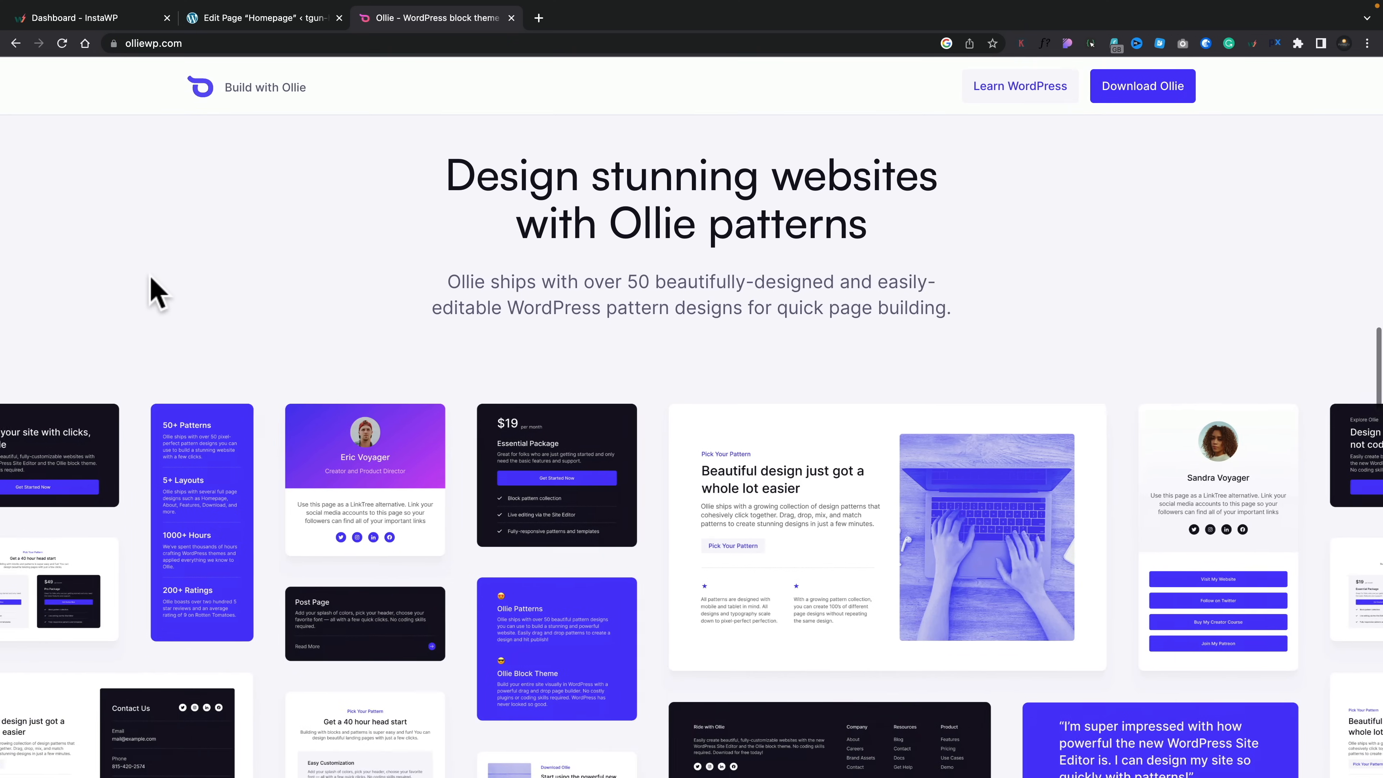
pyautogui.scroll(-3)
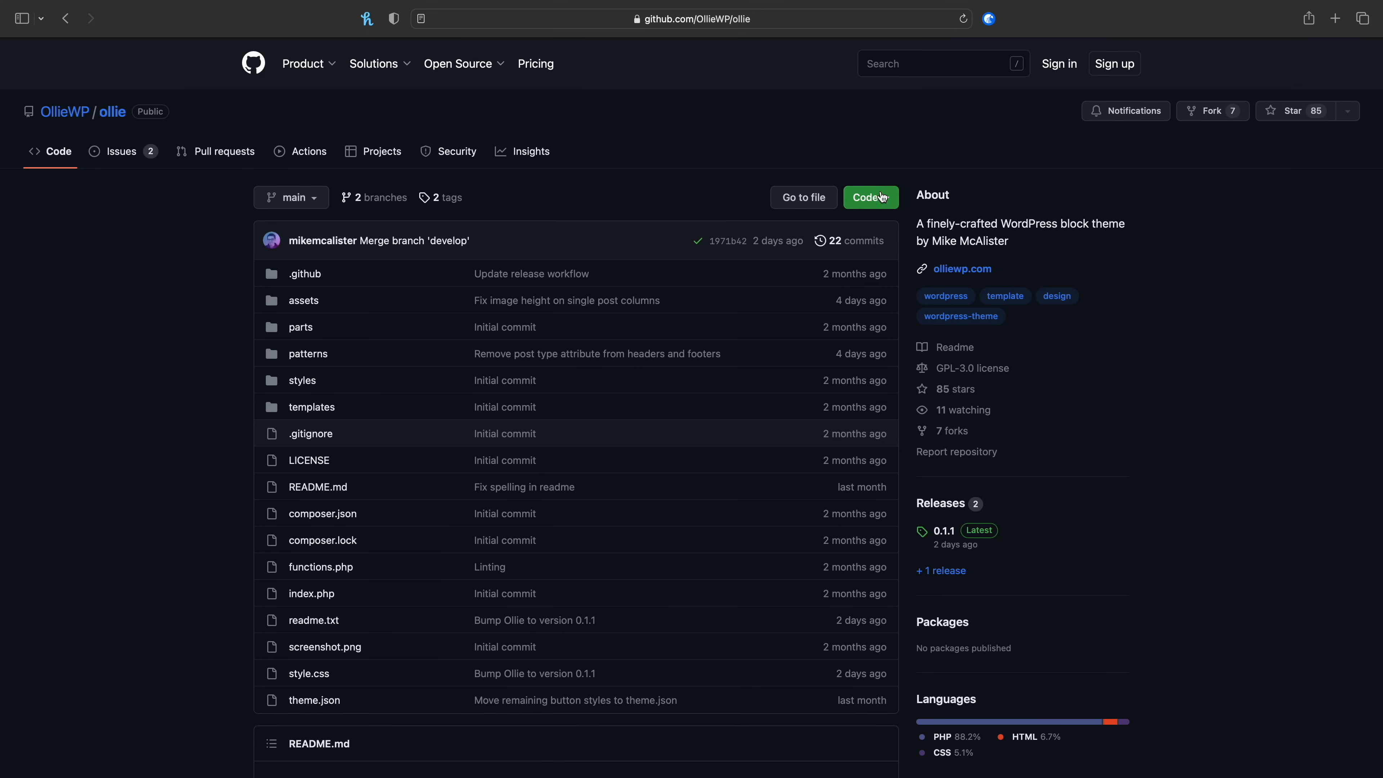
pyautogui.click(674, 426)
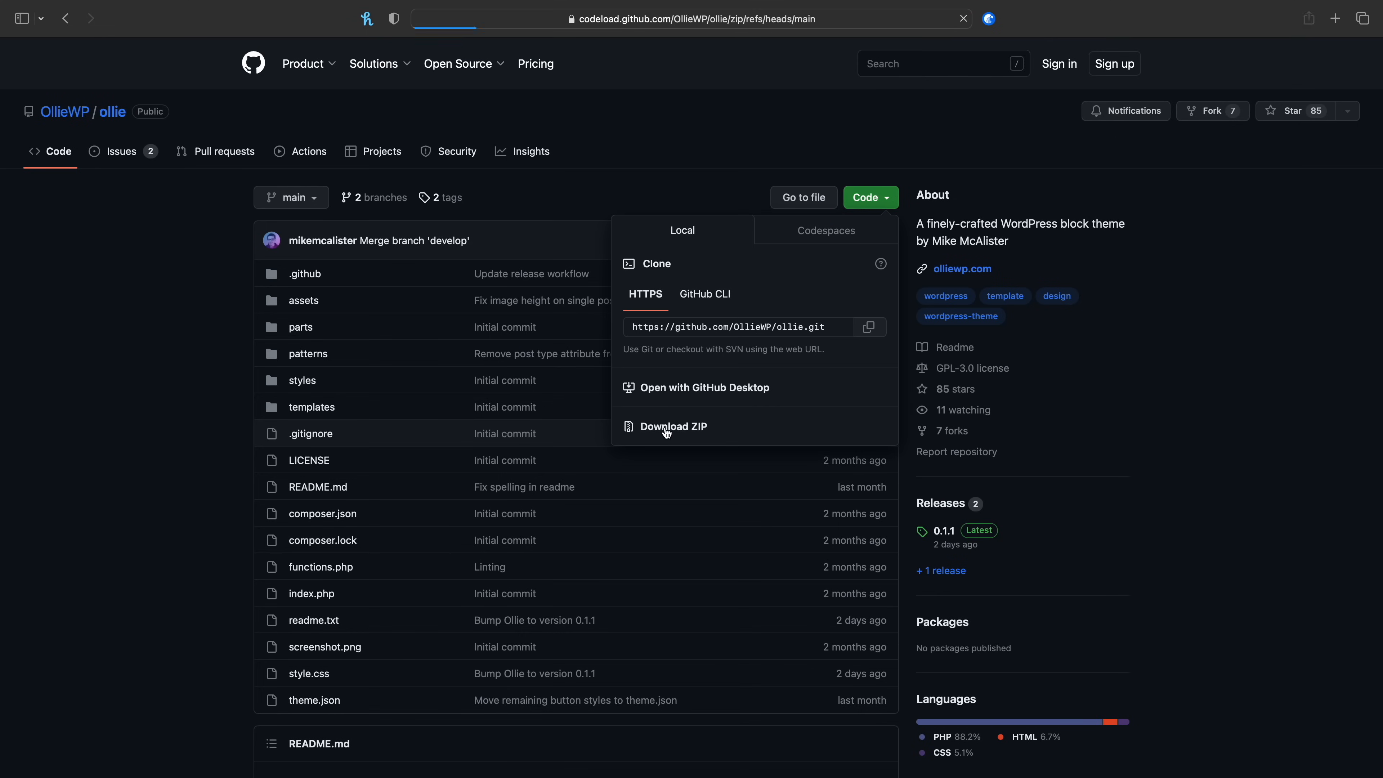
pyautogui.click(674, 426)
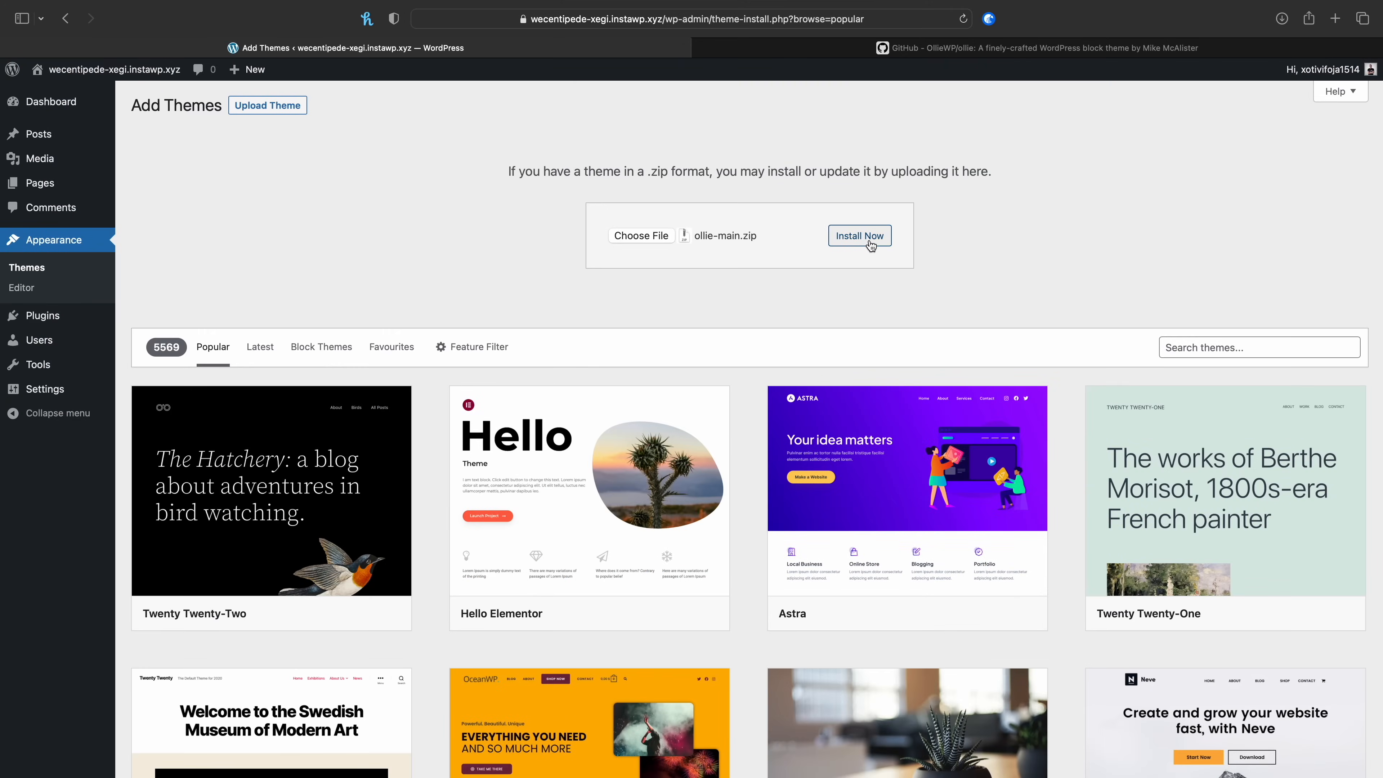
# Install ollie-main.zip and activate Ollie as the site's theme
pyautogui.click(858, 235)
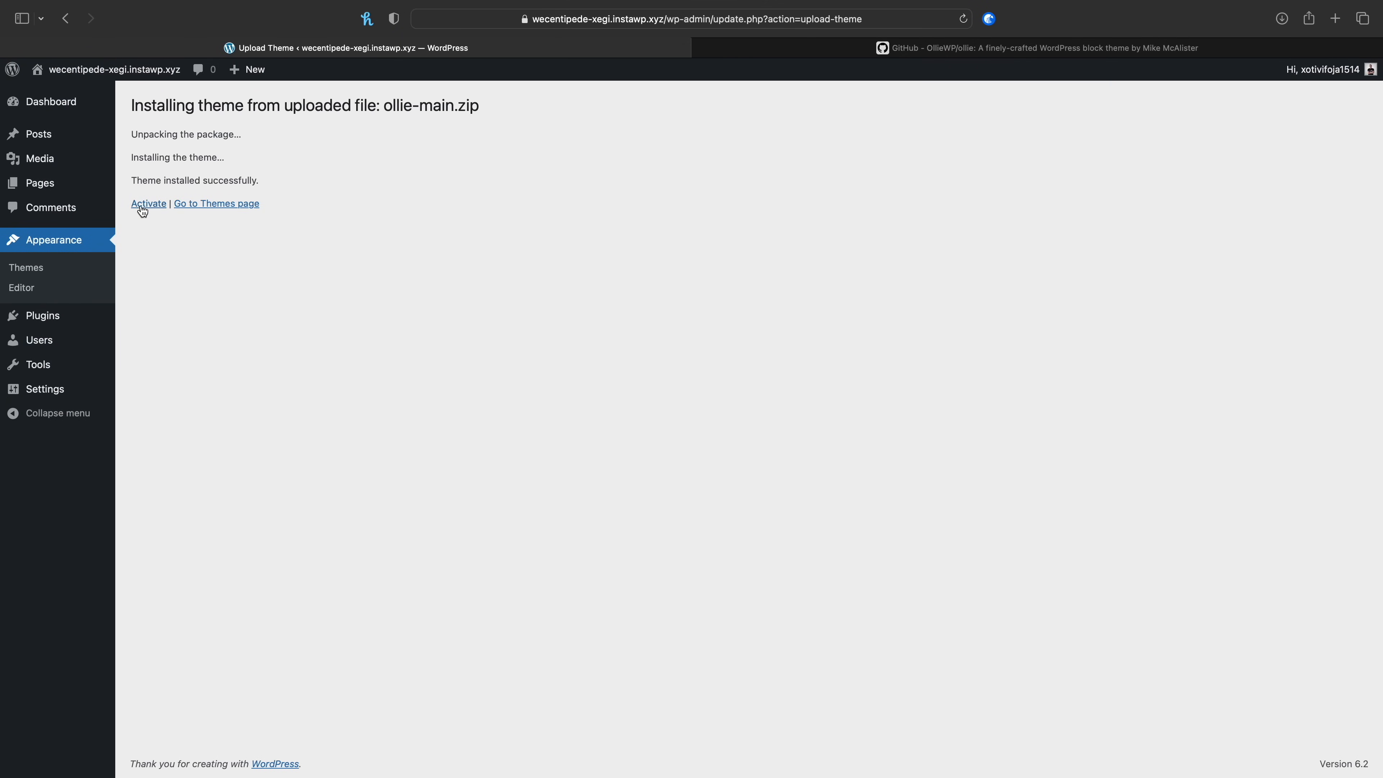
pyautogui.click(149, 204)
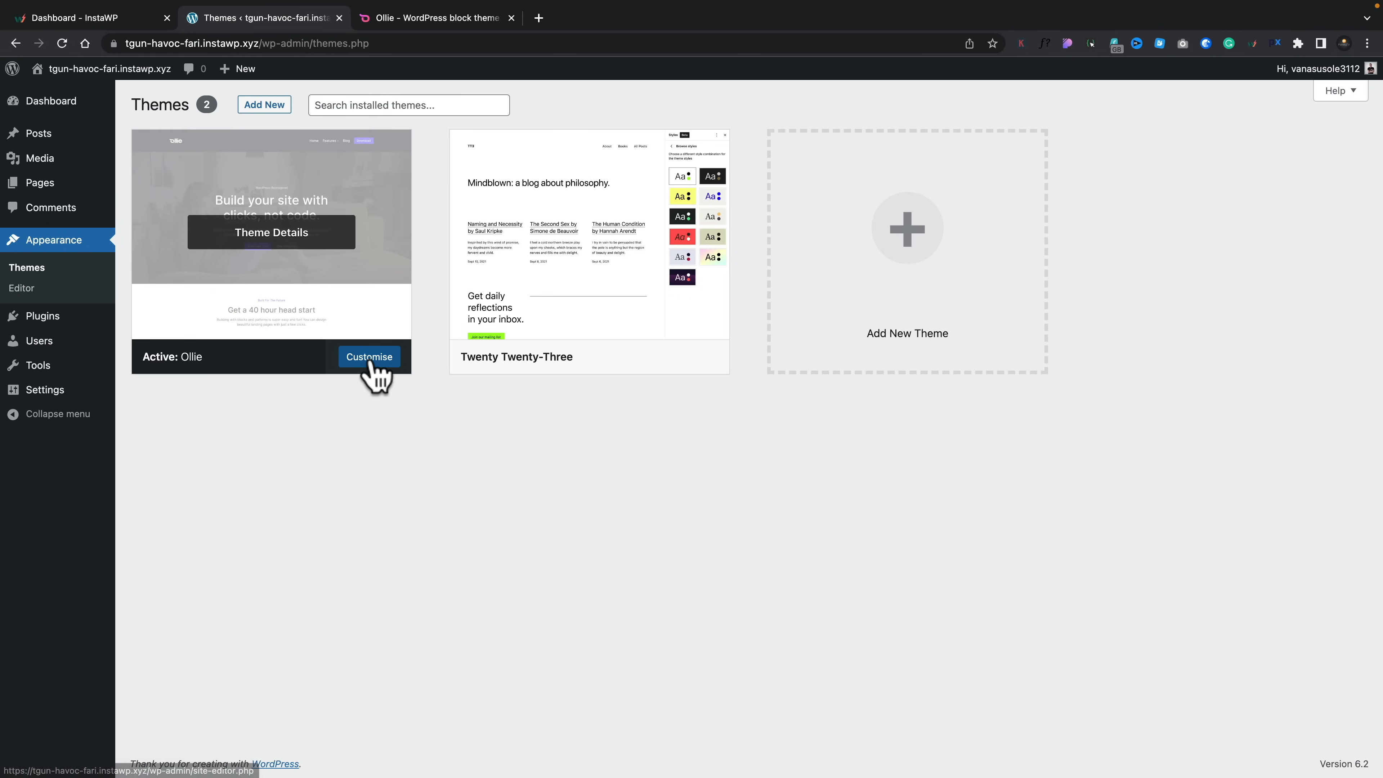
pyautogui.click(369, 357)
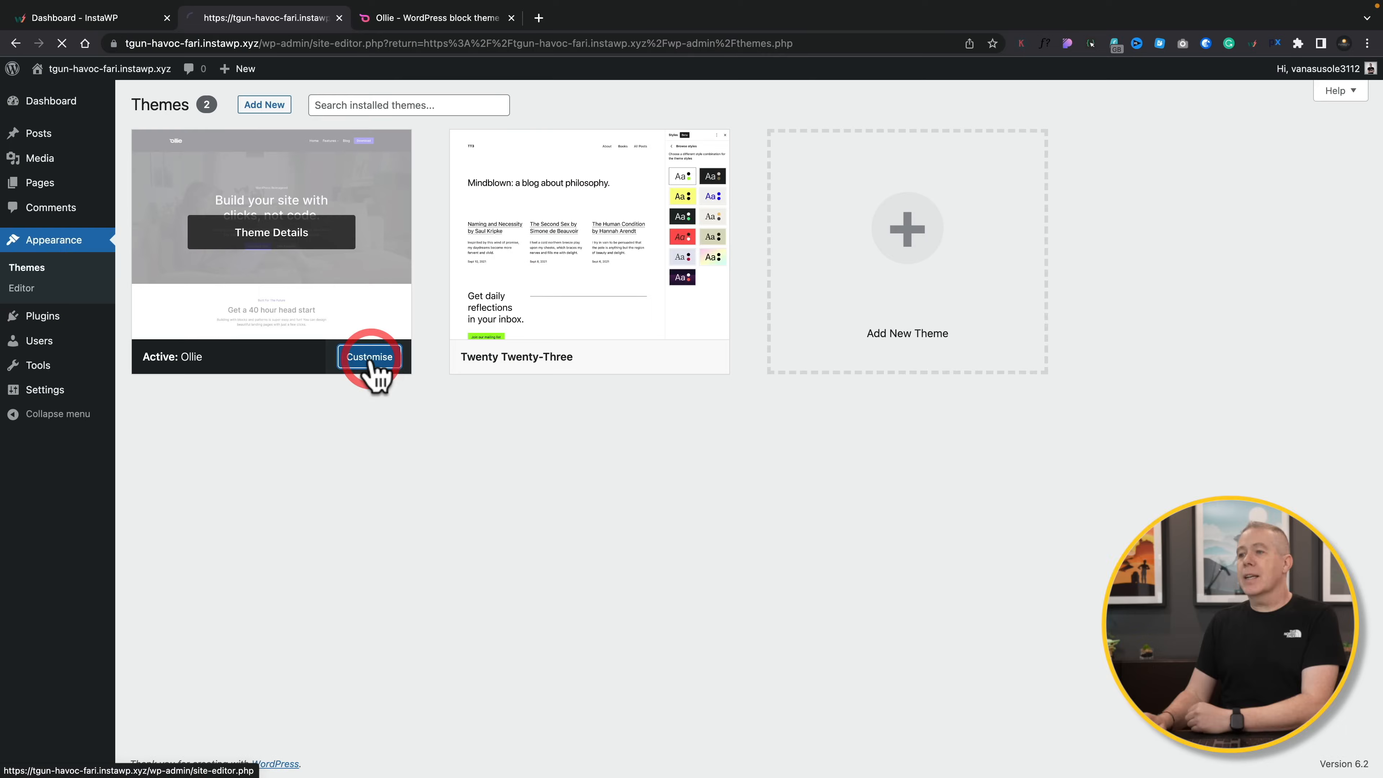
# Enter the Site Editor for Ollie and show its Templates list in the Design sidebar
pyautogui.click(369, 356)
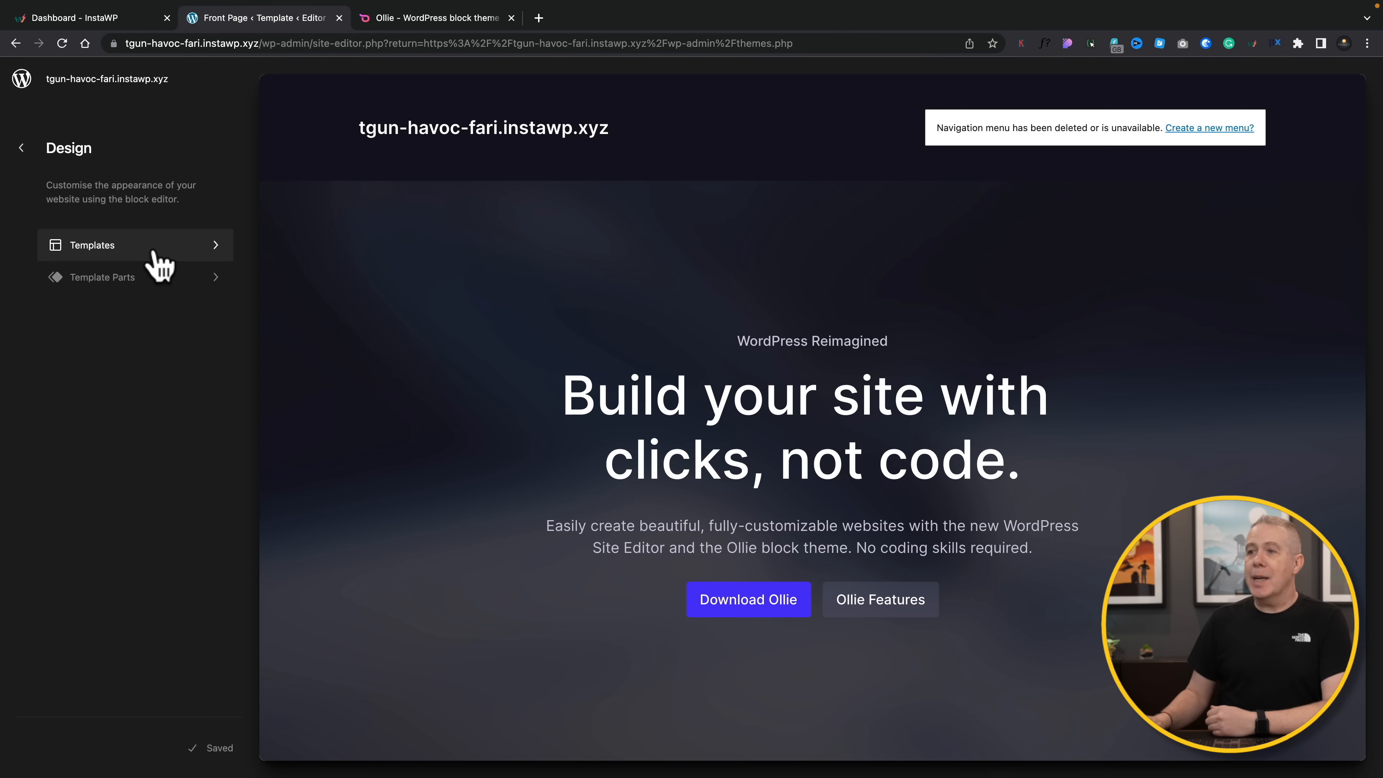
pyautogui.click(91, 245)
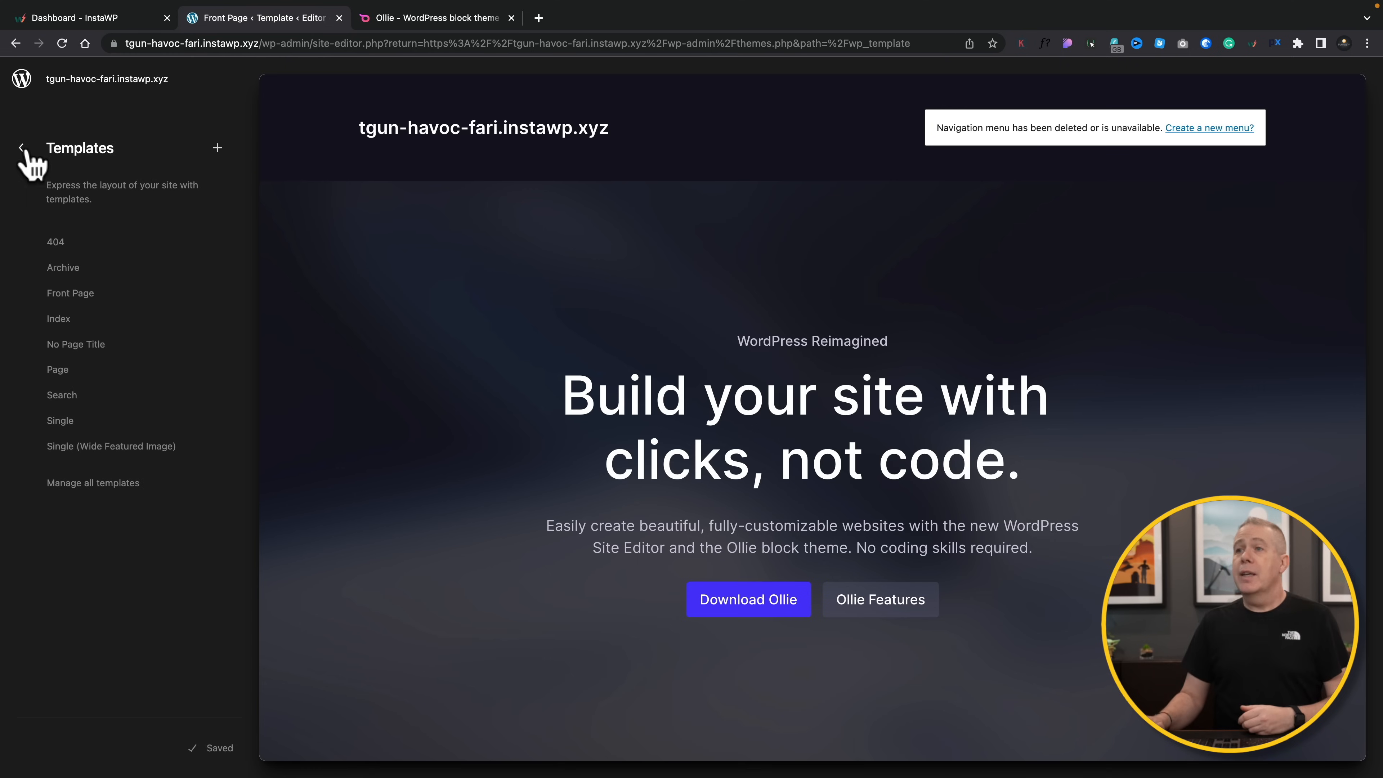
pyautogui.click(20, 149)
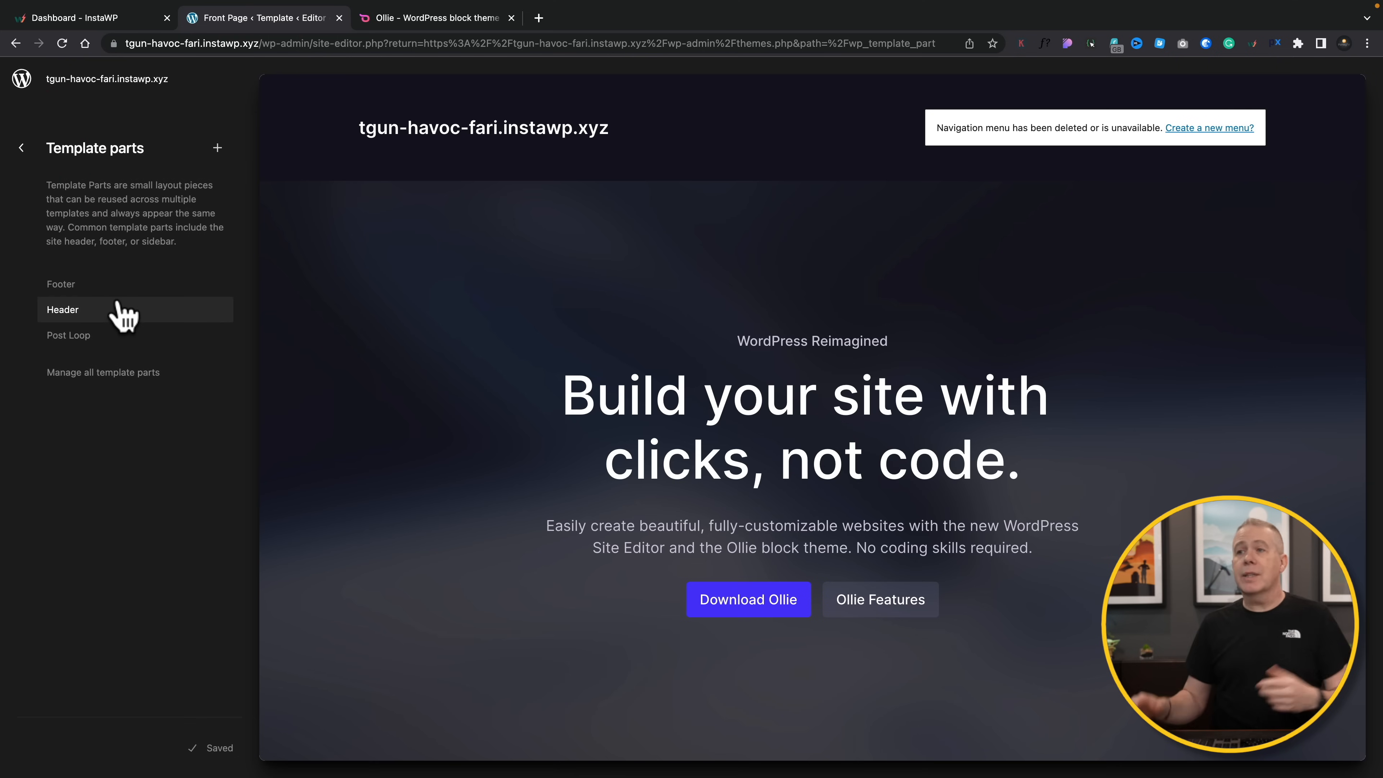
pyautogui.click(20, 147)
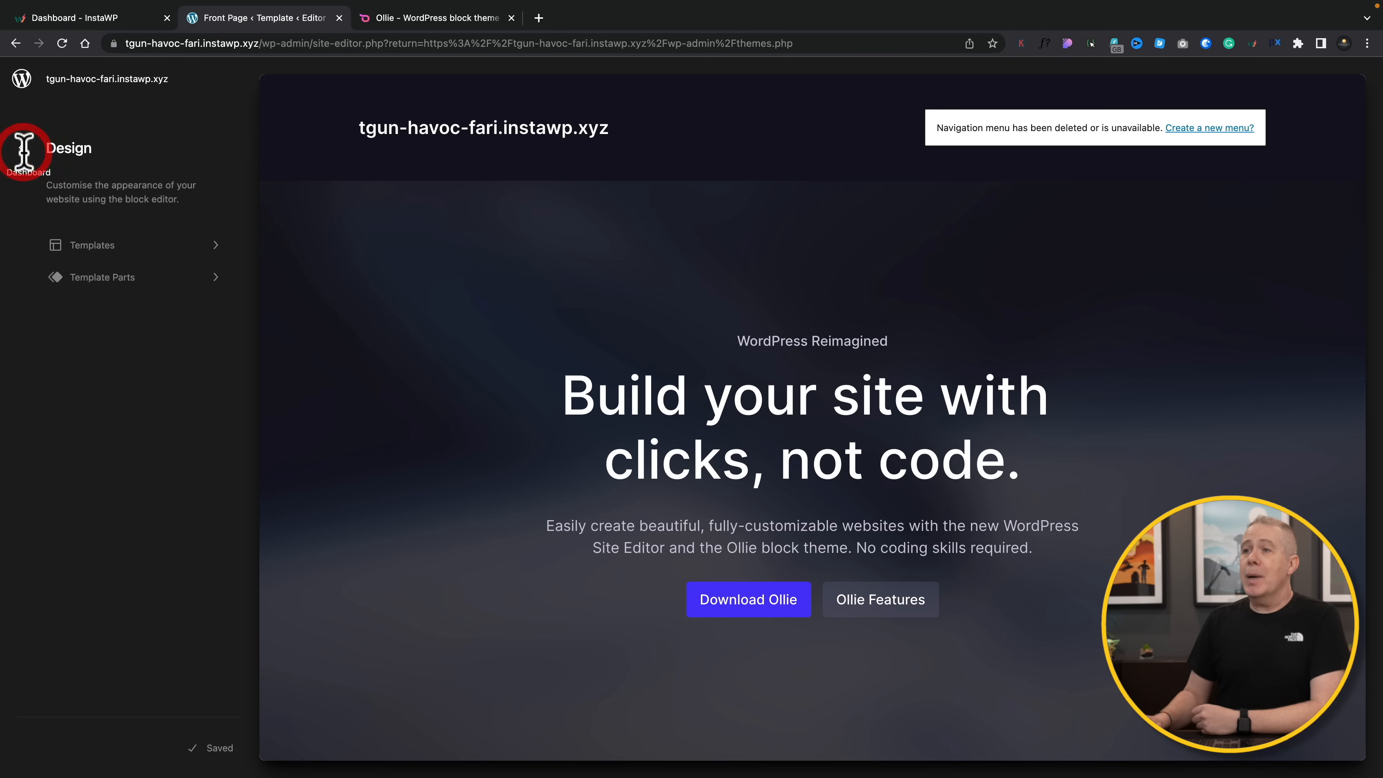
pyautogui.click(92, 244)
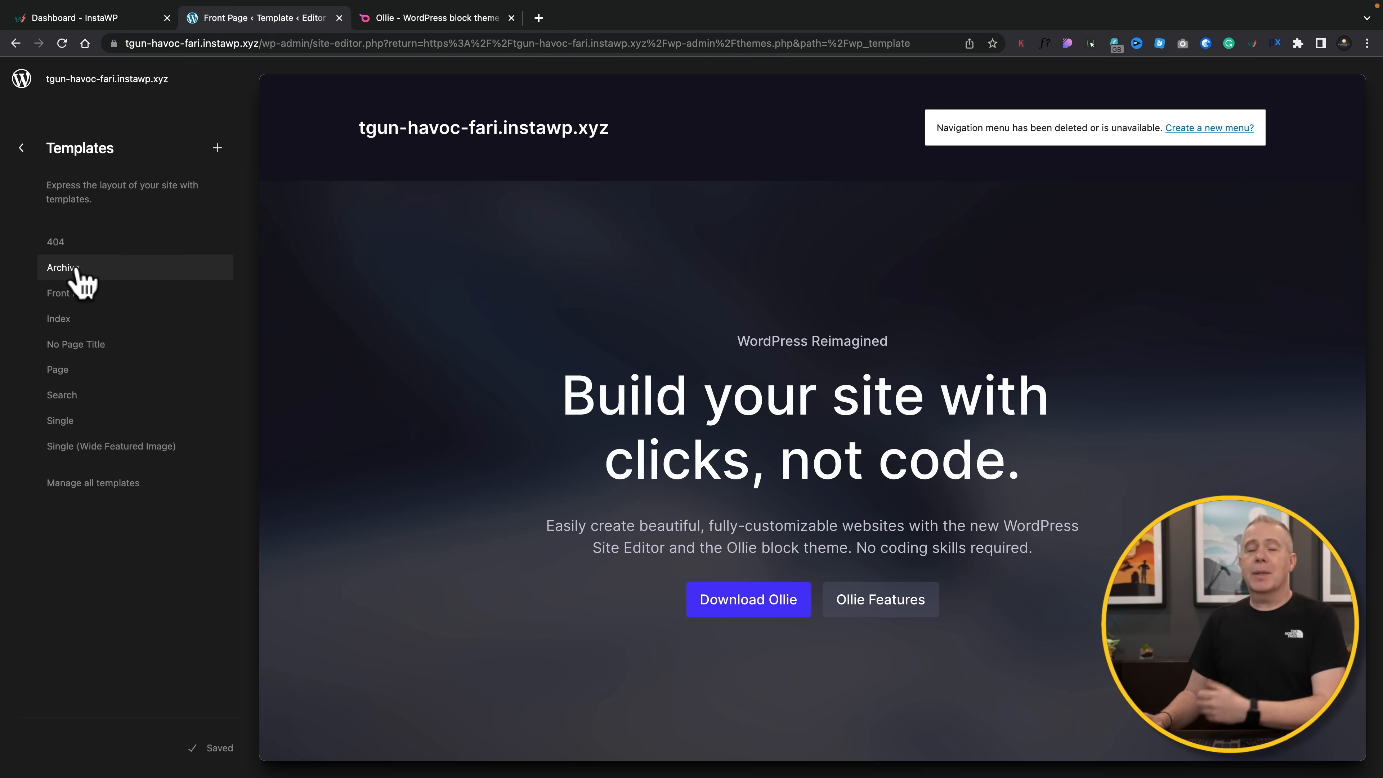
# Select the Archive template and switch it into edit mode
pyautogui.click(62, 267)
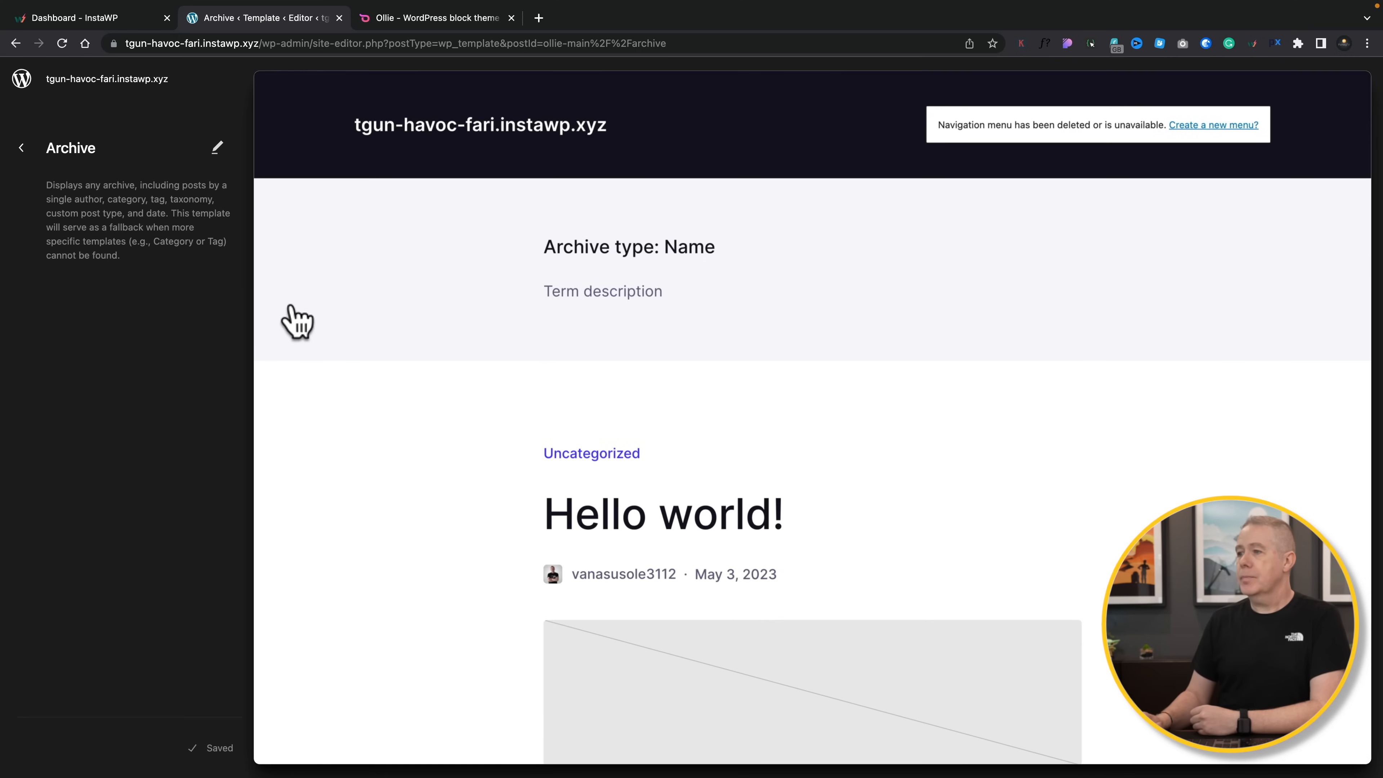
pyautogui.scroll(-3)
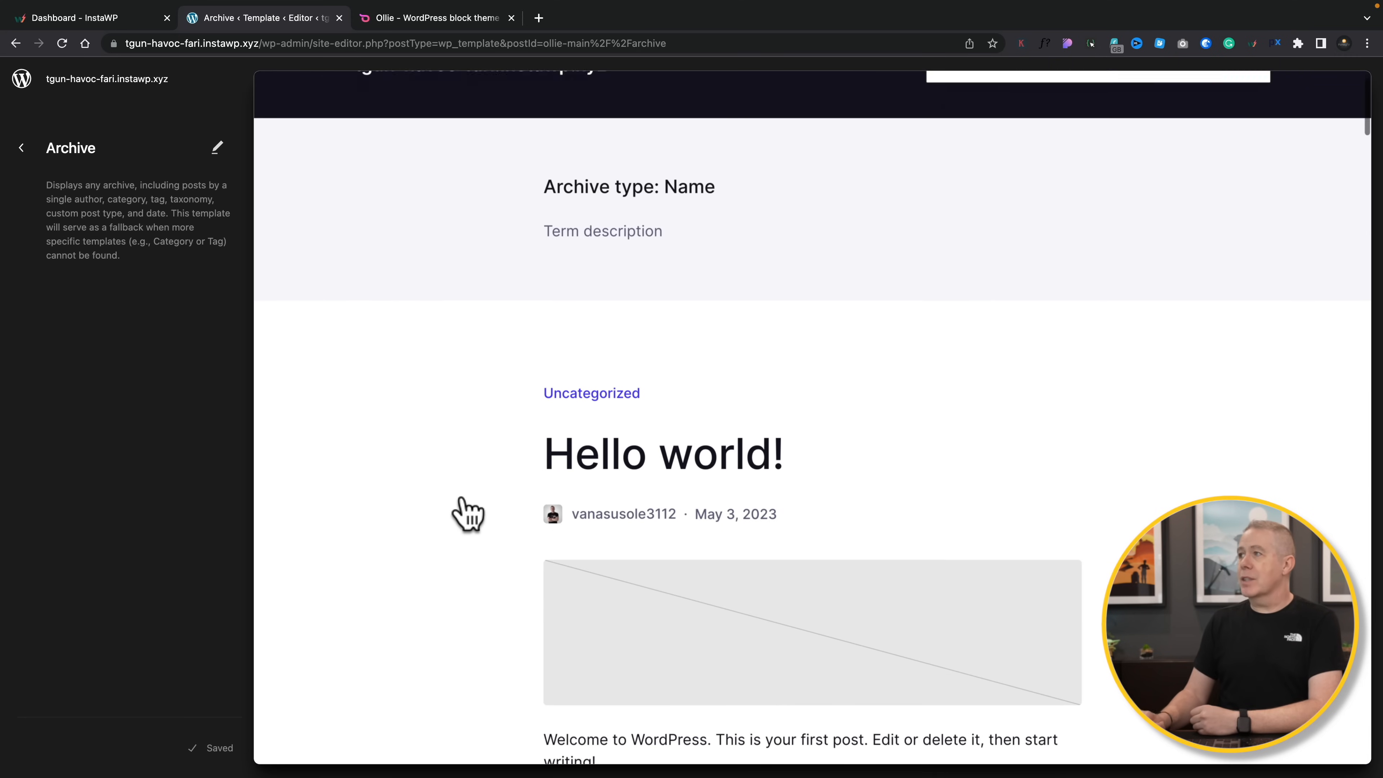
pyautogui.scroll(-3)
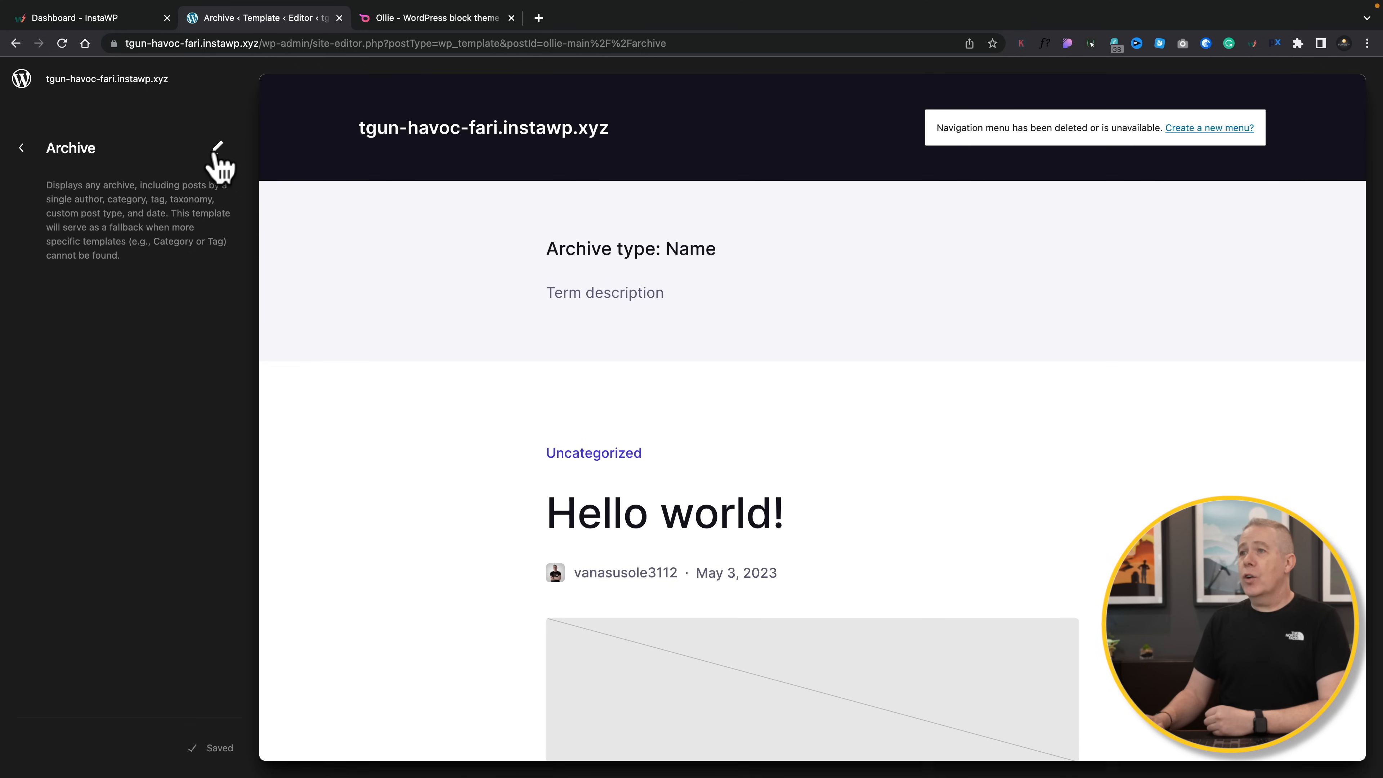
pyautogui.click(216, 154)
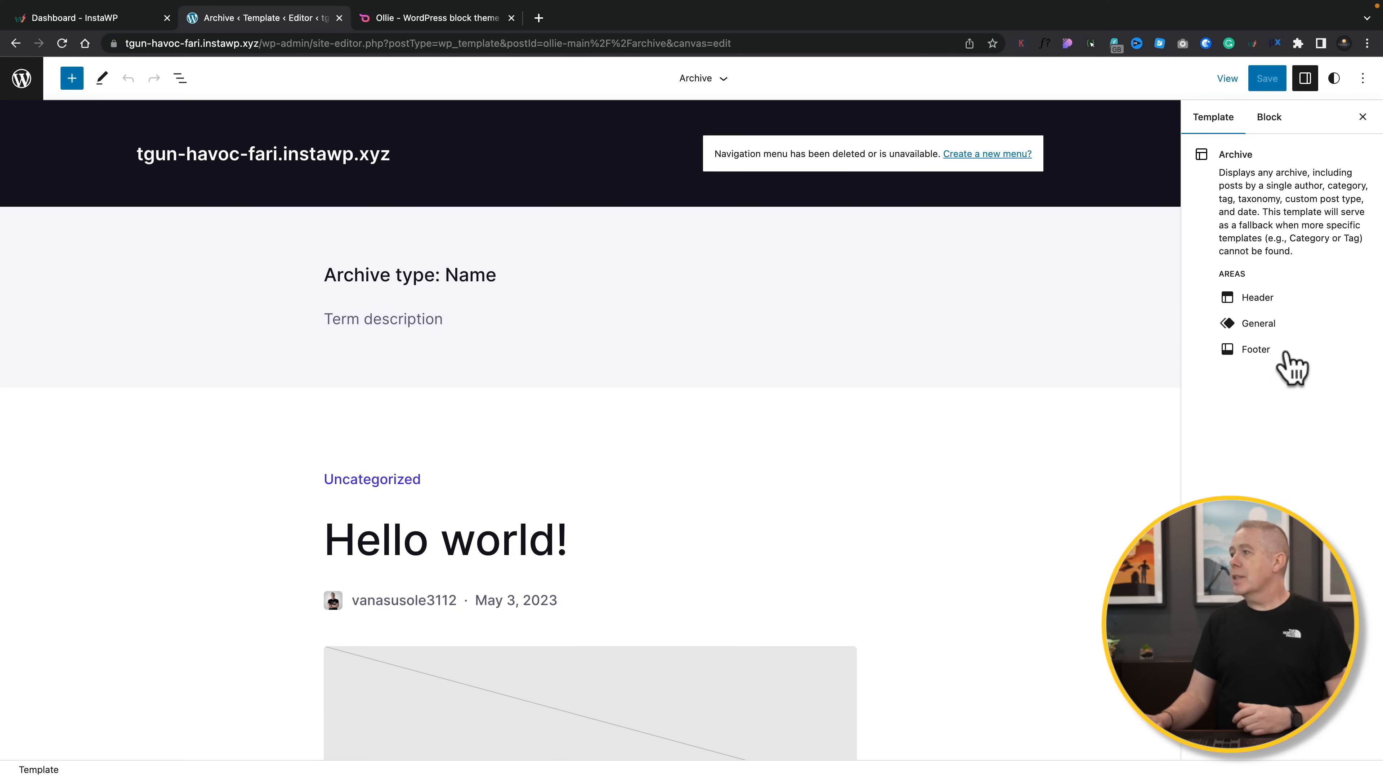
pyautogui.moveTo(1257, 297)
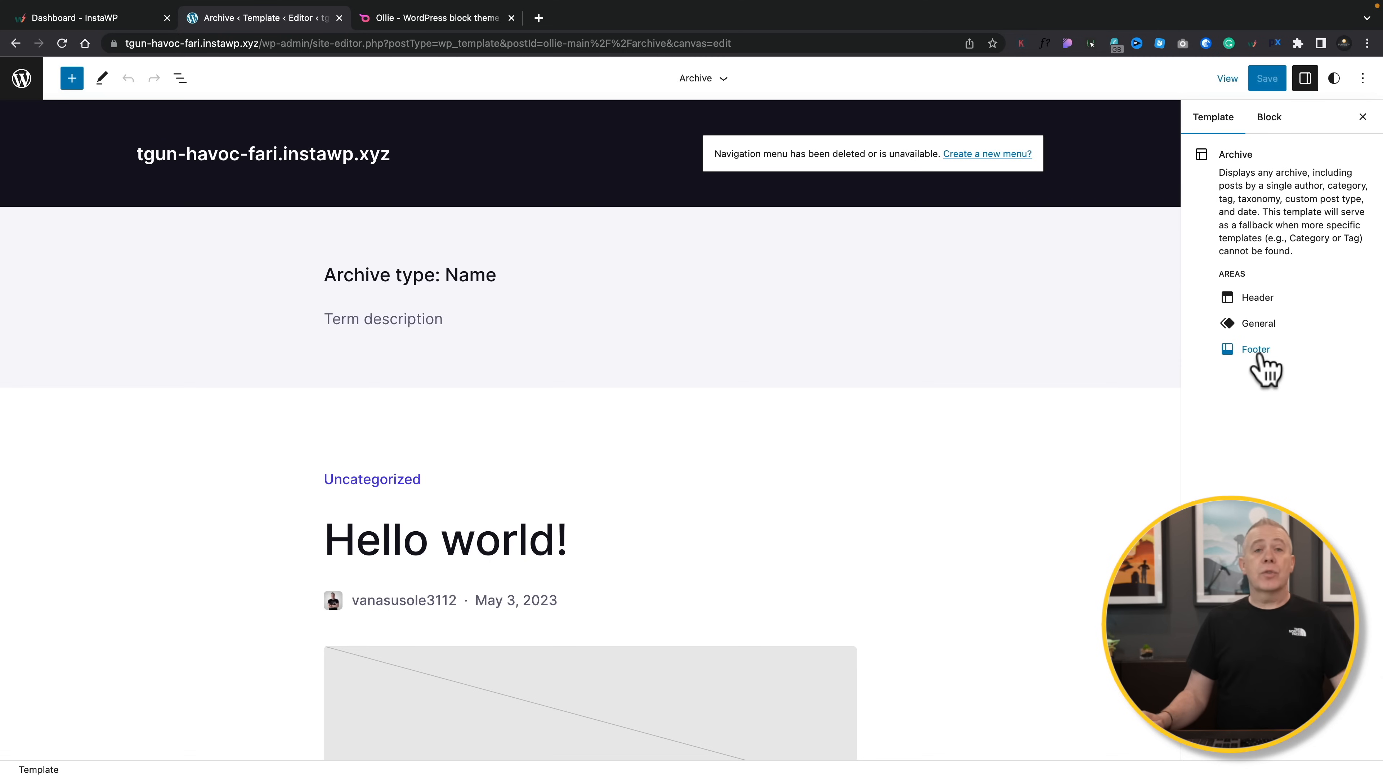
pyautogui.moveTo(1270, 114)
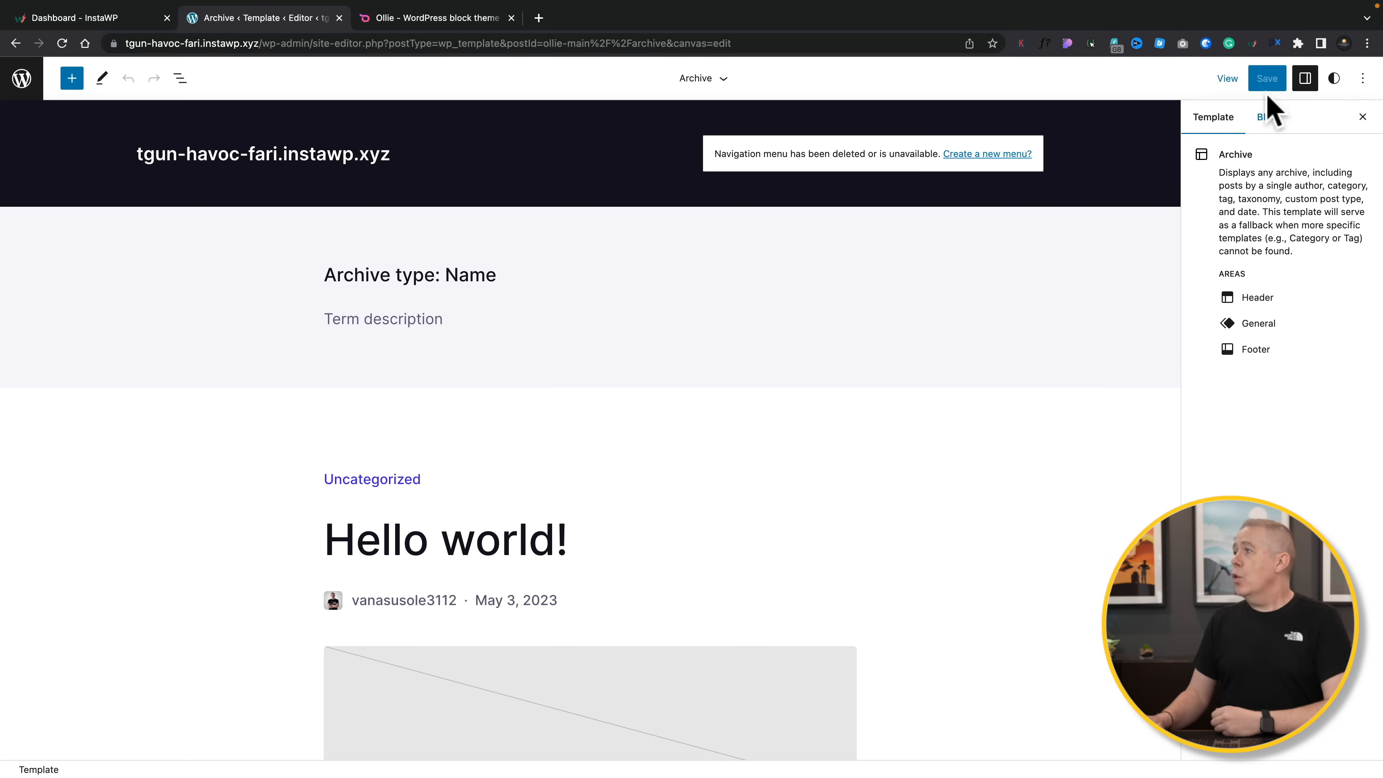
# Show the Block settings and select the Group holding the archive posts to reveal its Layout options
pyautogui.click(383, 319)
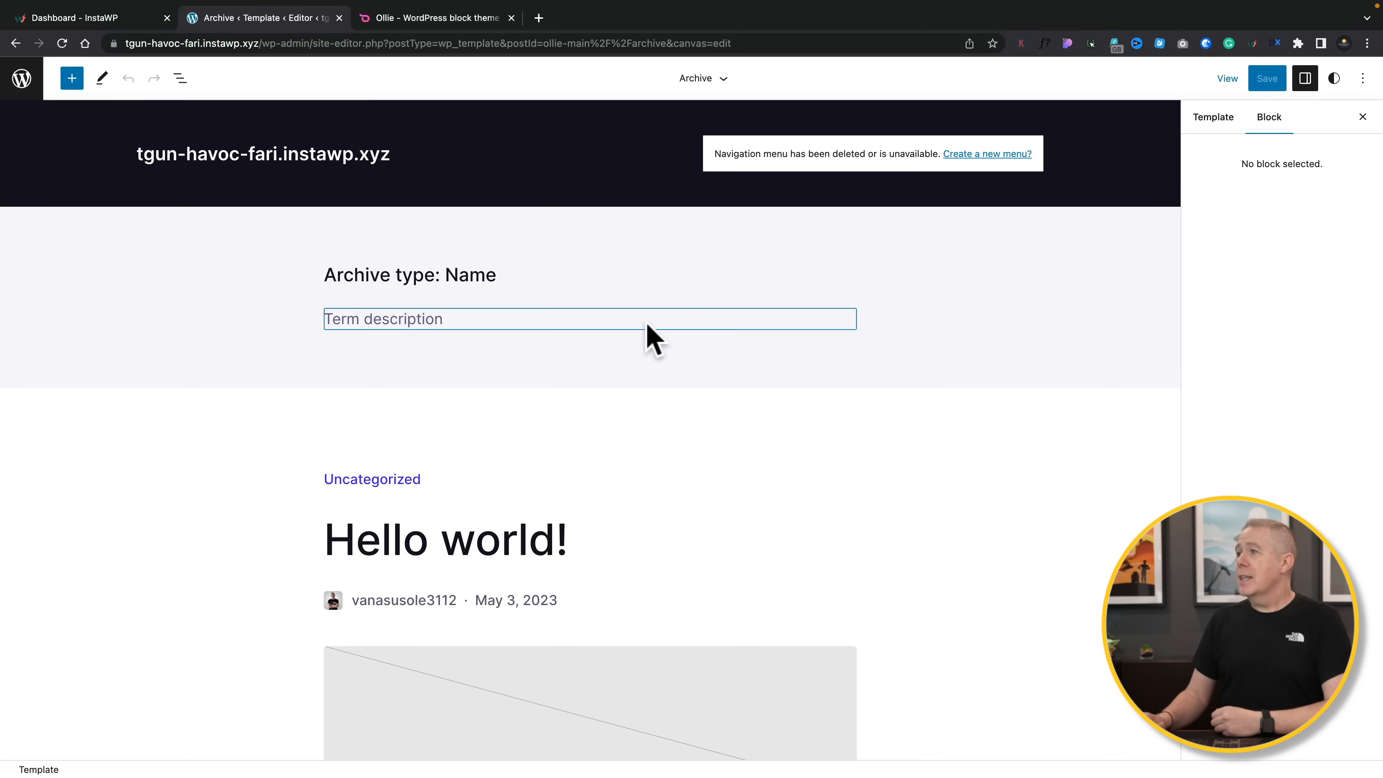
pyautogui.click(588, 297)
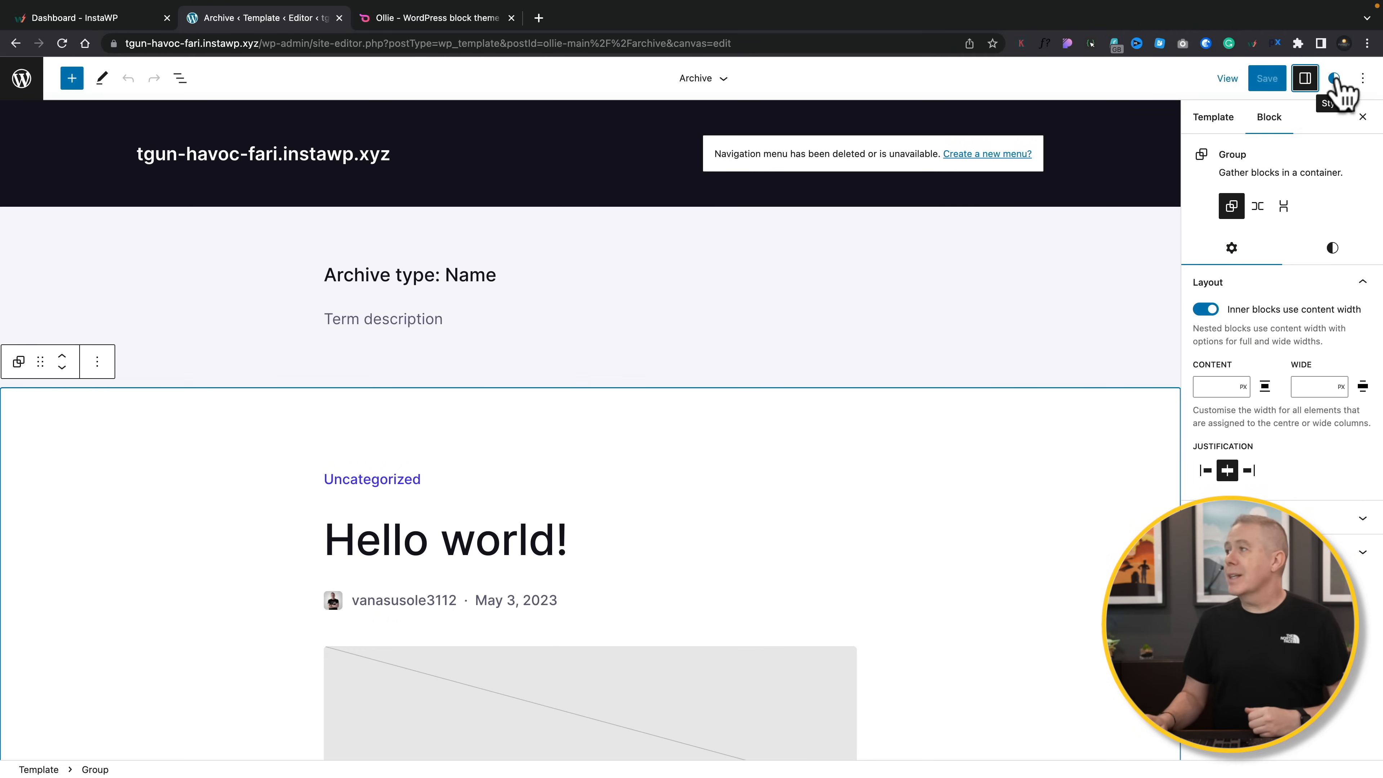
# Browse Ollie's style variations and apply the Teal variation site-wide
pyautogui.click(1334, 79)
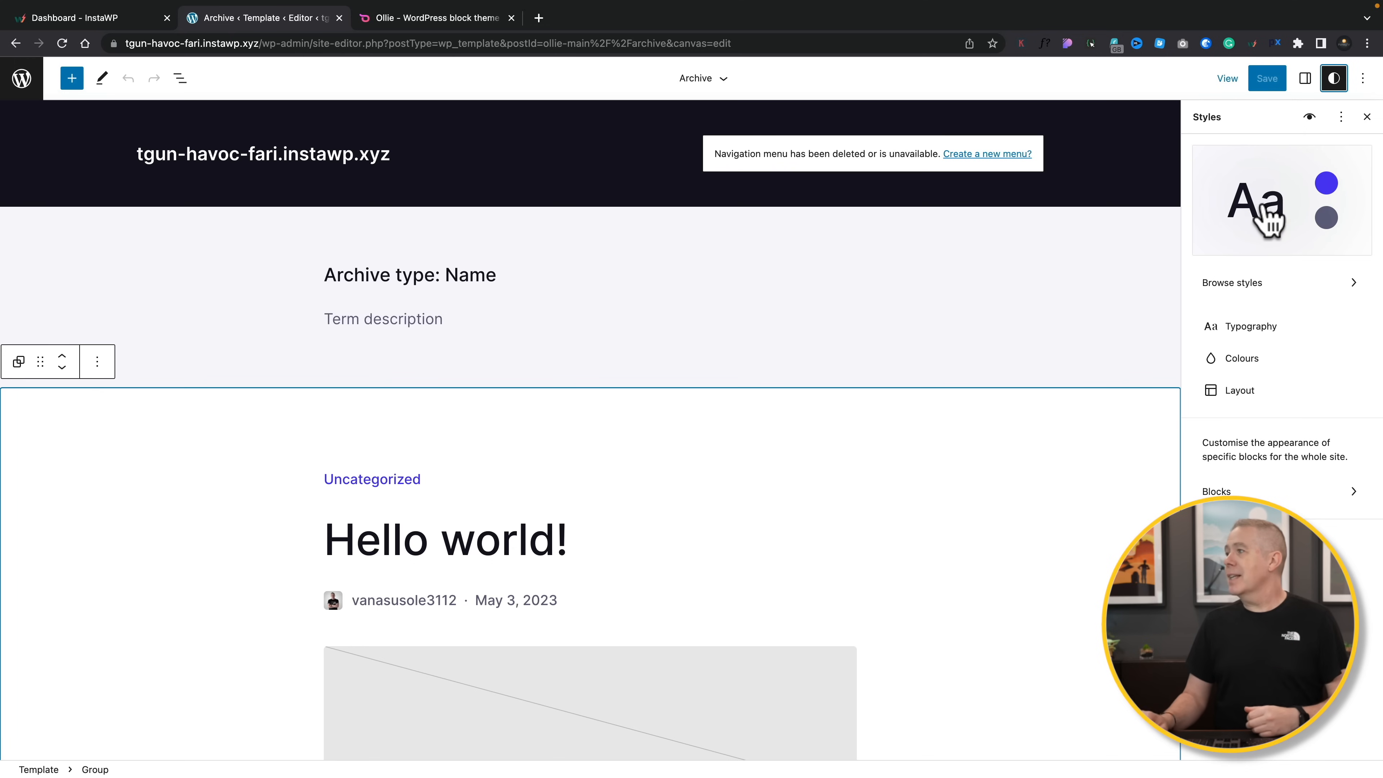
pyautogui.click(1231, 283)
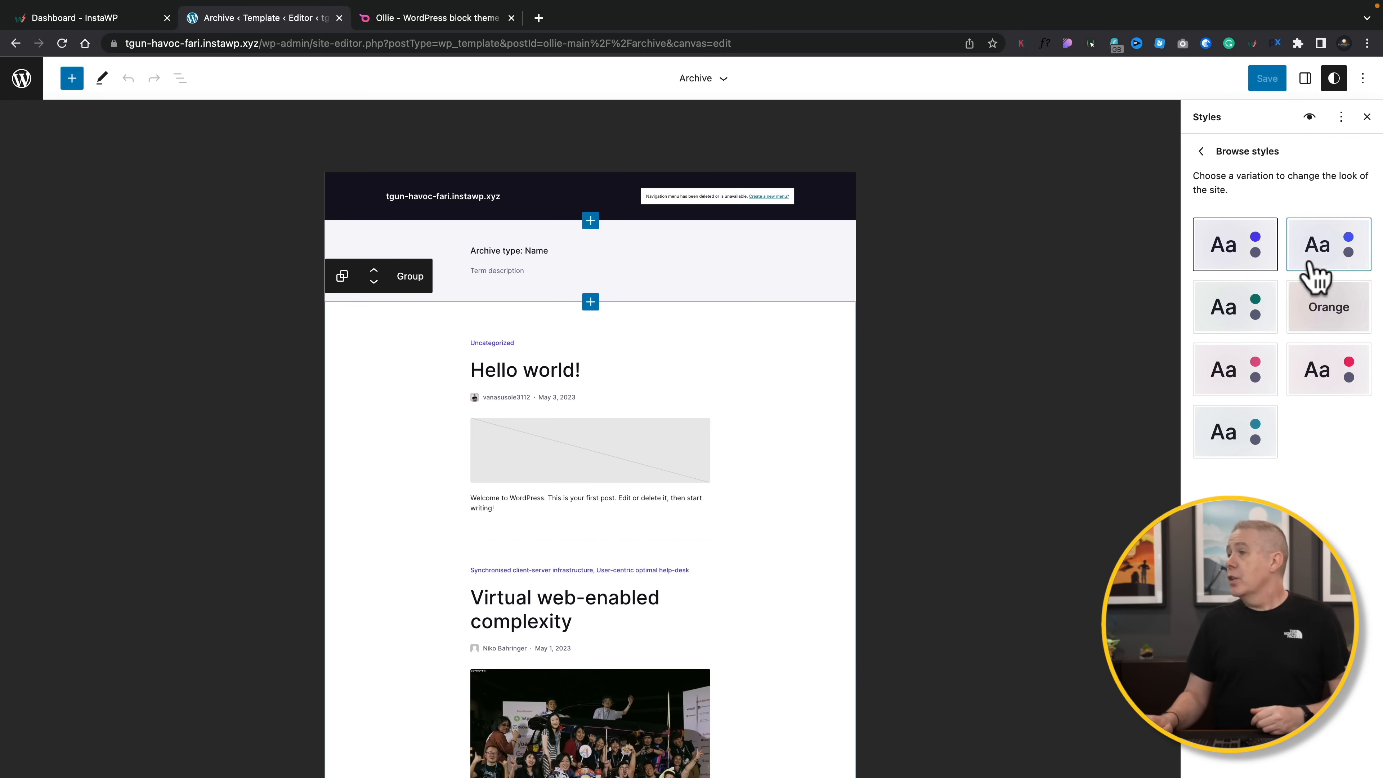
pyautogui.click(1328, 307)
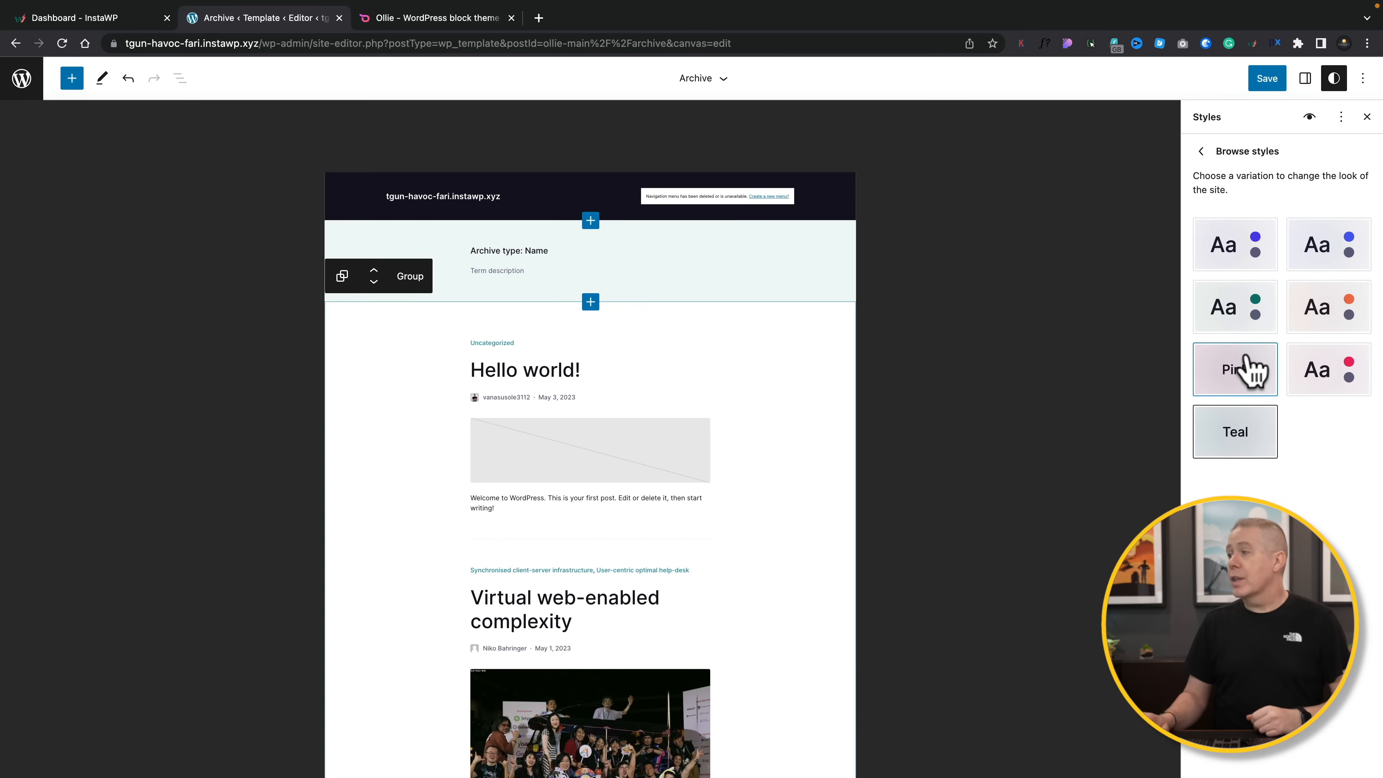
pyautogui.click(1234, 369)
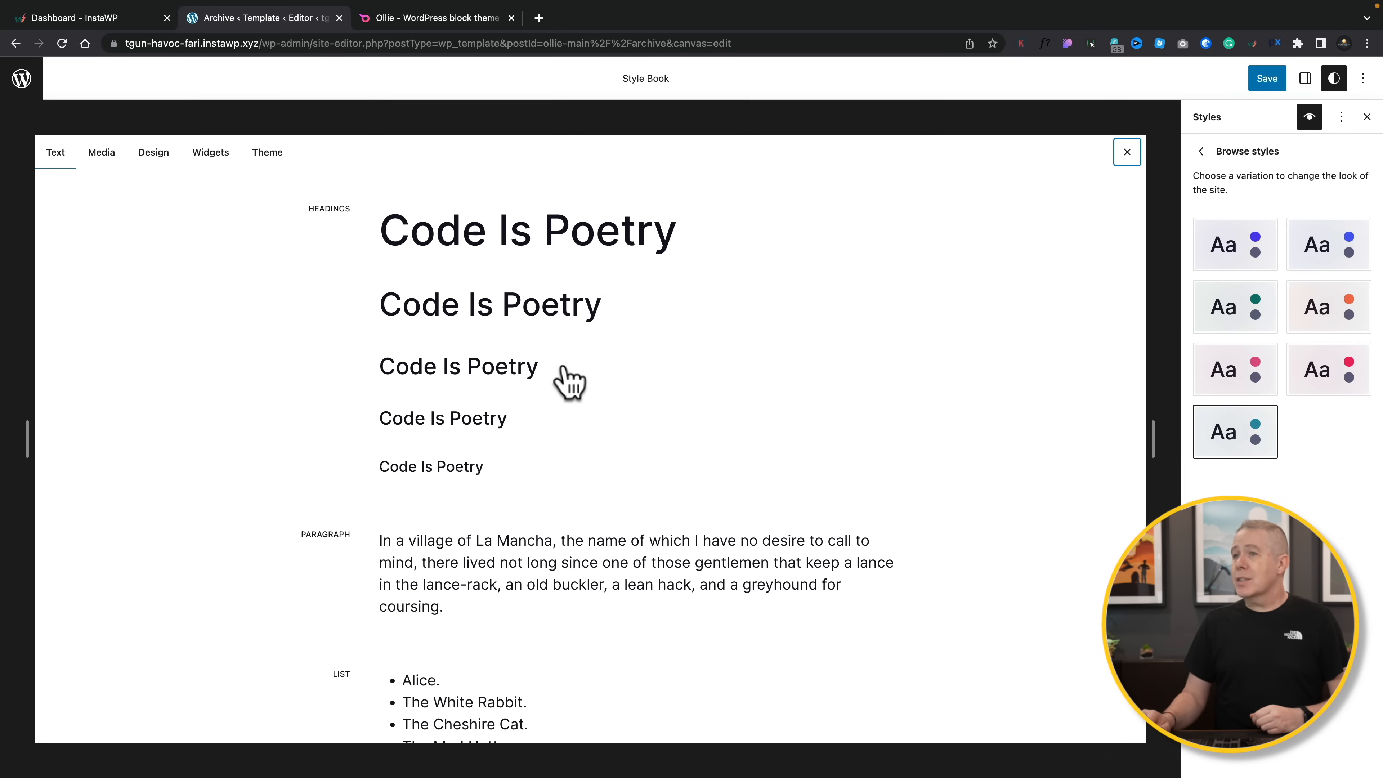
pyautogui.moveTo(449, 441)
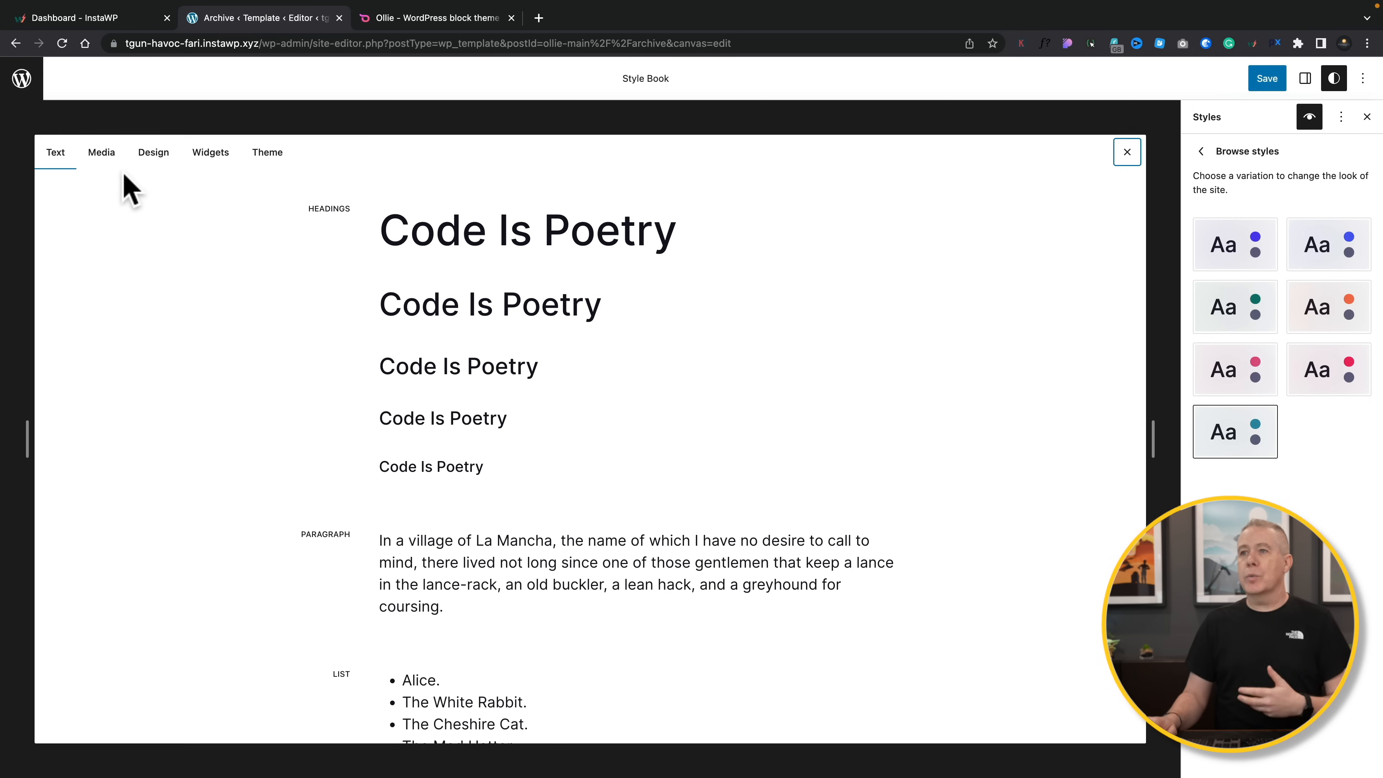
pyautogui.moveTo(101, 152)
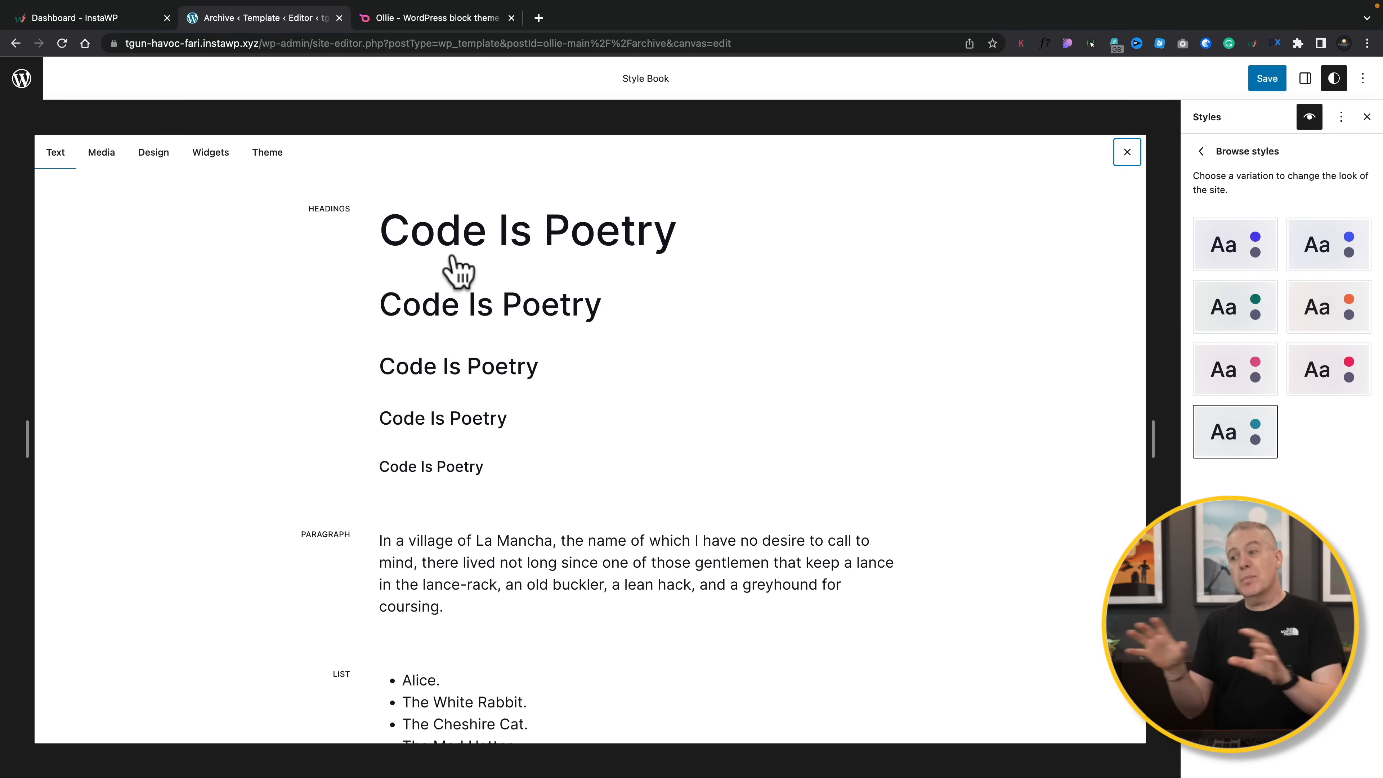
pyautogui.moveTo(1213, 163)
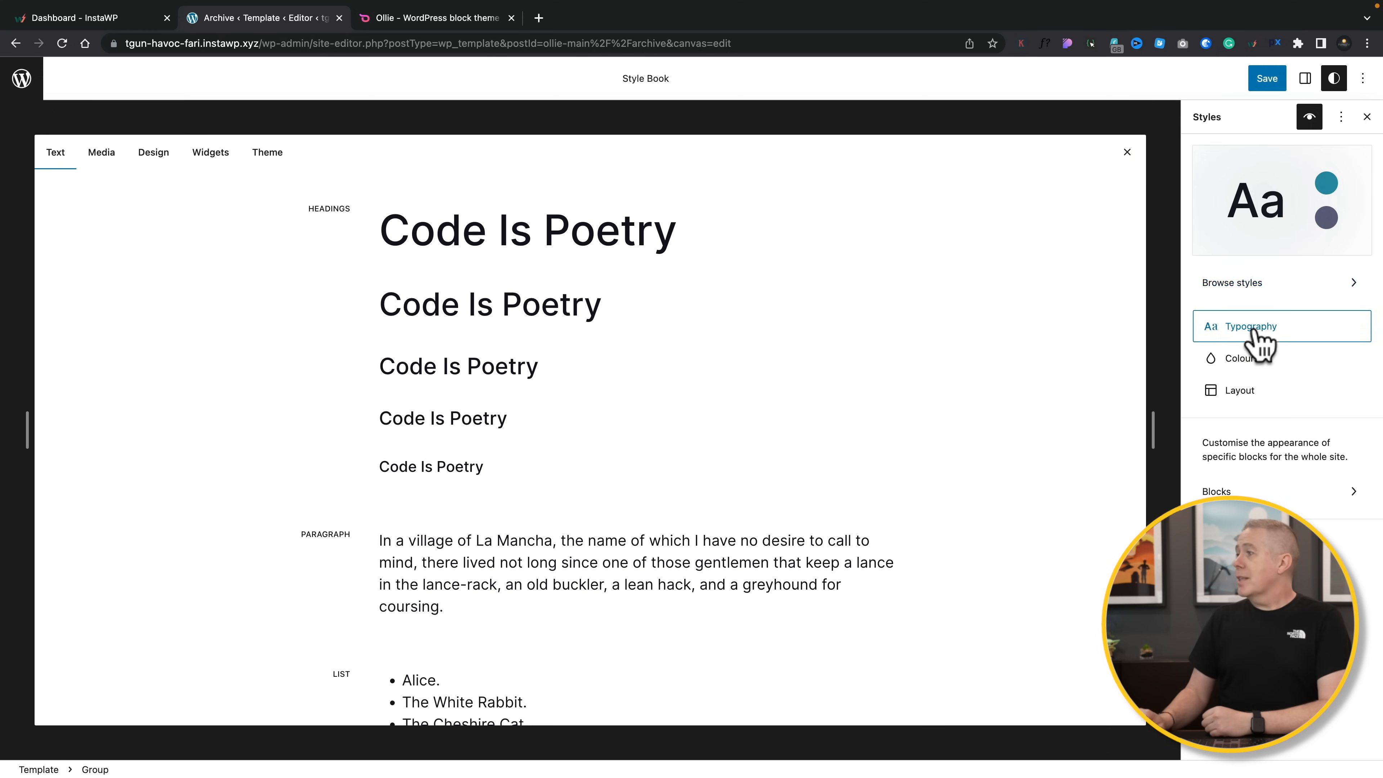
pyautogui.click(1249, 326)
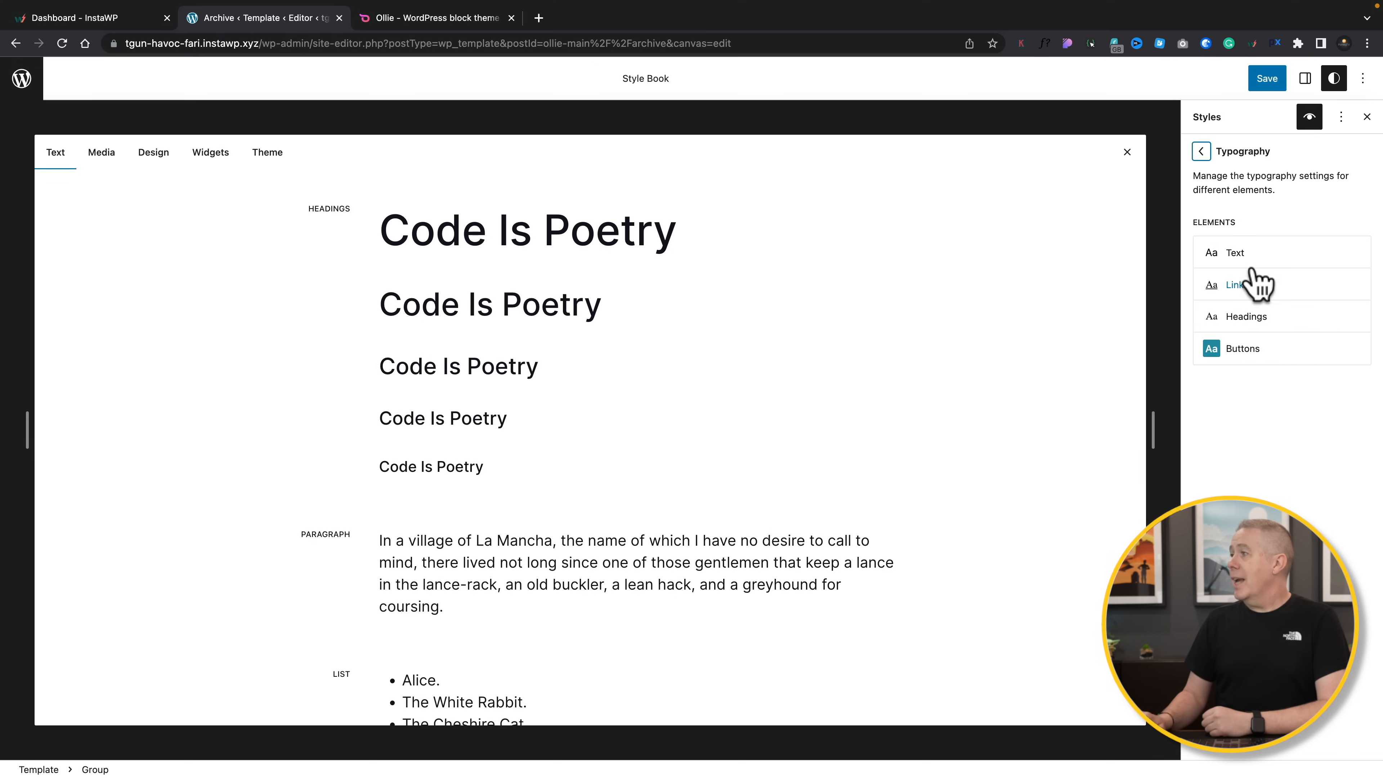
pyautogui.click(1201, 150)
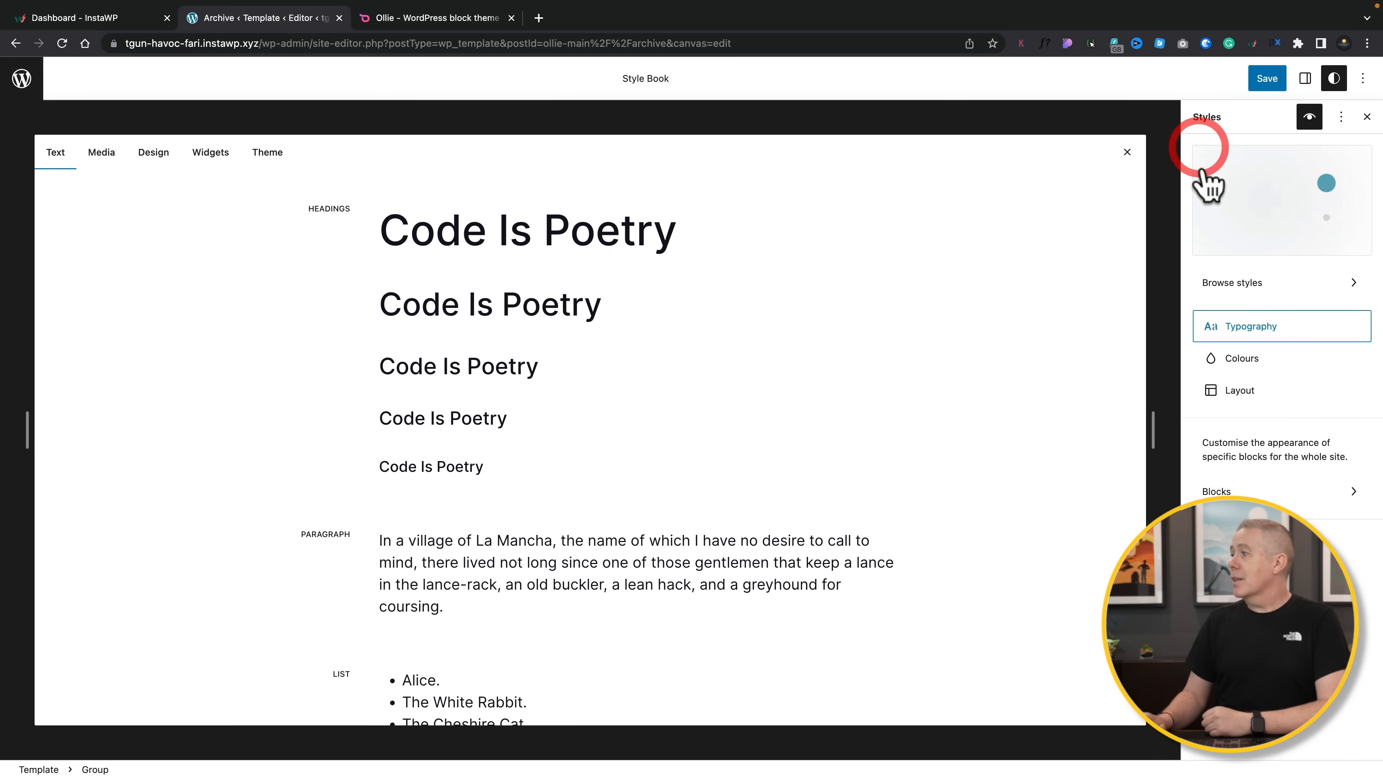
pyautogui.click(1240, 358)
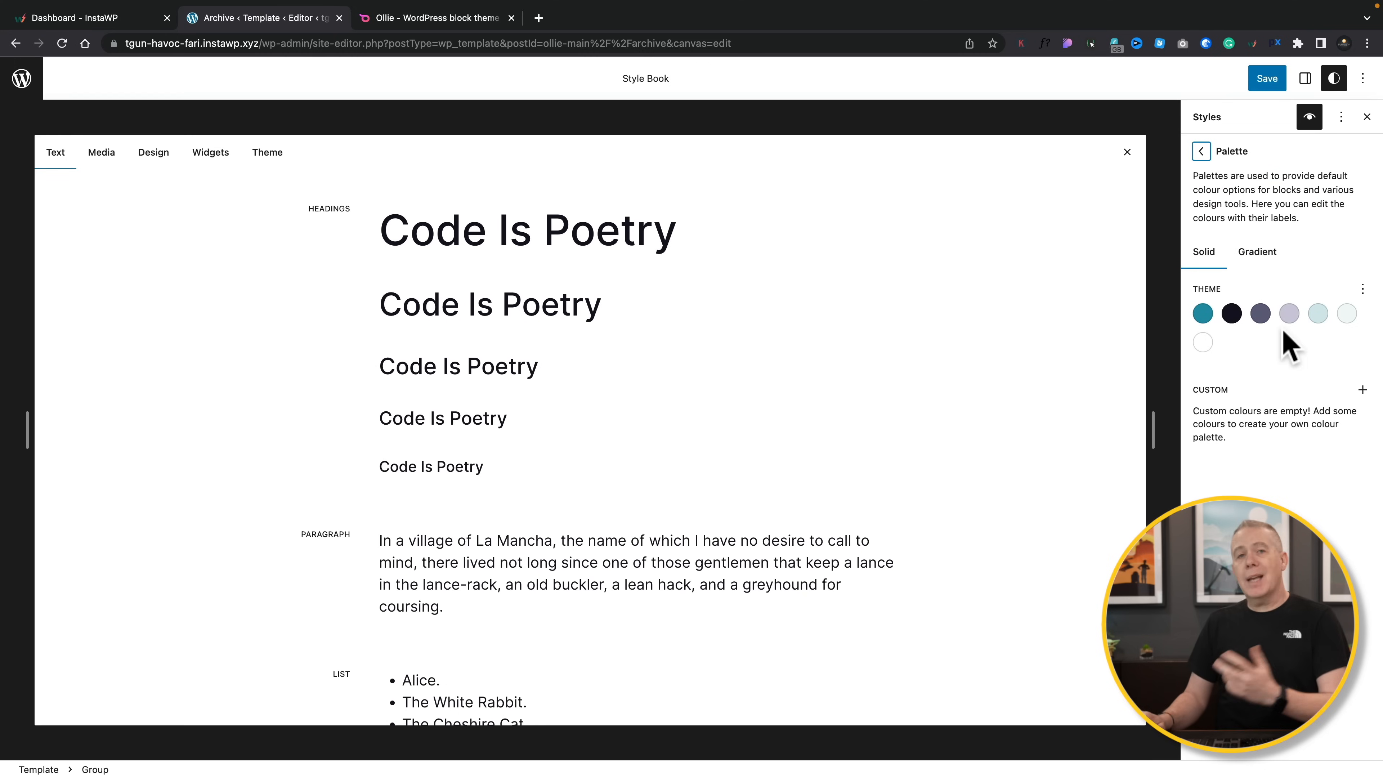
pyautogui.click(1201, 151)
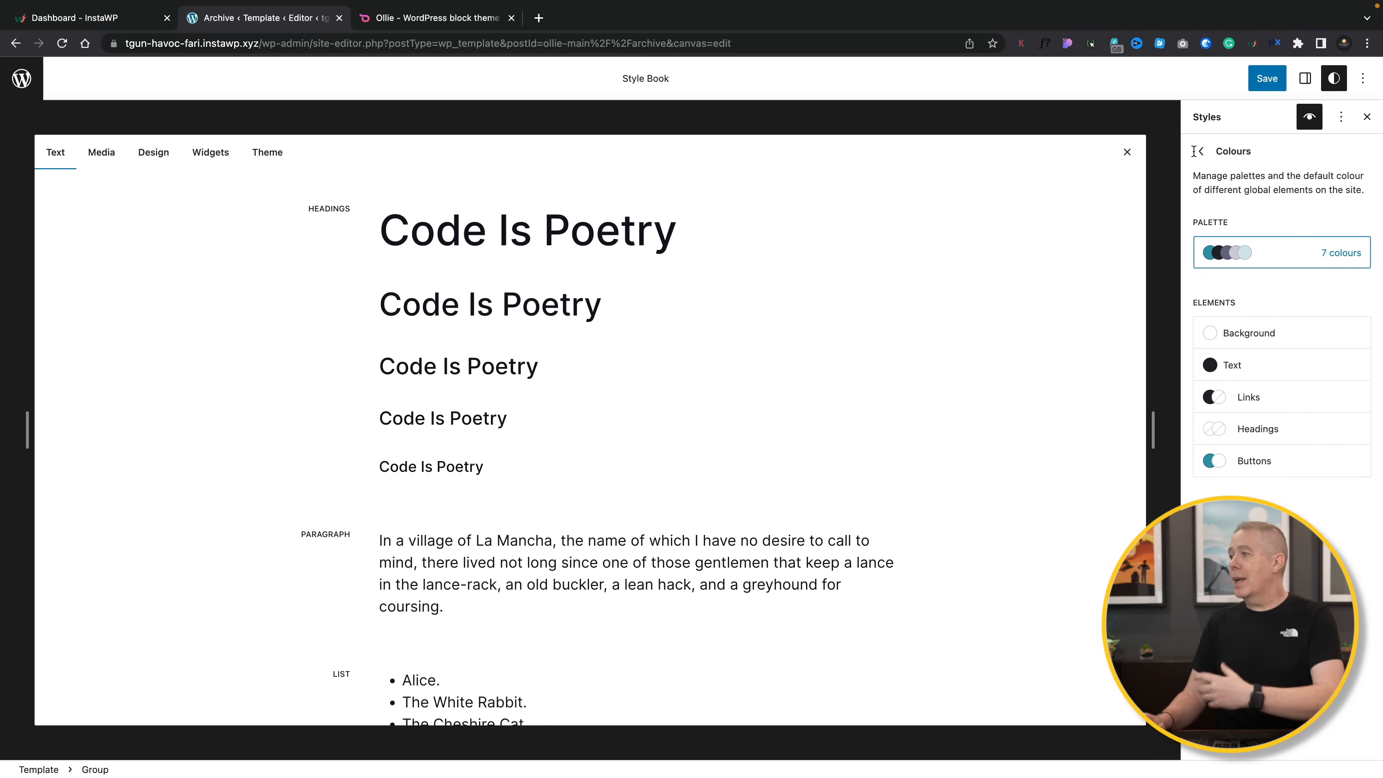
pyautogui.click(1199, 150)
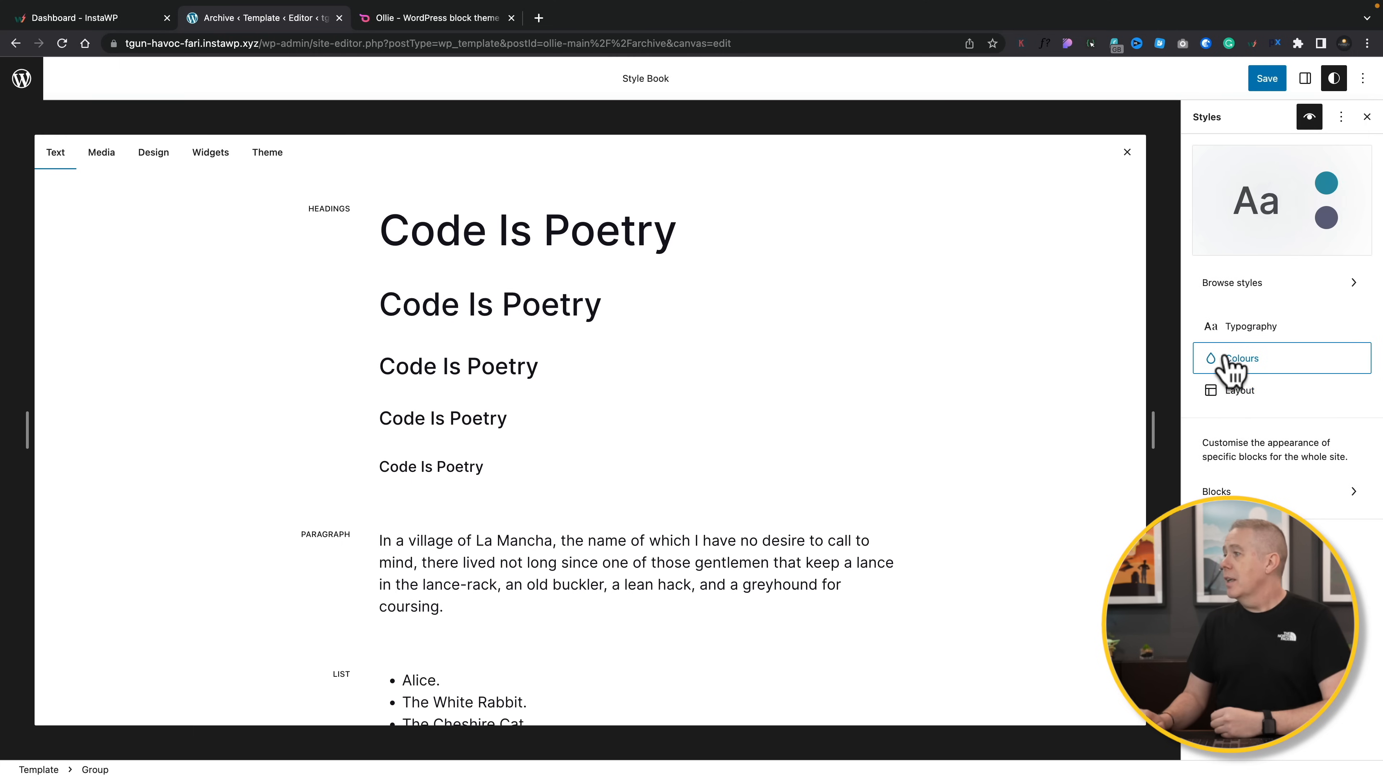
pyautogui.click(1238, 390)
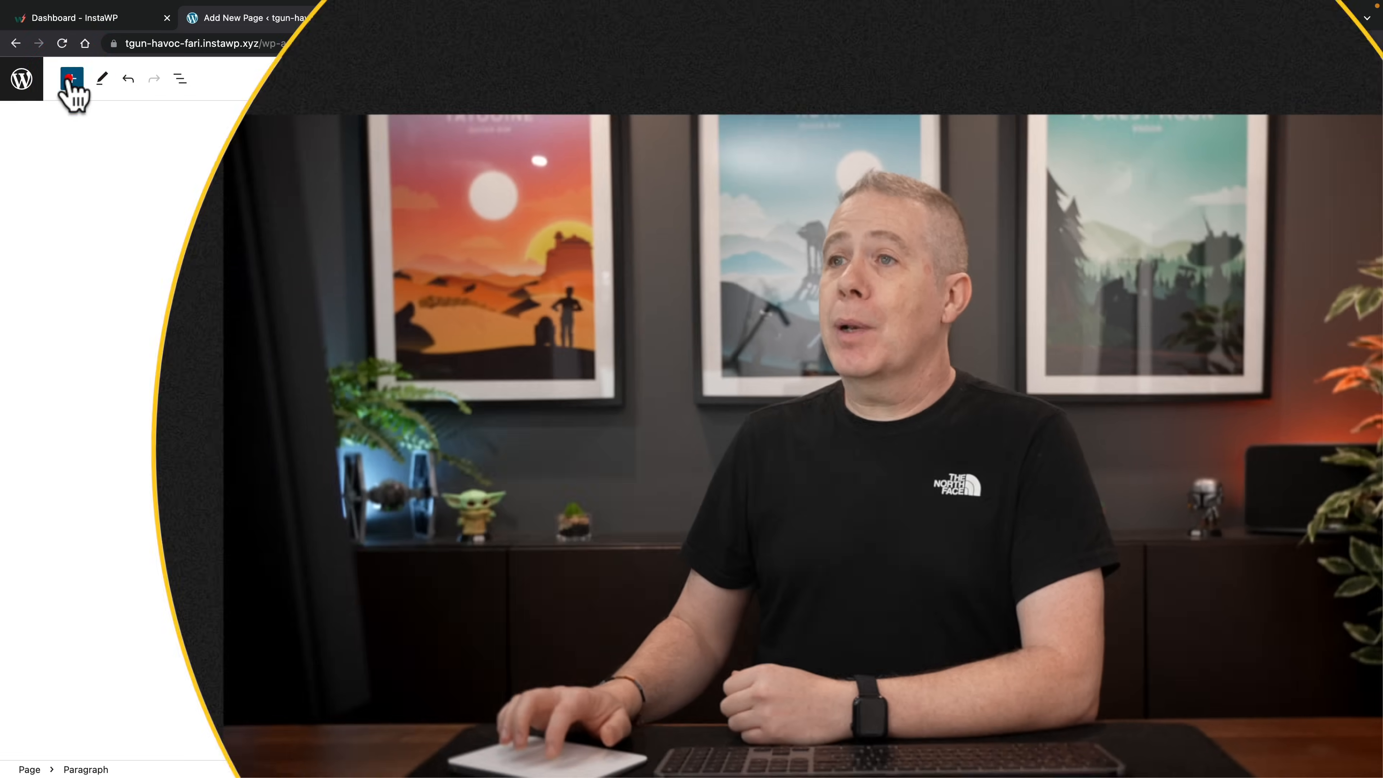
# Bring up the block inserter on the new Ollie Patterns page
pyautogui.click(72, 78)
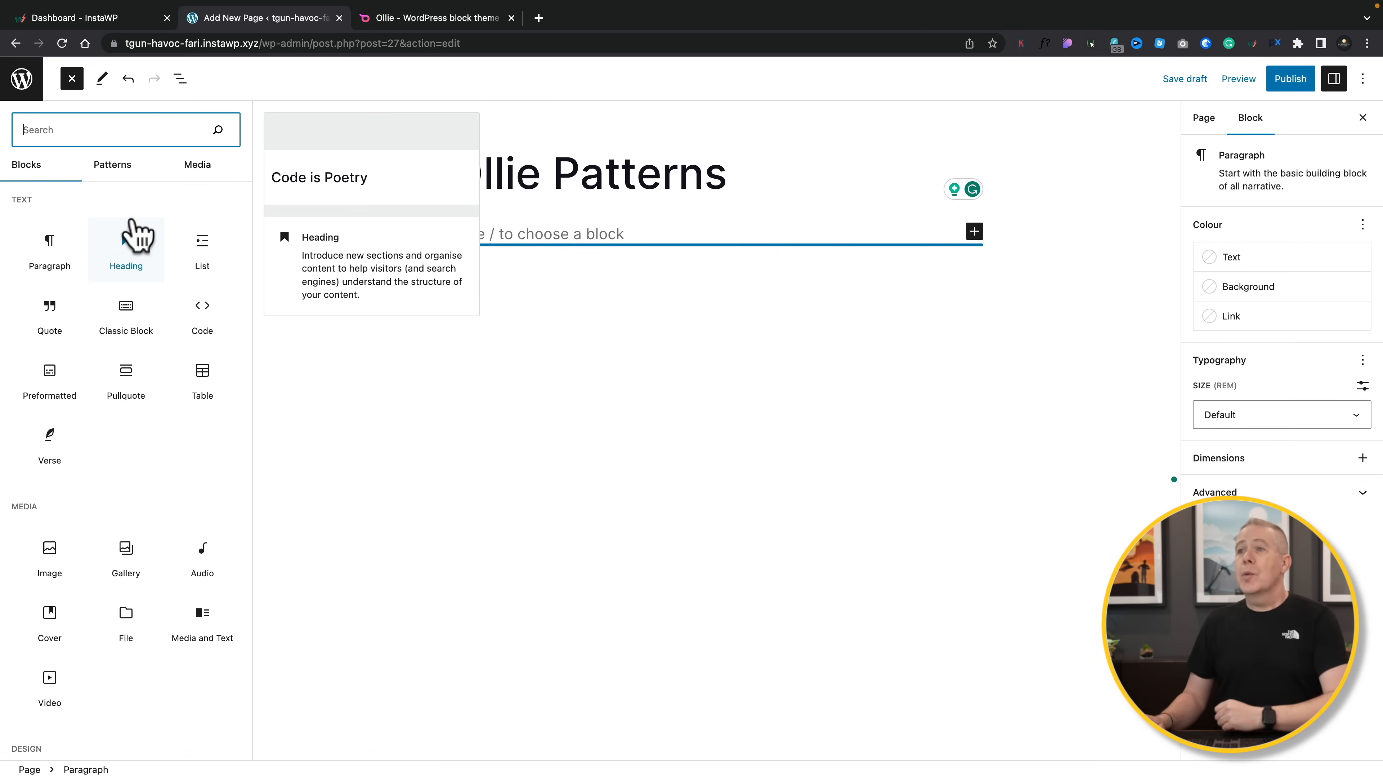
# Switch the inserter to Patterns and scroll through the Hero category
pyautogui.click(112, 164)
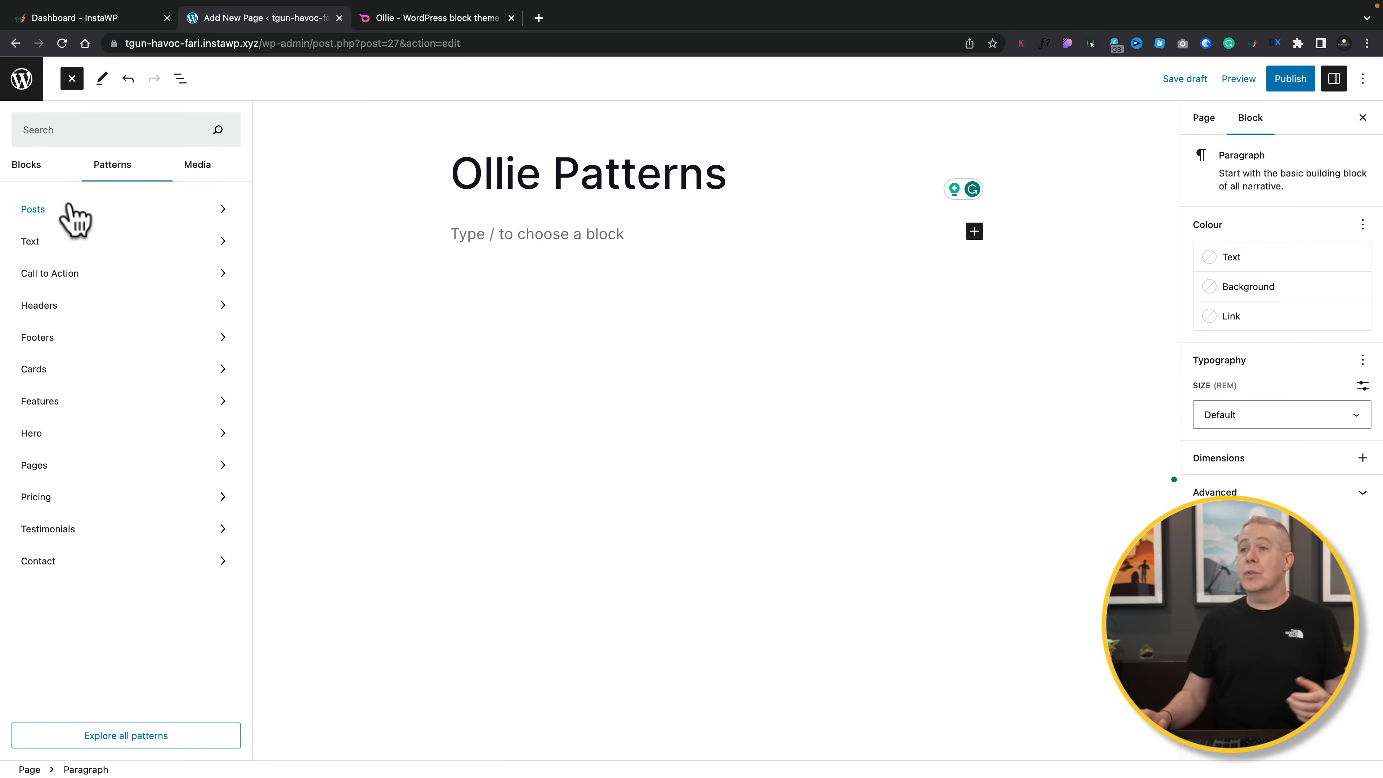
pyautogui.moveTo(82, 600)
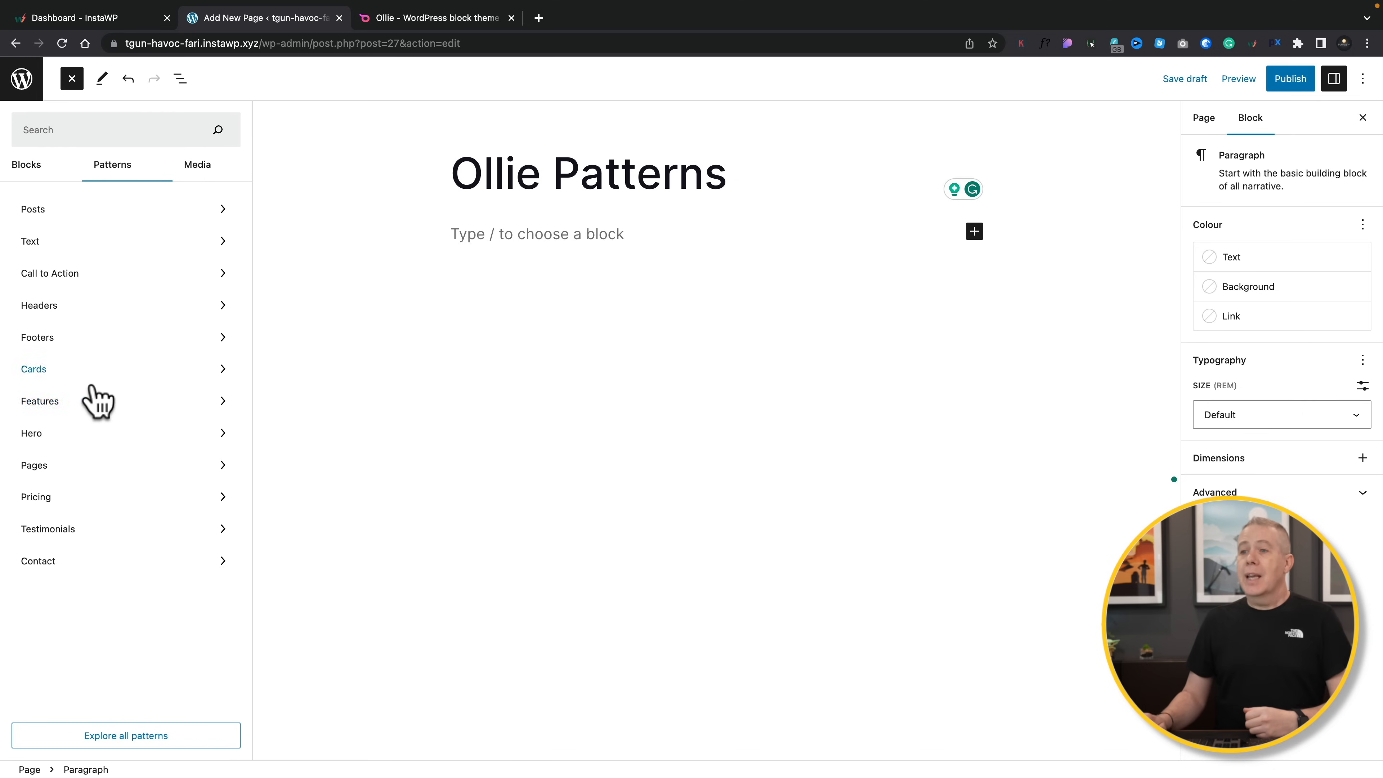
pyautogui.click(31, 432)
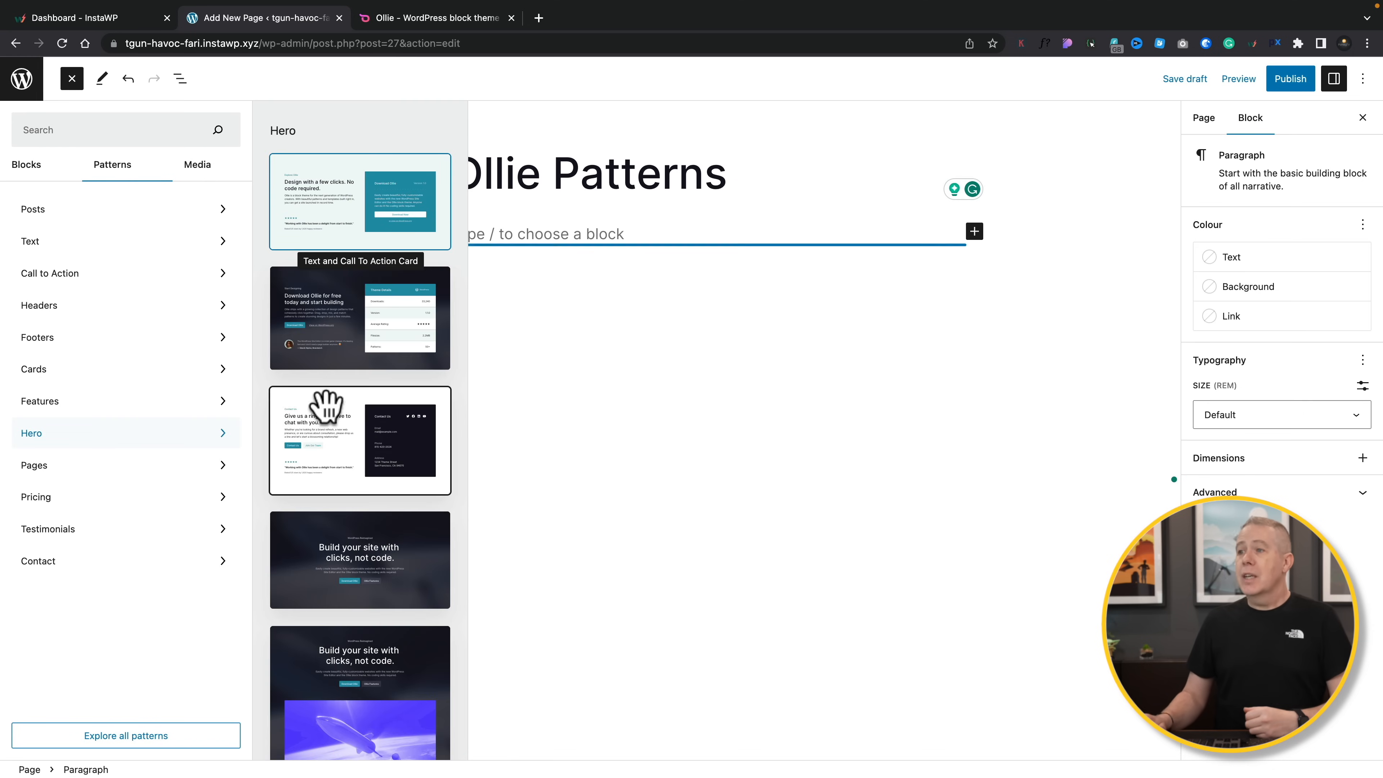
pyautogui.scroll(-3)
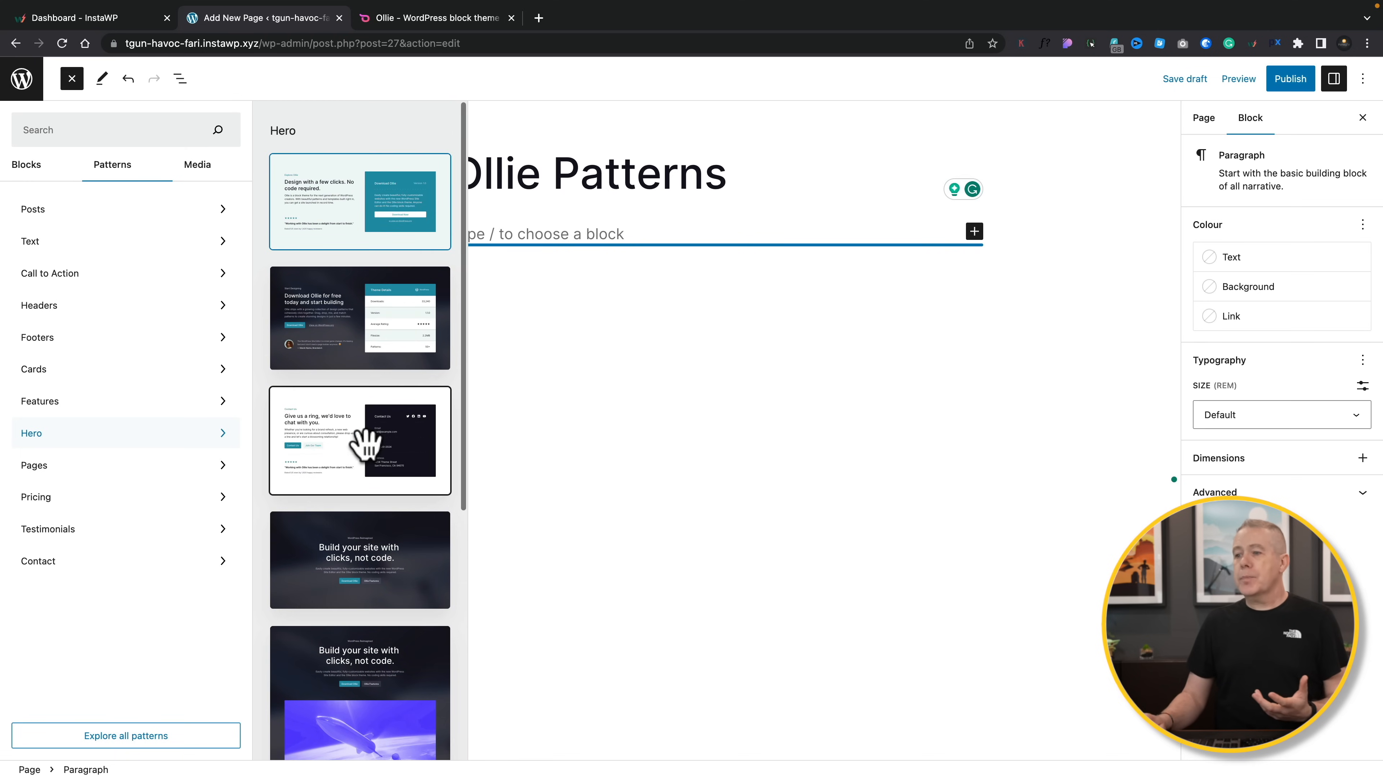
pyautogui.scroll(-3)
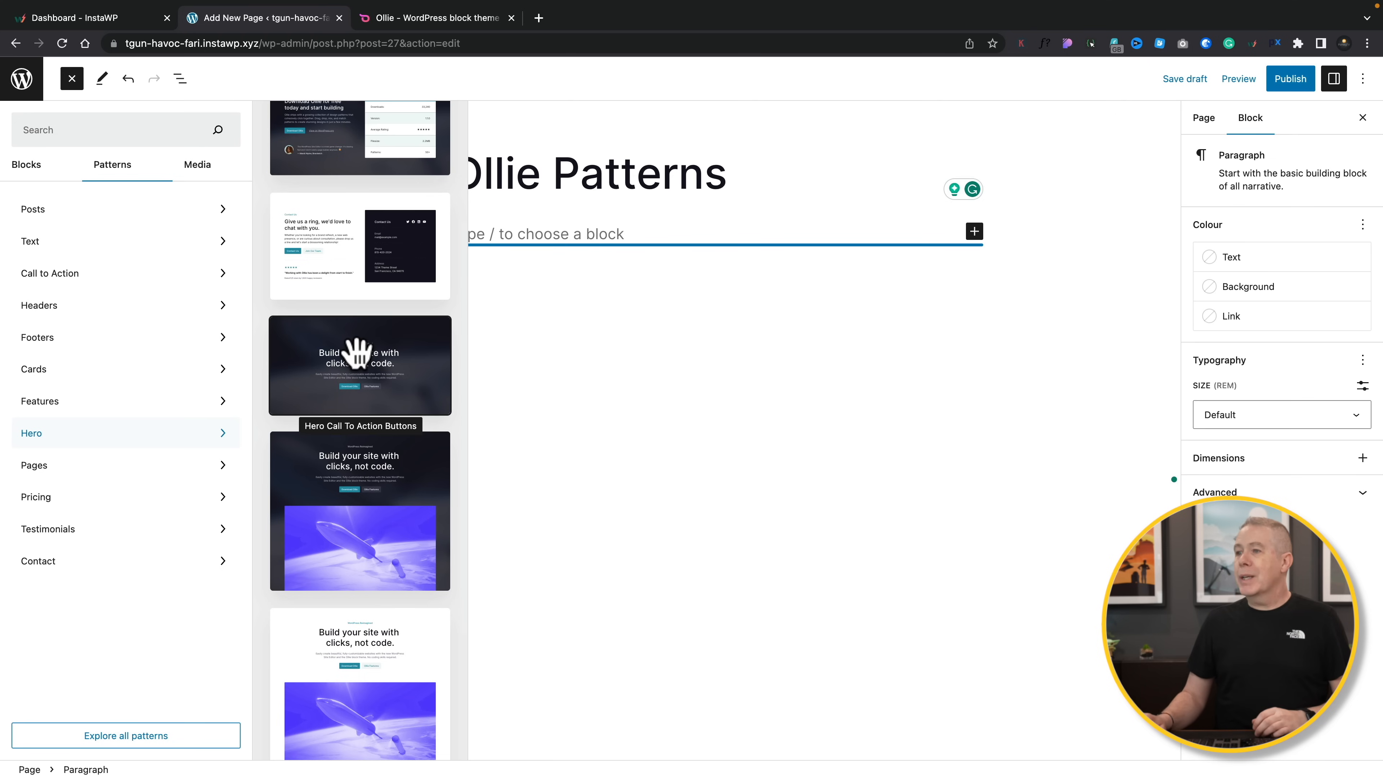
# Insert the Hero Call To Action Buttons pattern and select its Cover block via List View
pyautogui.click(360, 365)
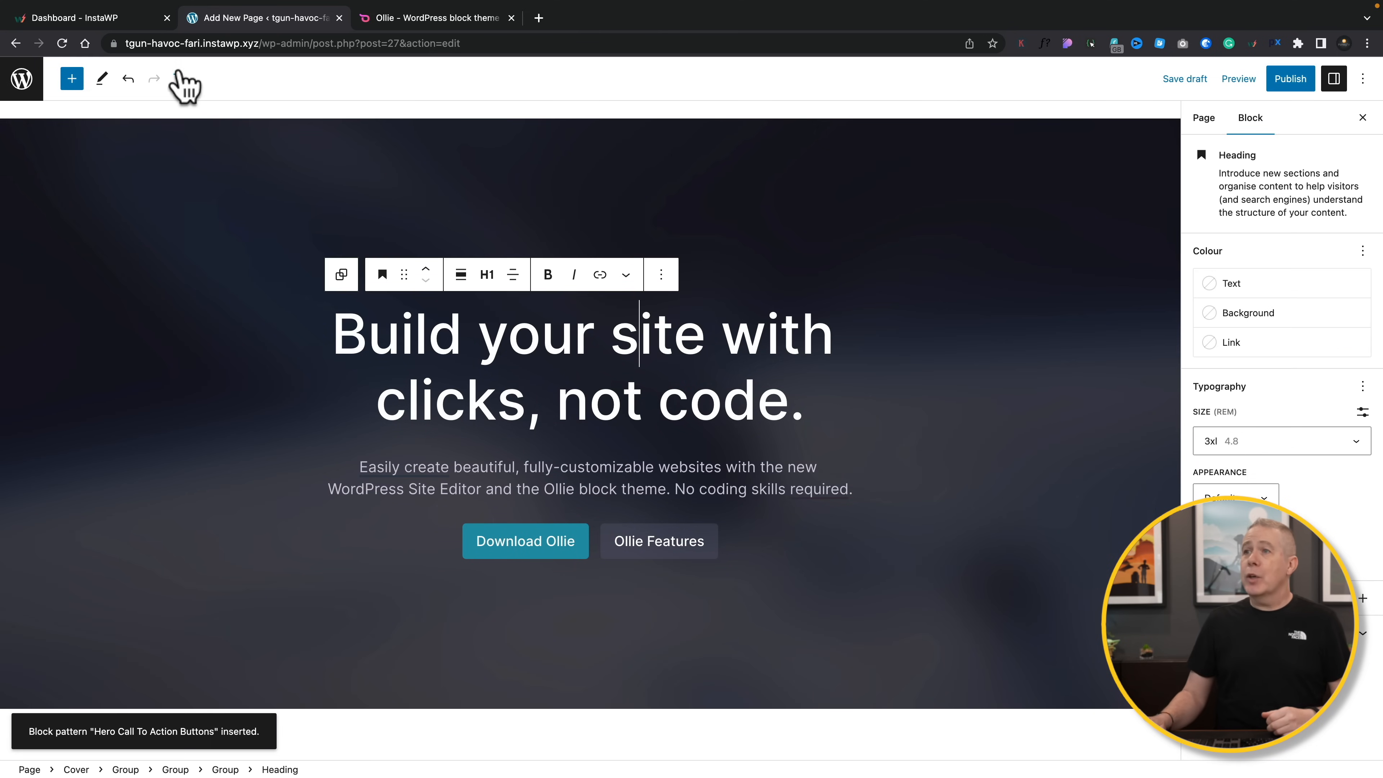
pyautogui.click(180, 79)
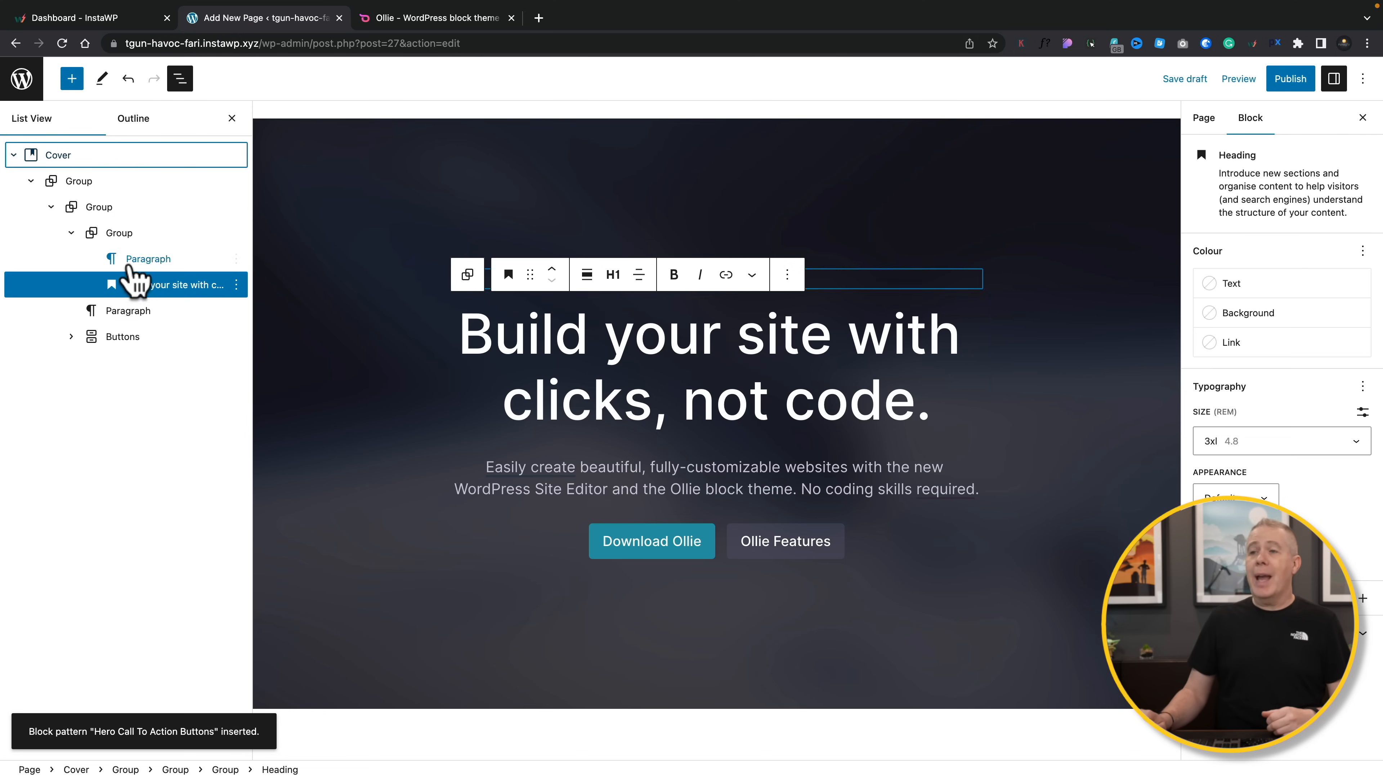
pyautogui.click(79, 180)
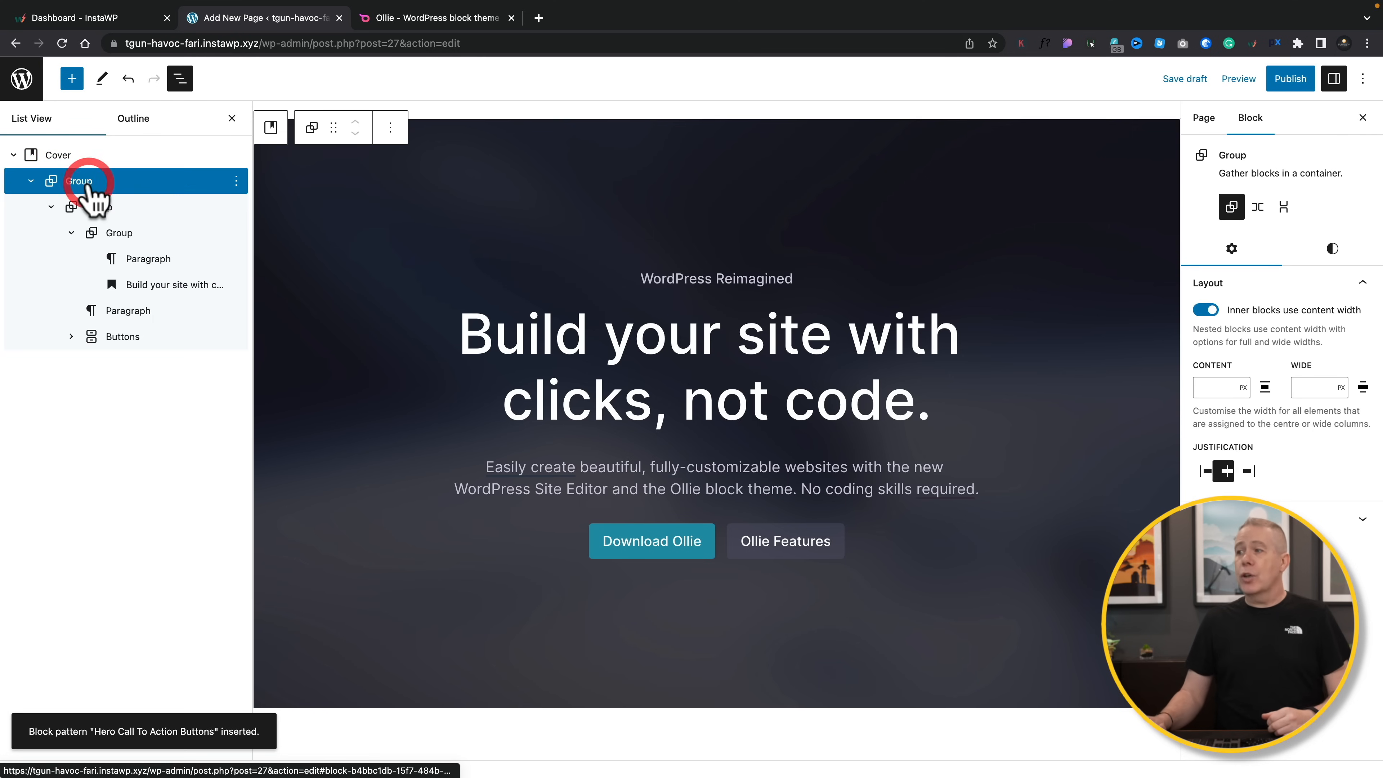
pyautogui.click(97, 206)
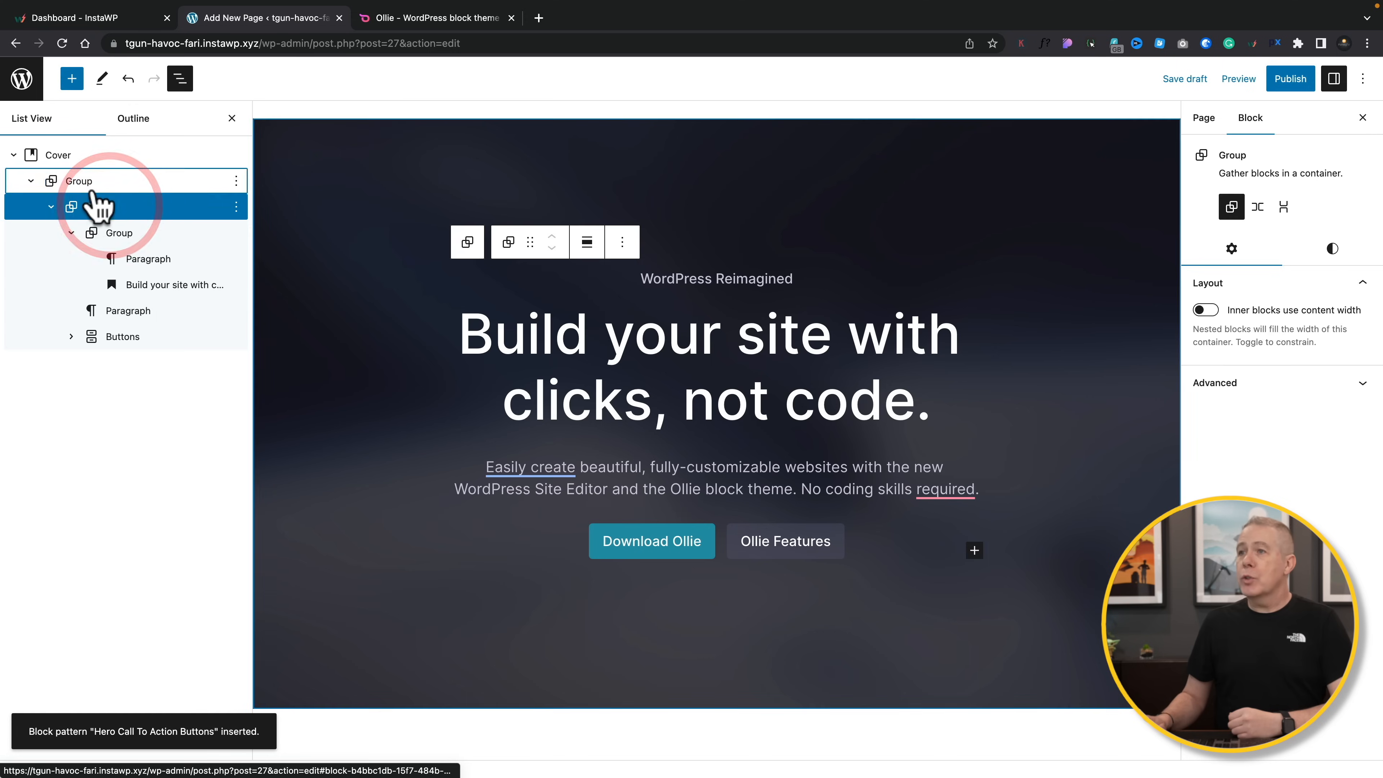
pyautogui.click(99, 207)
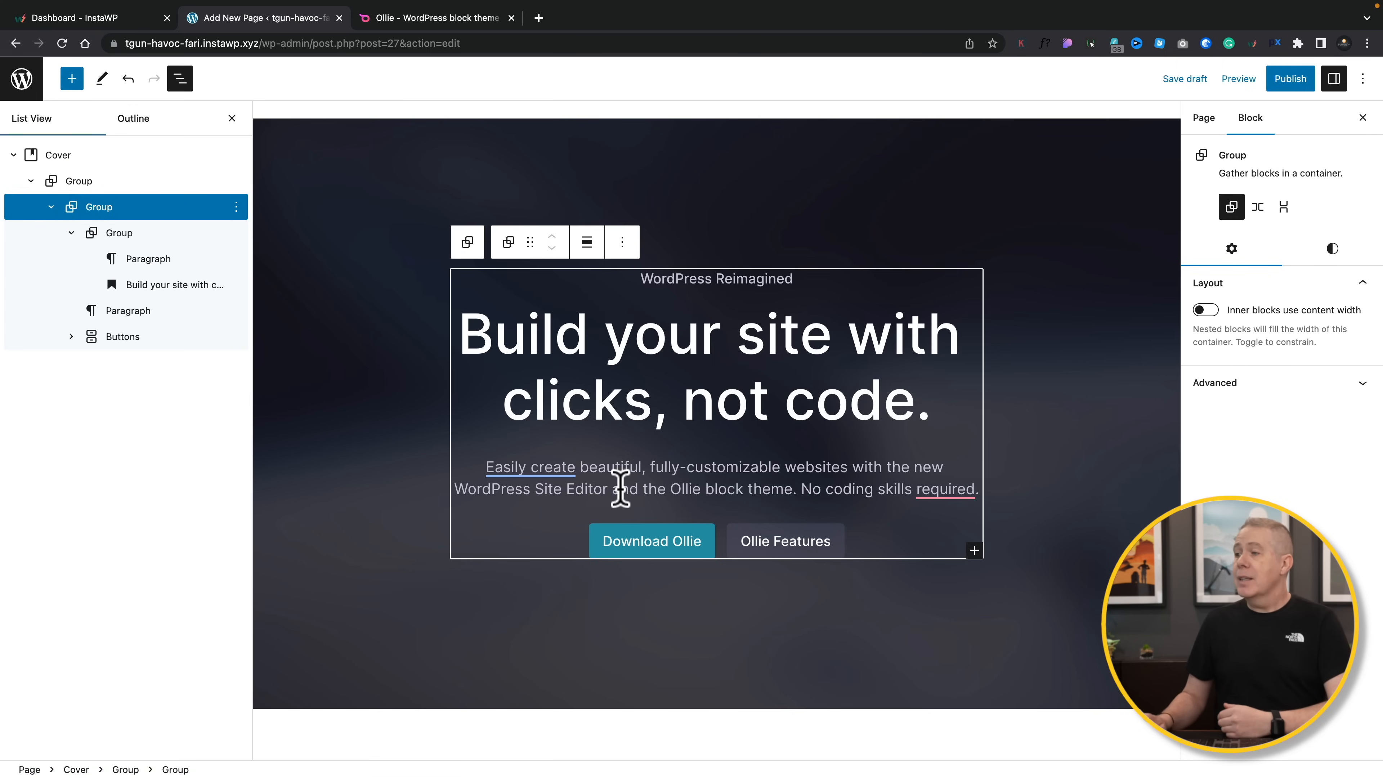
pyautogui.click(59, 154)
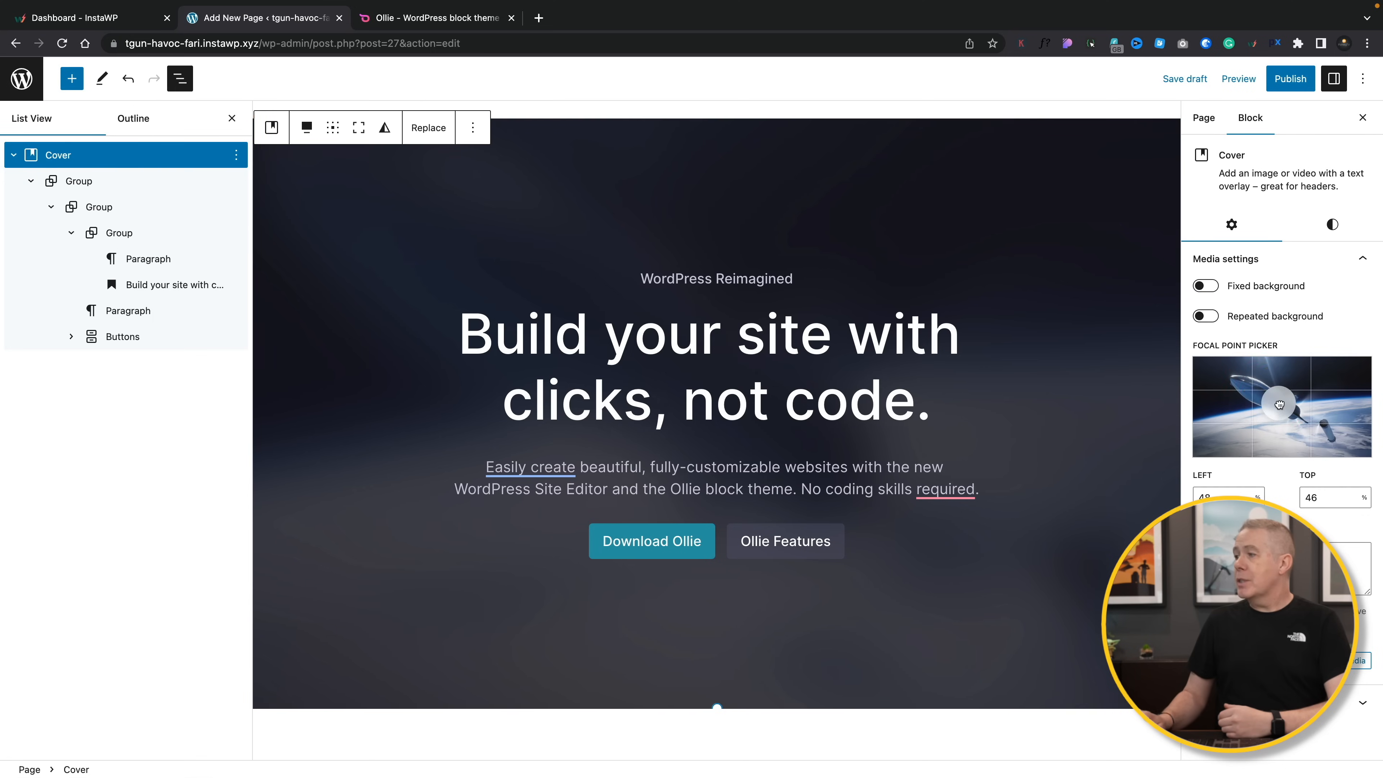
# Shift the cover background image's focal point in the Focal Point Picker
pyautogui.moveTo(1279, 404); pyautogui.dragTo(1333, 408)
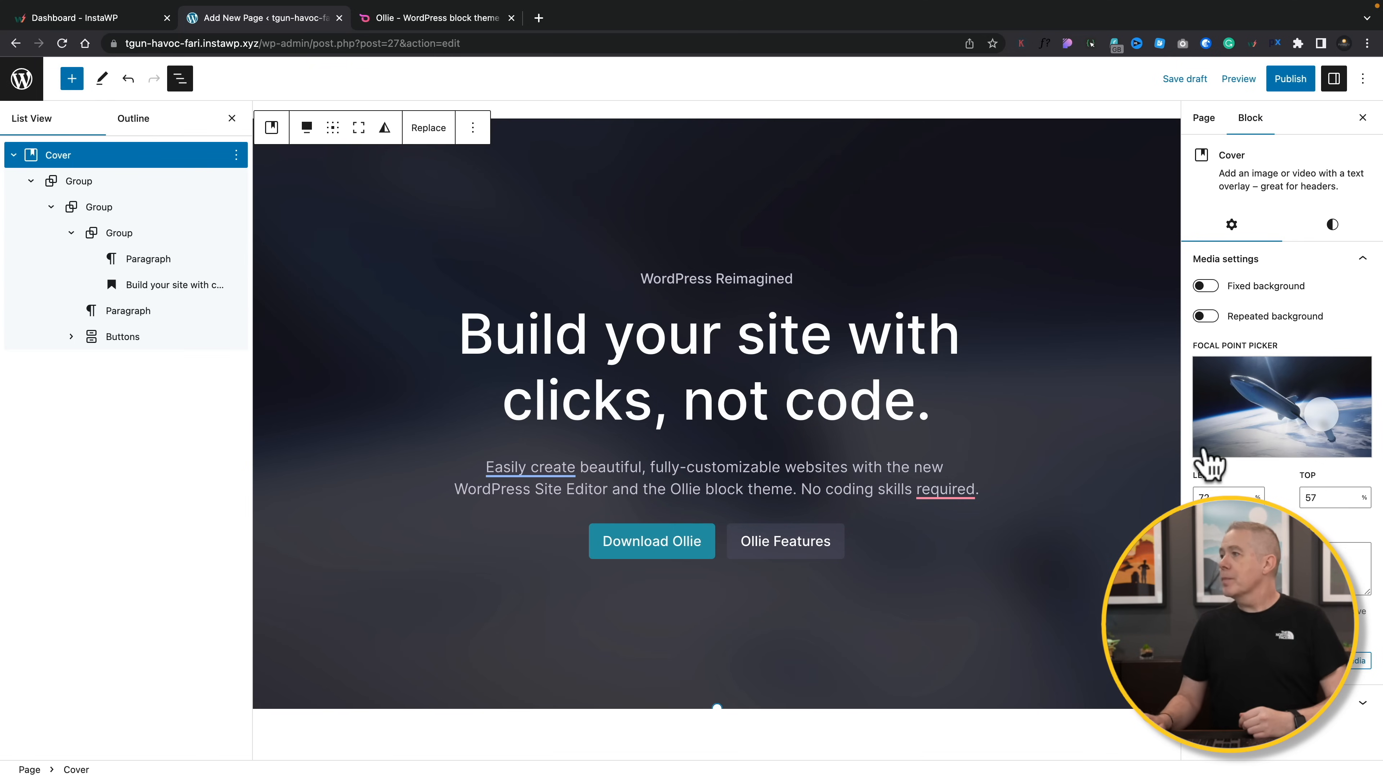
pyautogui.moveTo(718, 361)
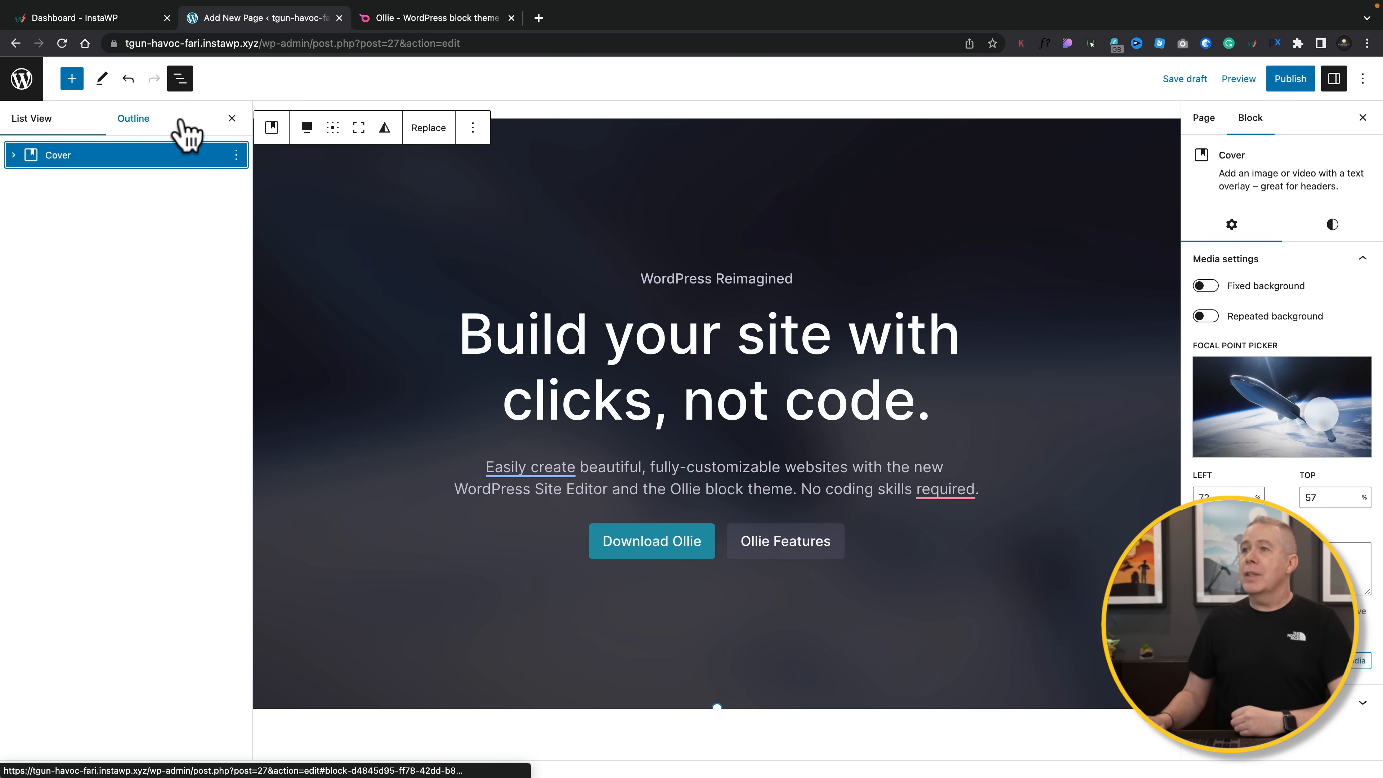
# Browse the Call to Action patterns in the inserter, scrolling through their previews
pyautogui.click(71, 79)
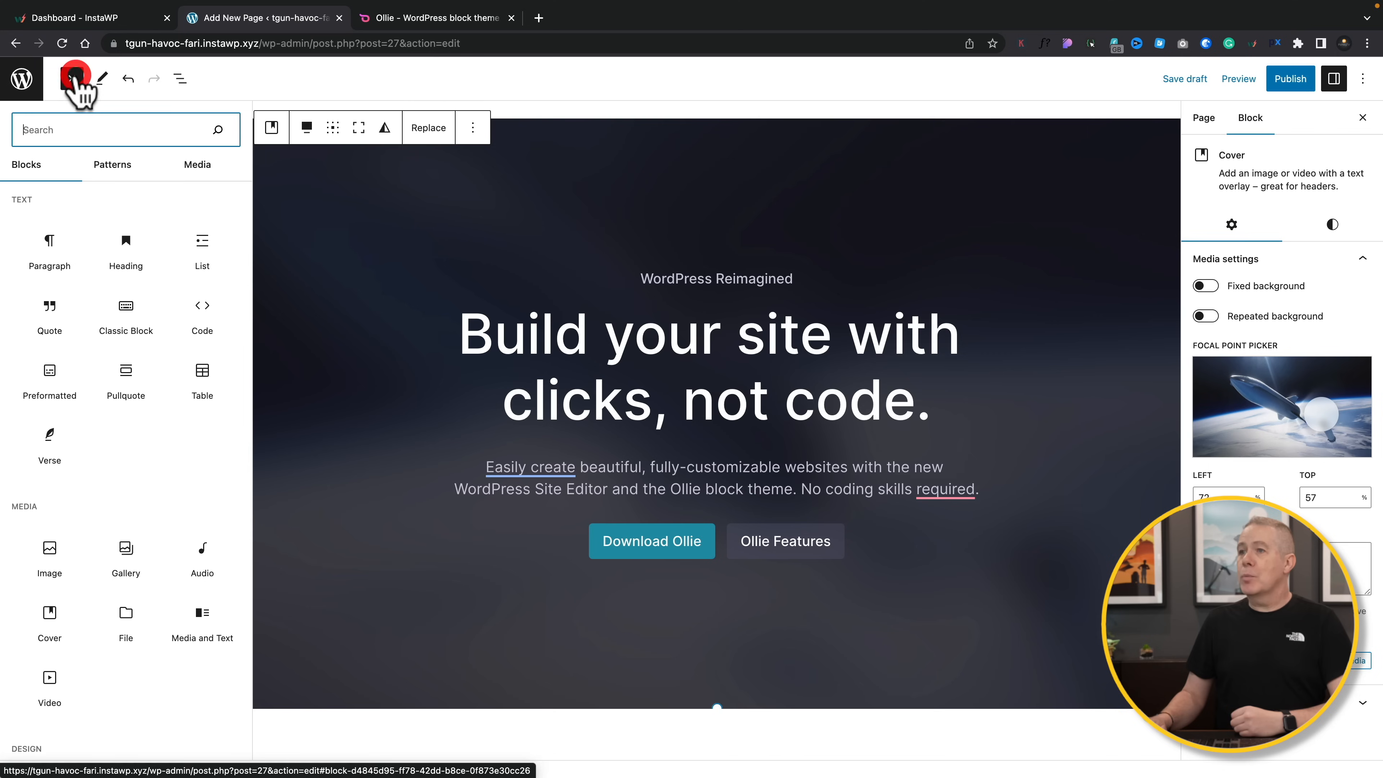
pyautogui.click(113, 164)
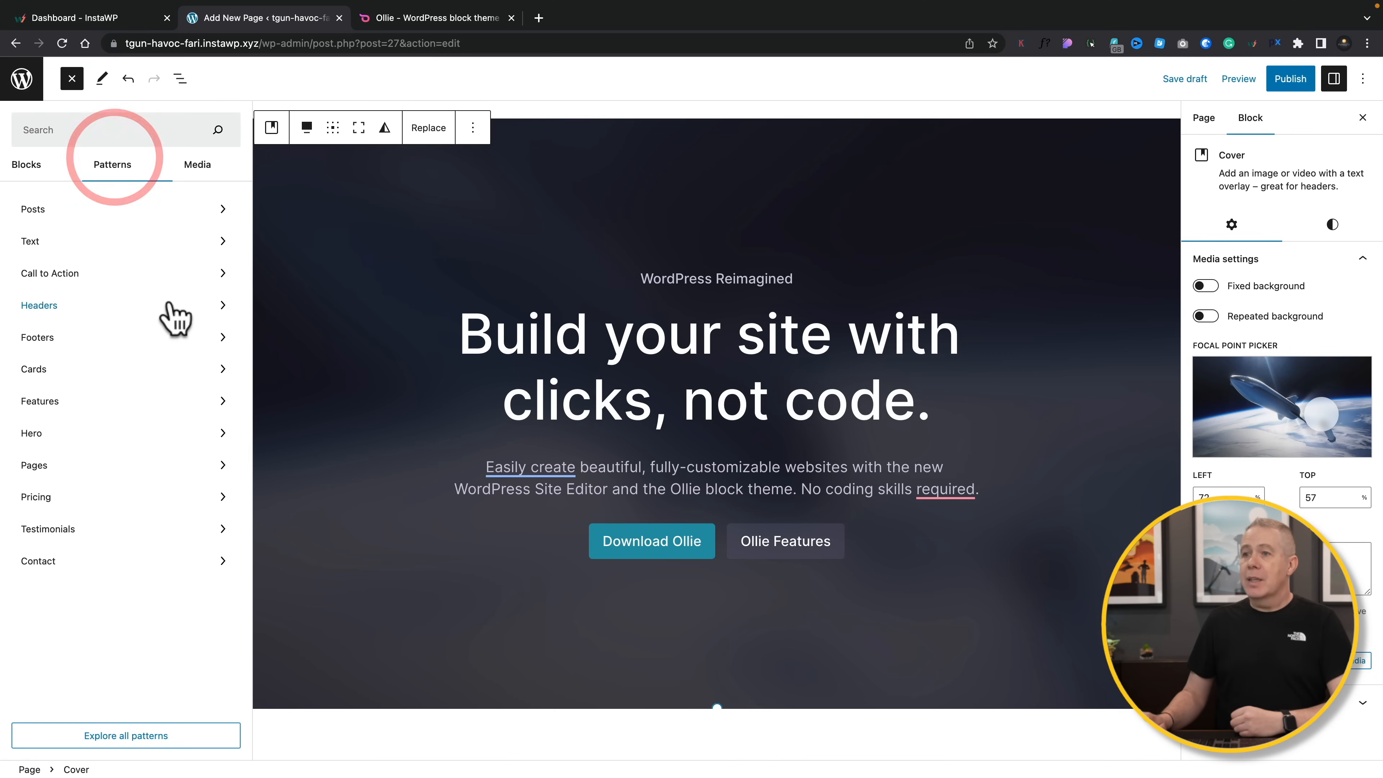
pyautogui.moveTo(88, 282)
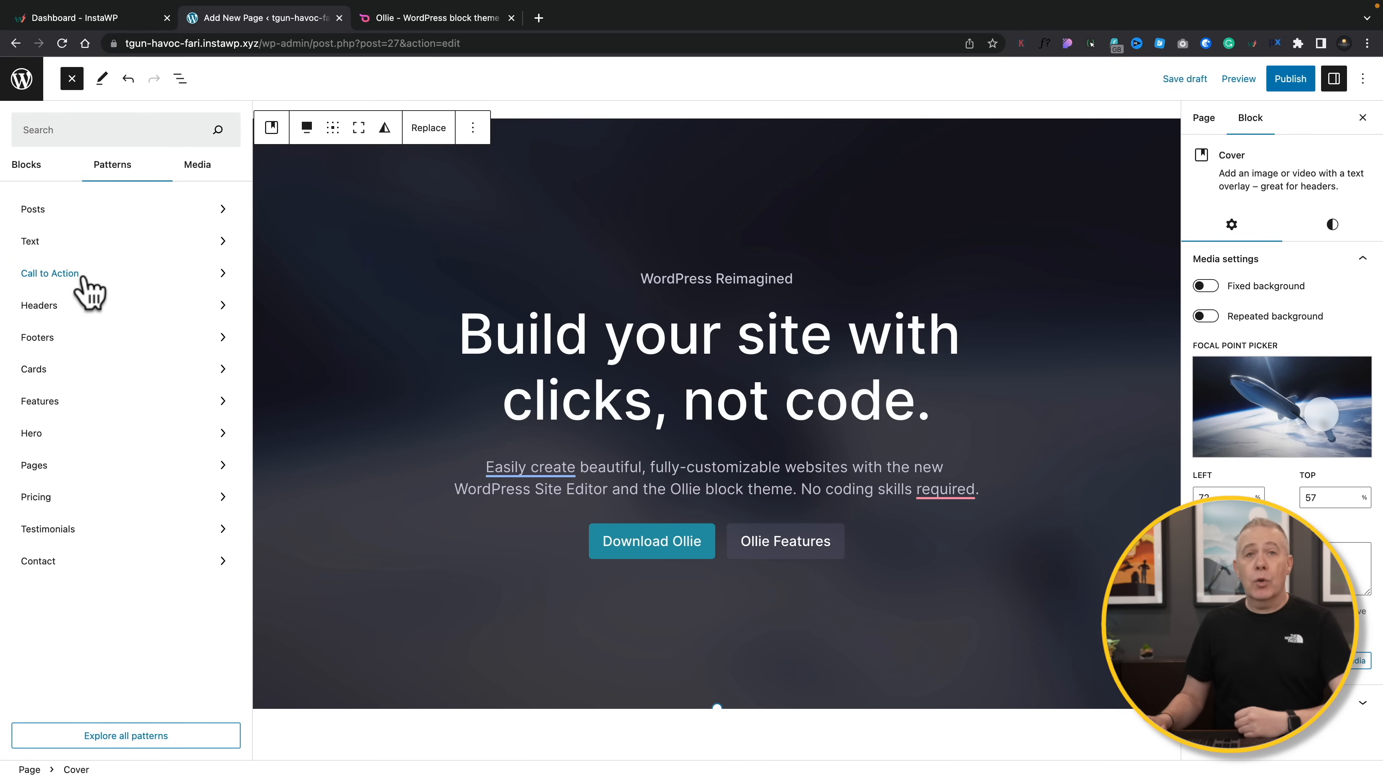
pyautogui.click(50, 272)
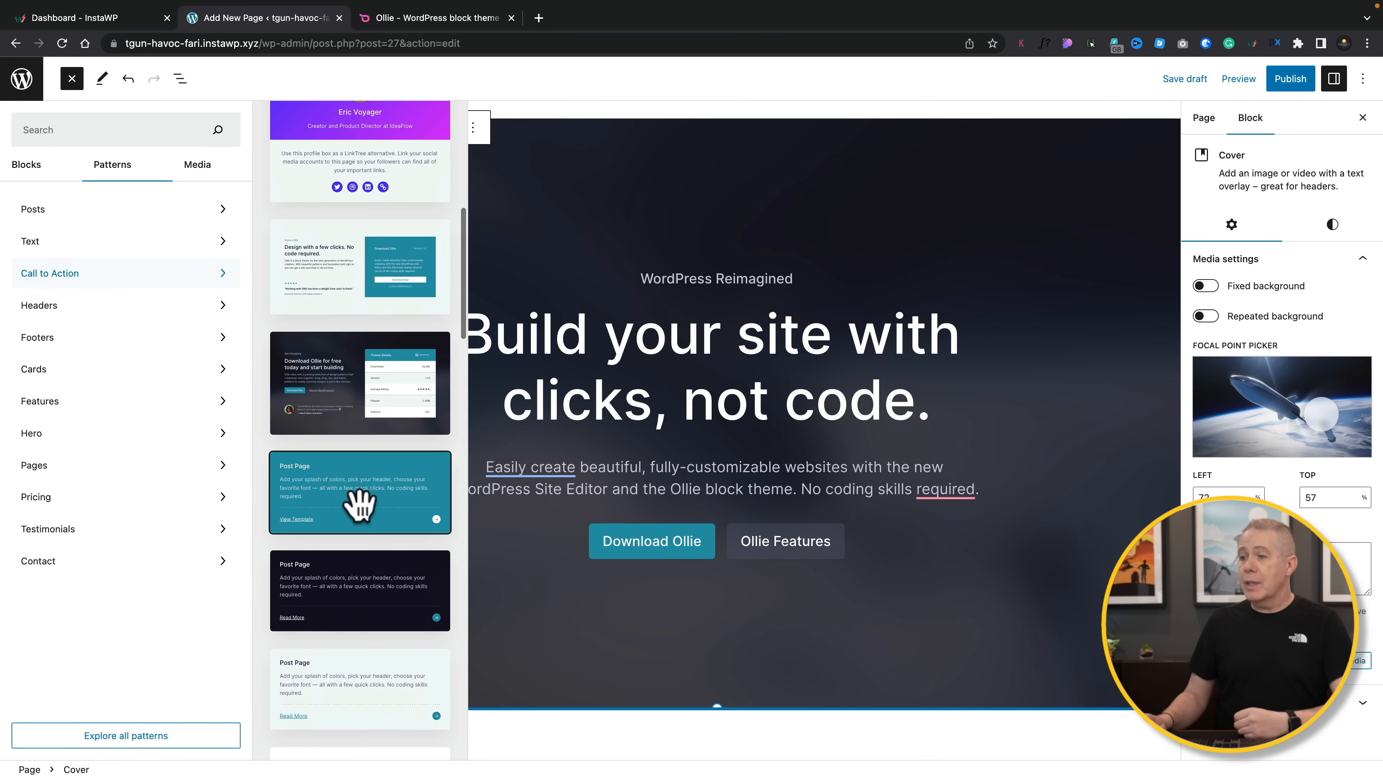
pyautogui.scroll(-3)
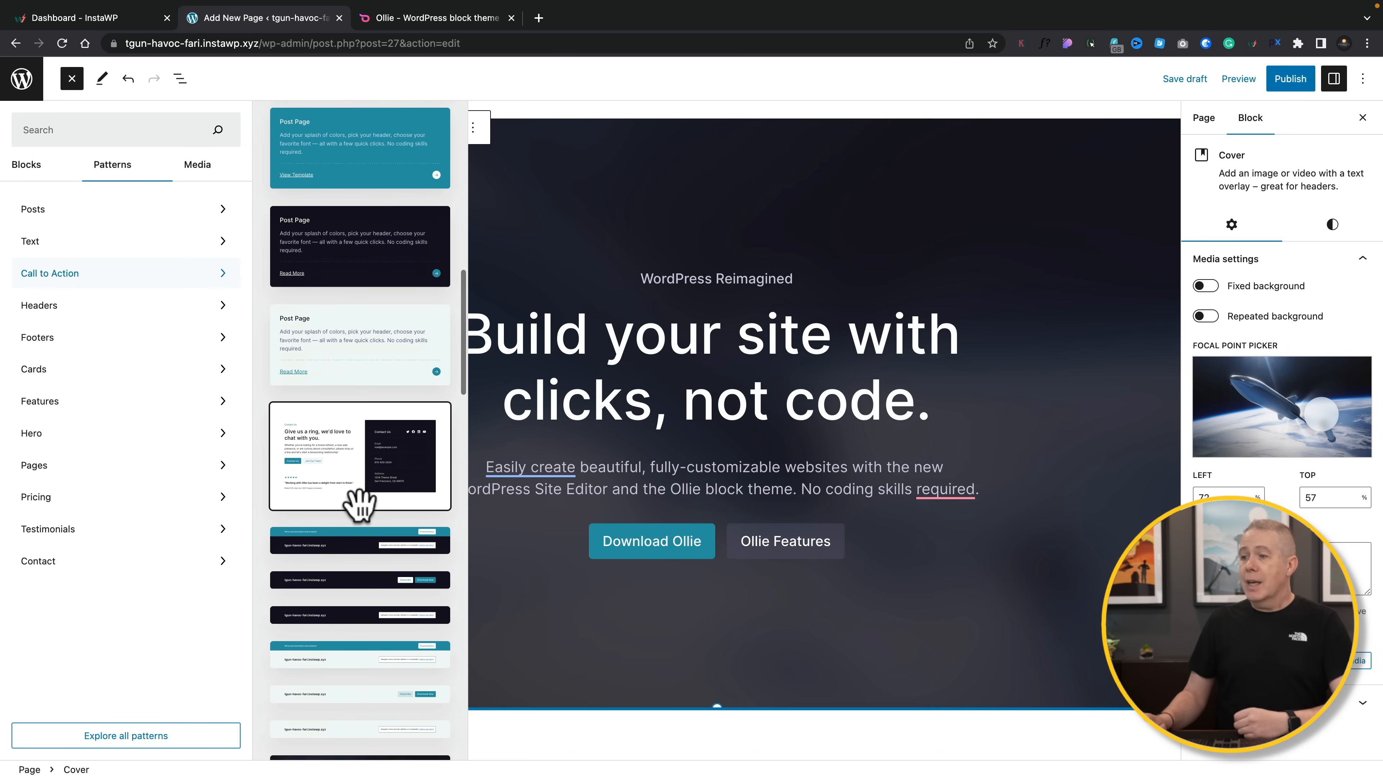
pyautogui.scroll(-3)
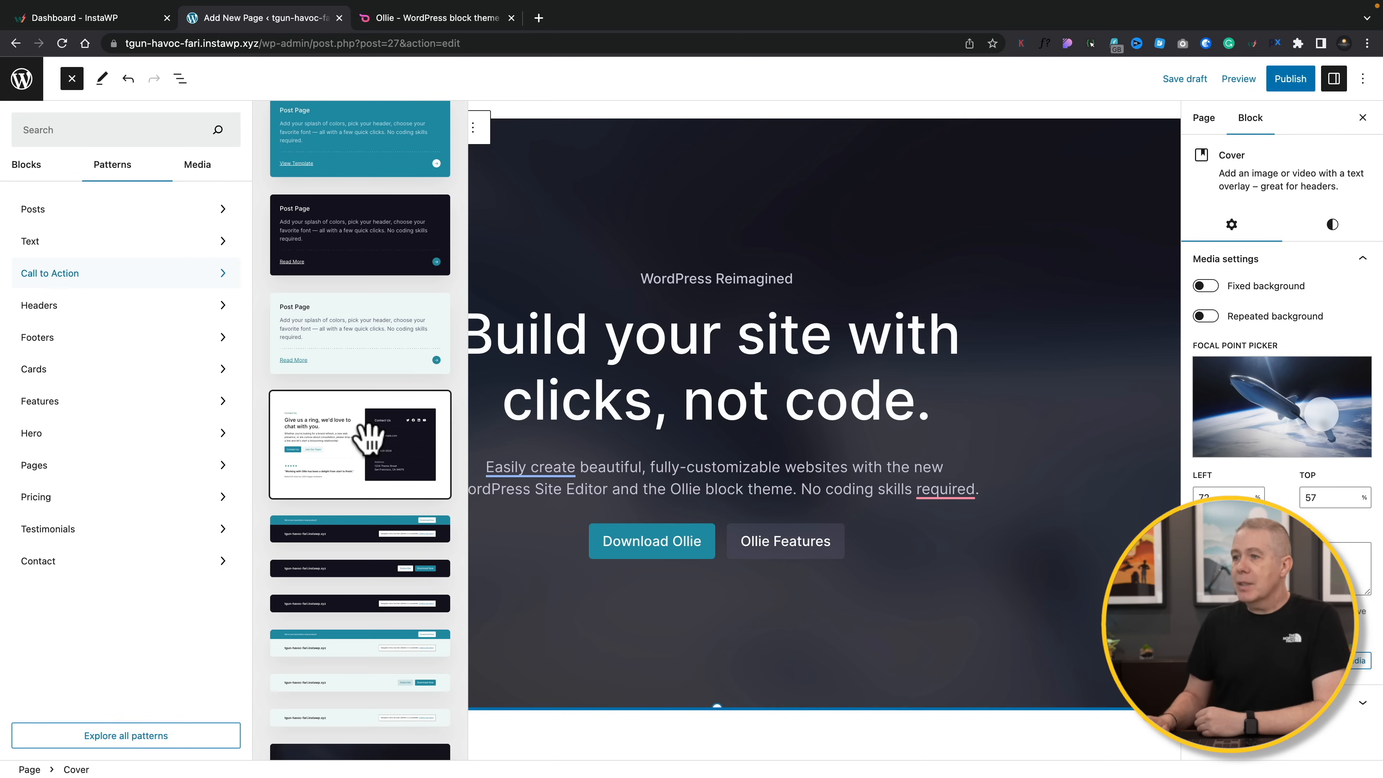
# Insert the Contact Details call-to-action pattern below the hero cover
pyautogui.click(359, 445)
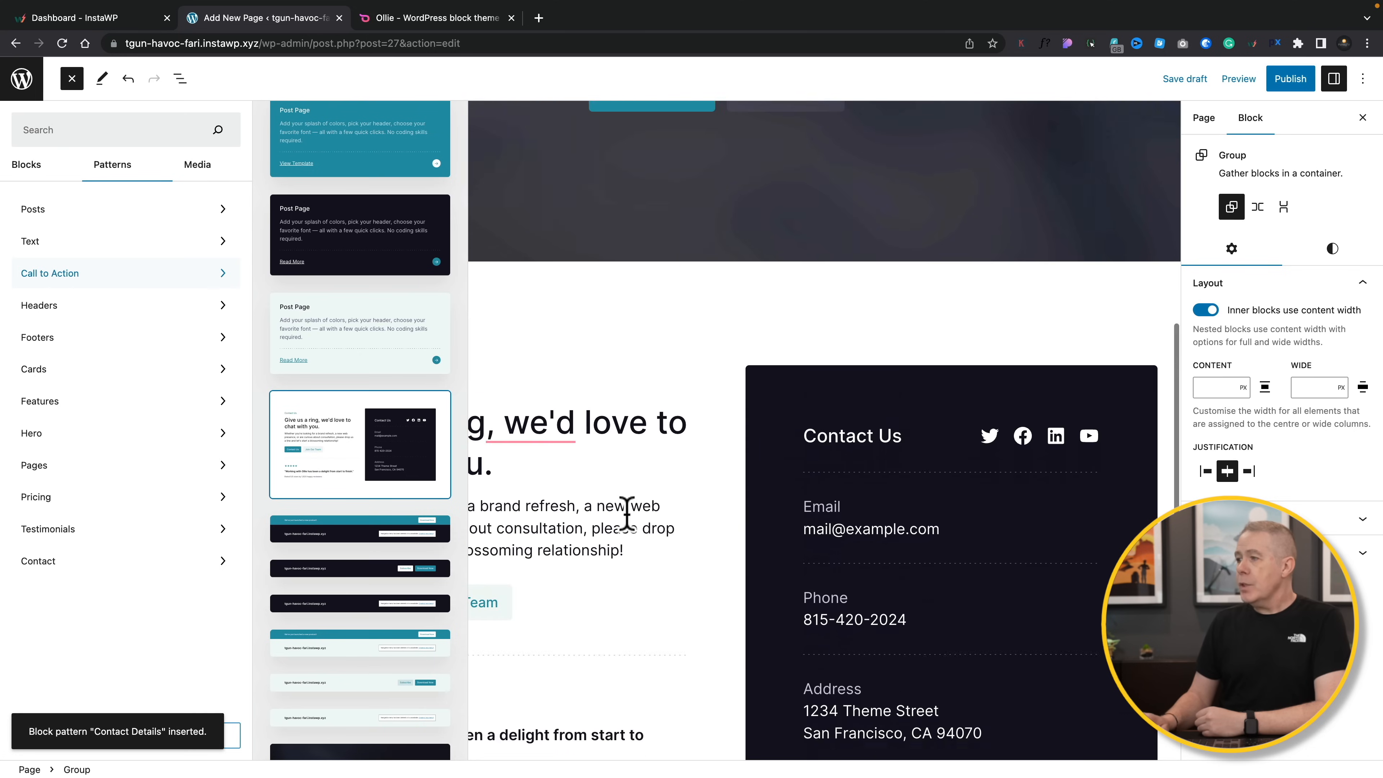
pyautogui.scroll(-3)
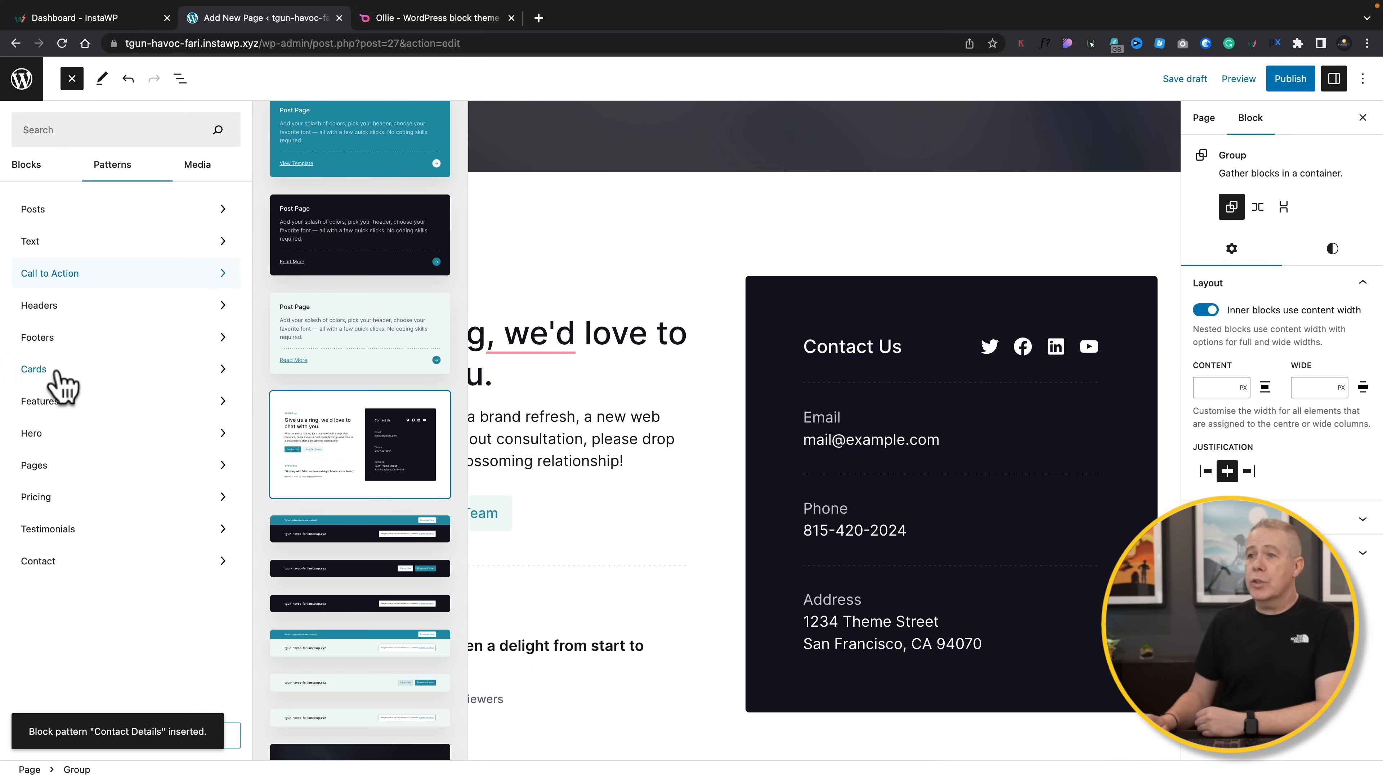
pyautogui.moveTo(39, 407)
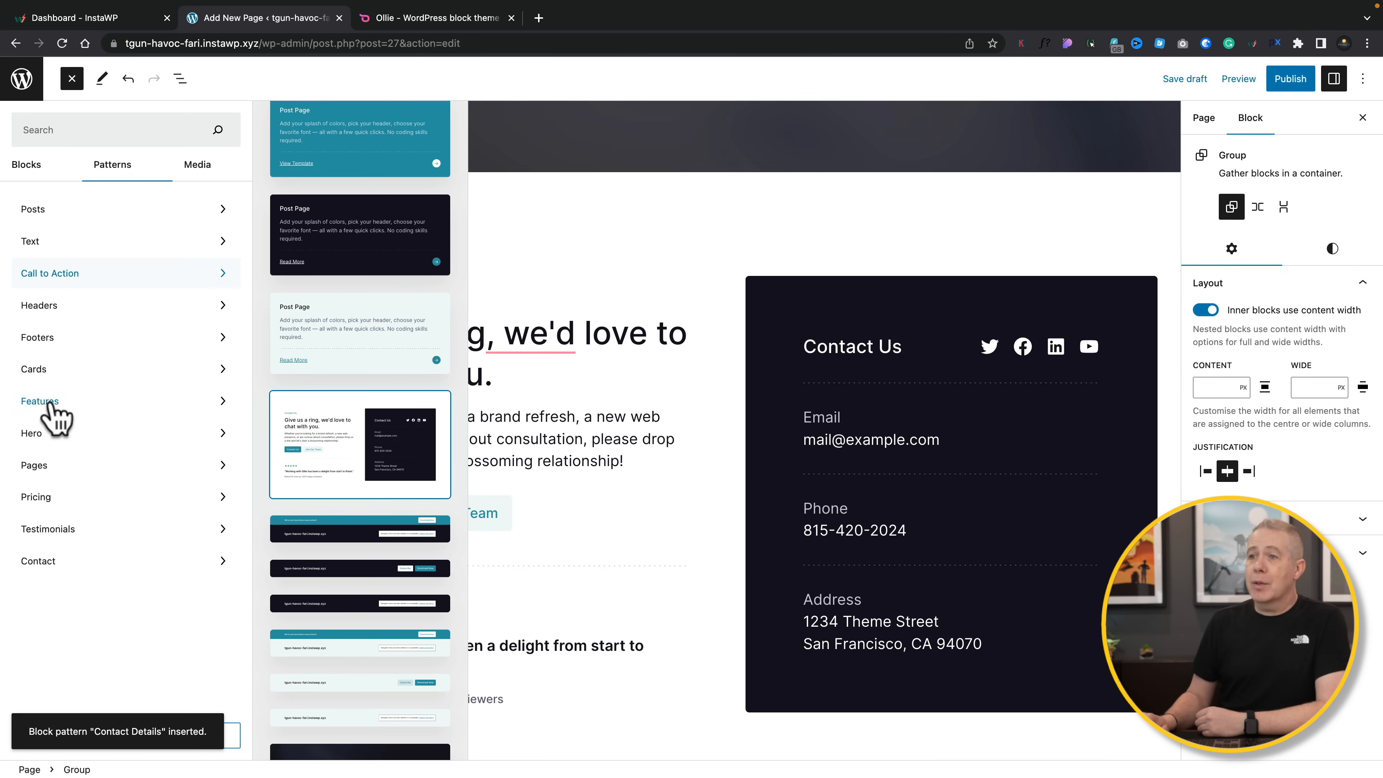
# Insert the Feature Boxes With Icon pattern from Features and review the block outline in List View
pyautogui.click(40, 401)
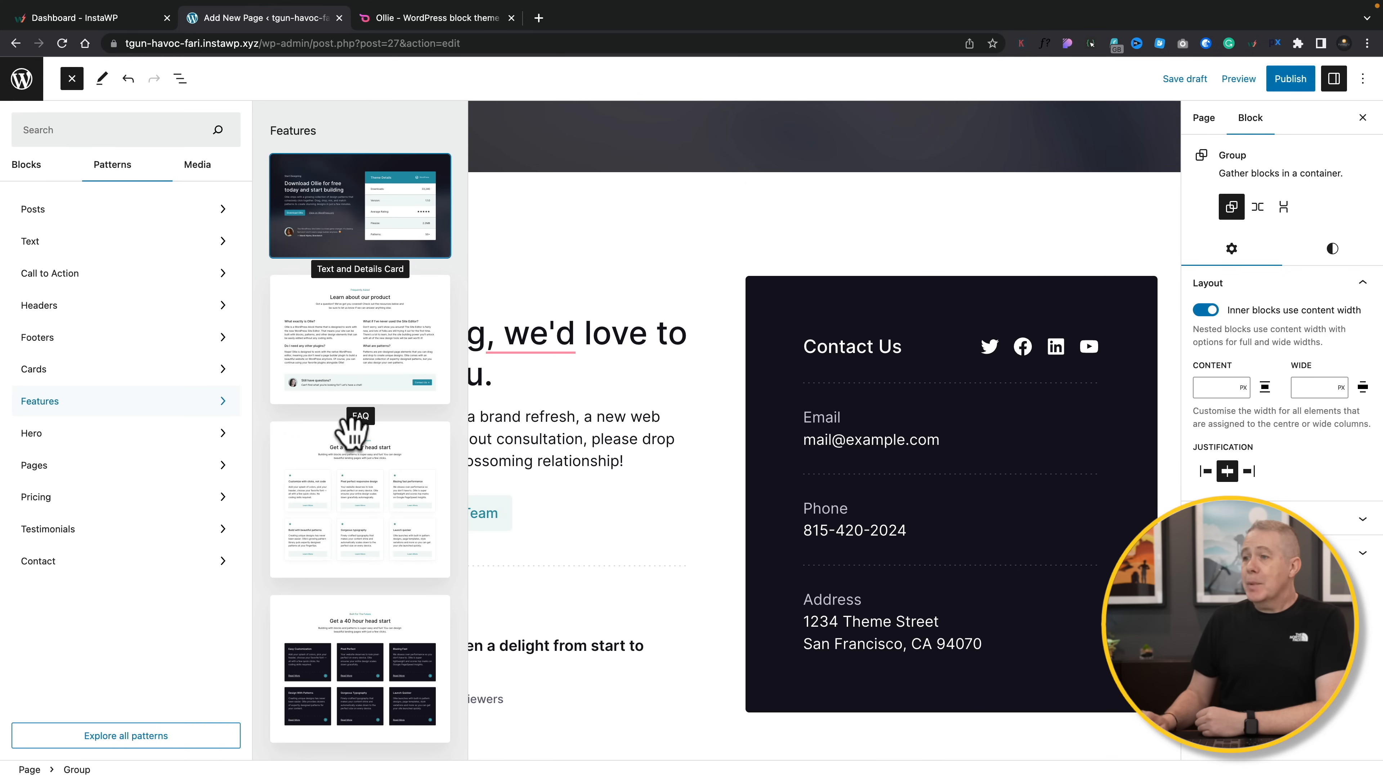
pyautogui.scroll(-3)
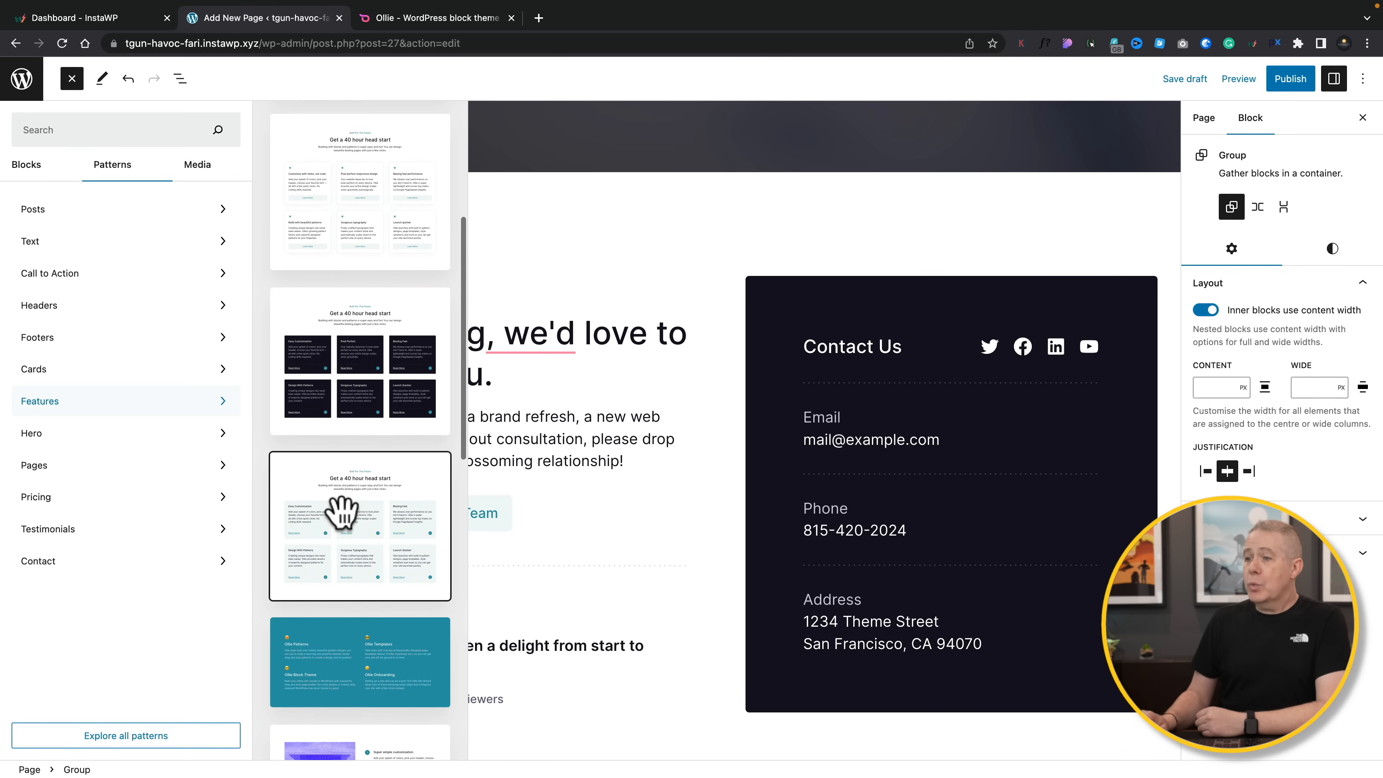
pyautogui.click(359, 525)
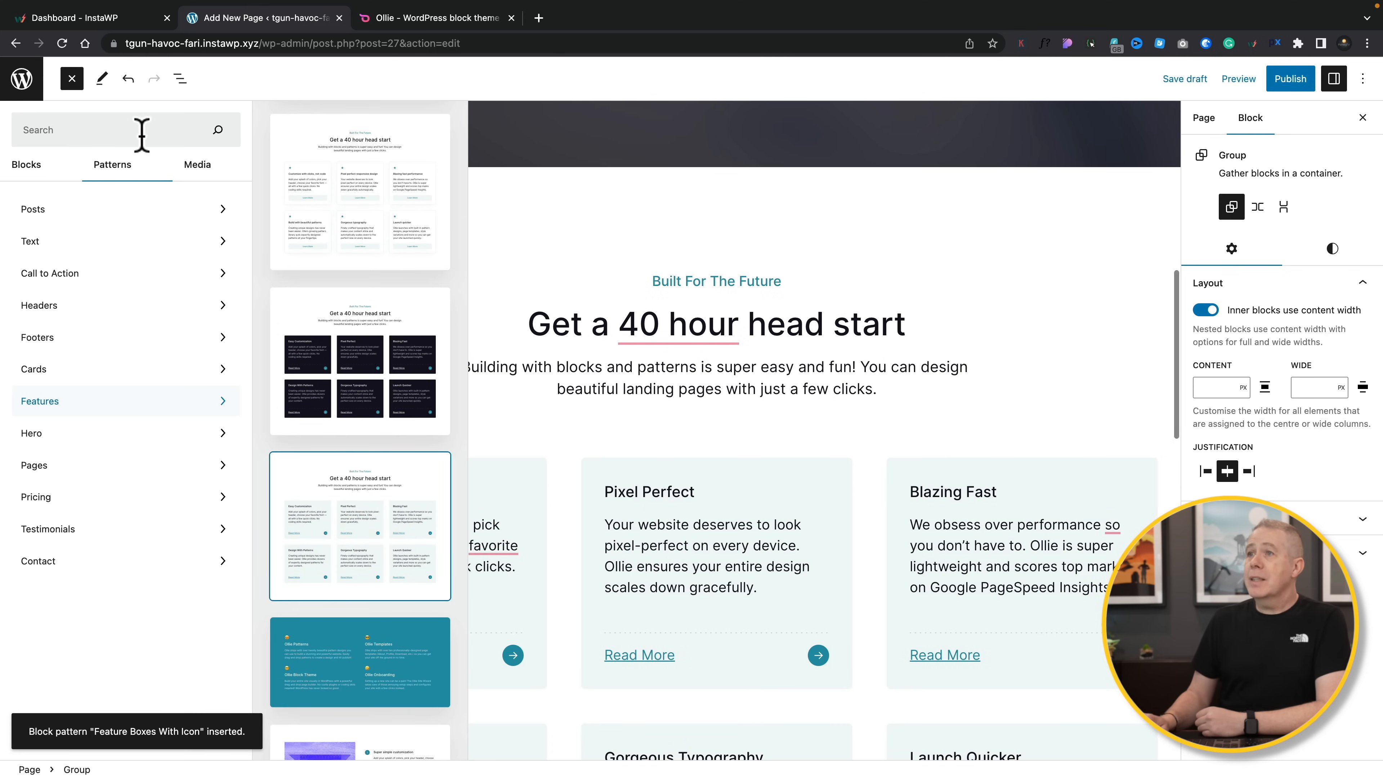
pyautogui.click(180, 78)
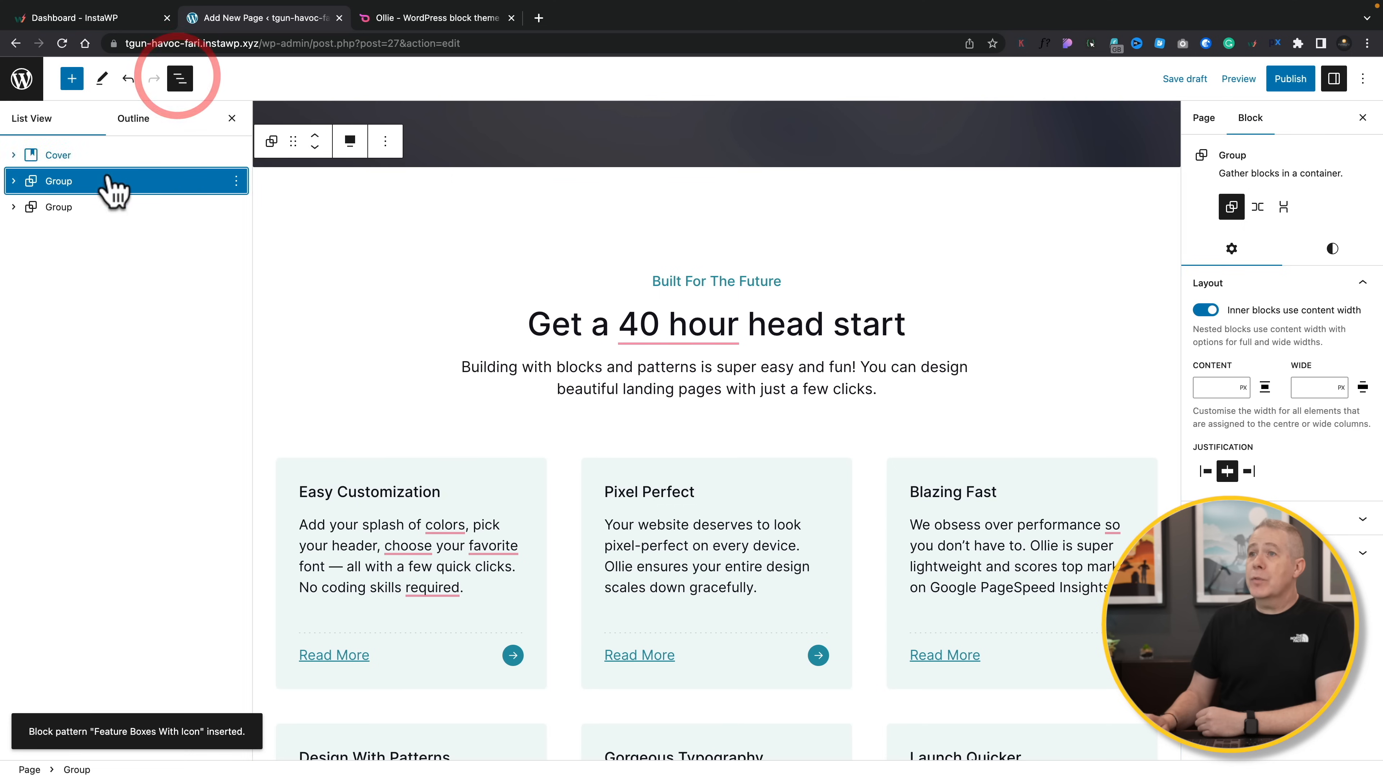
pyautogui.scroll(-3)
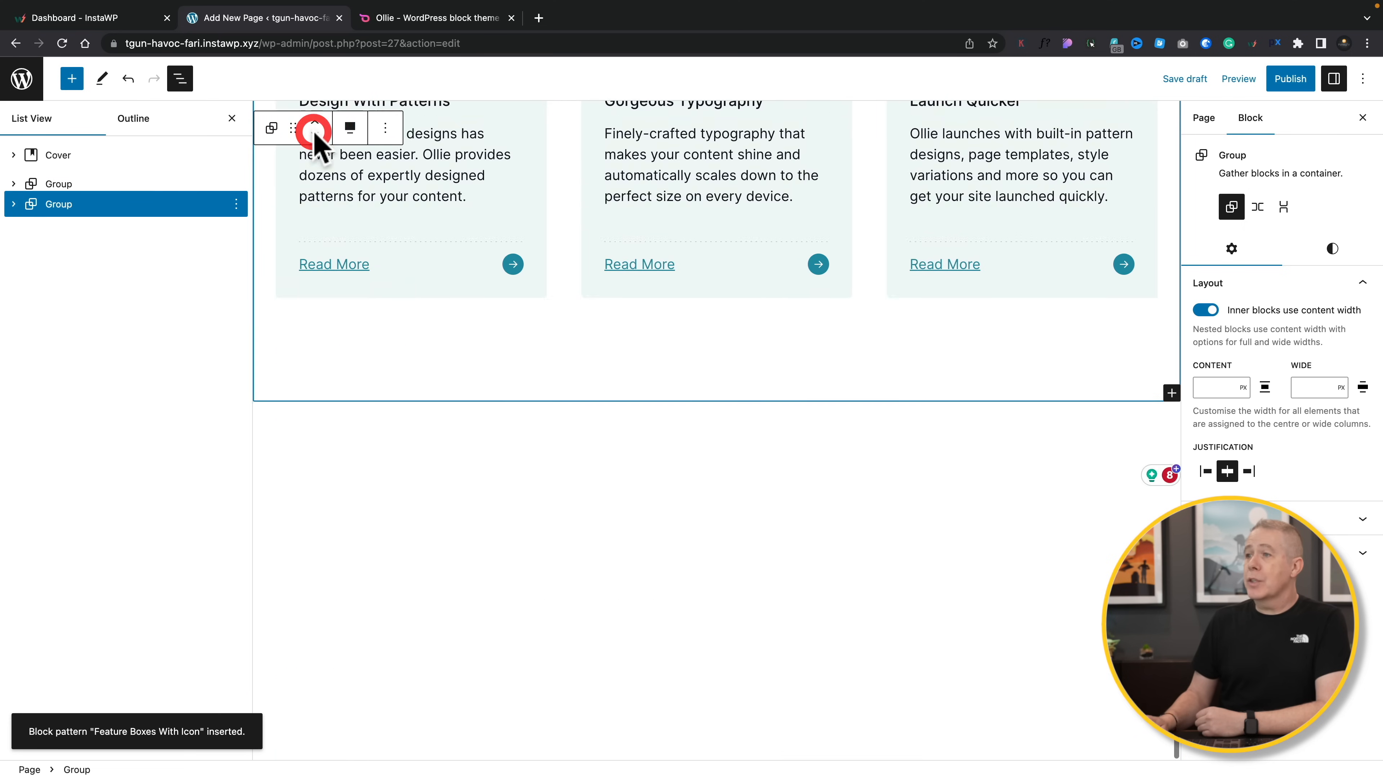
pyautogui.scroll(-3)
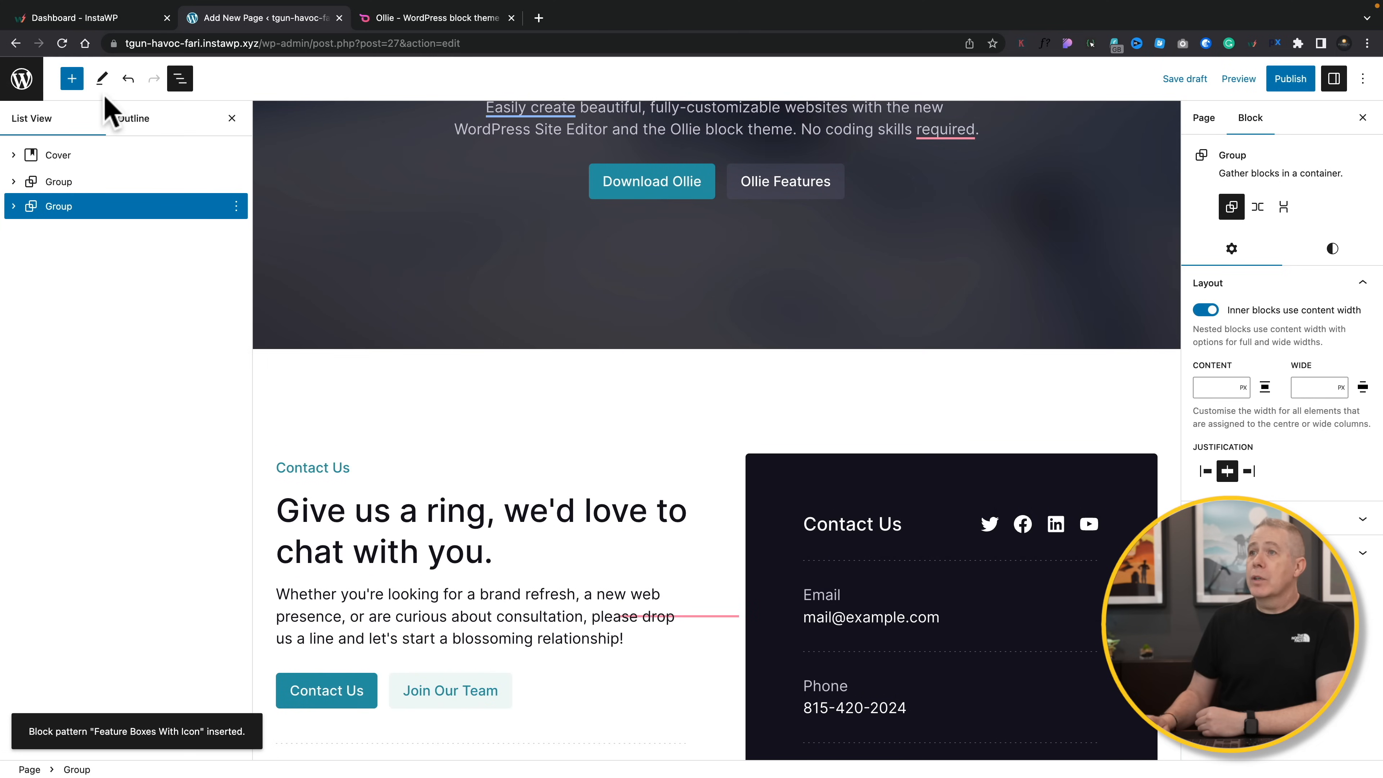
# Insert the Footer Minimal pattern from Footers at the bottom of the page
pyautogui.click(71, 78)
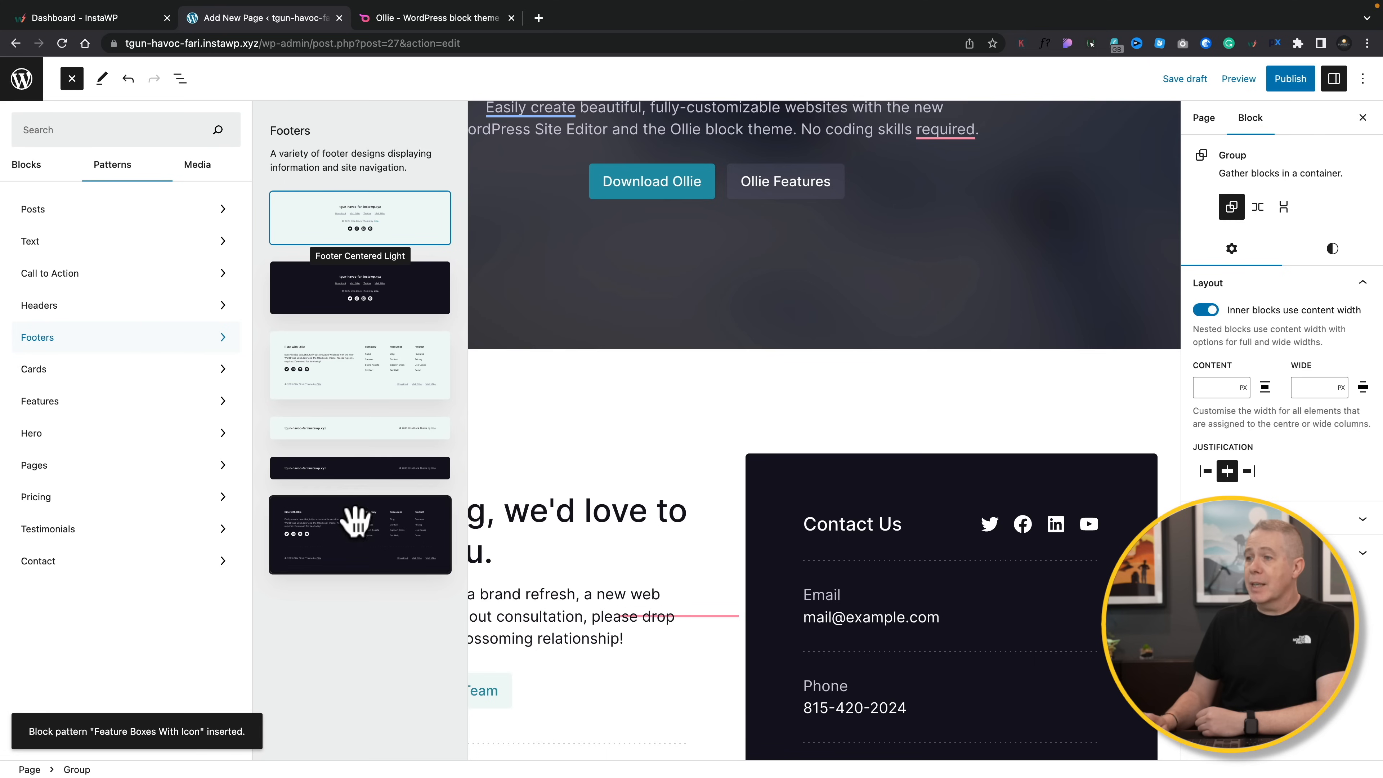
pyautogui.click(359, 467)
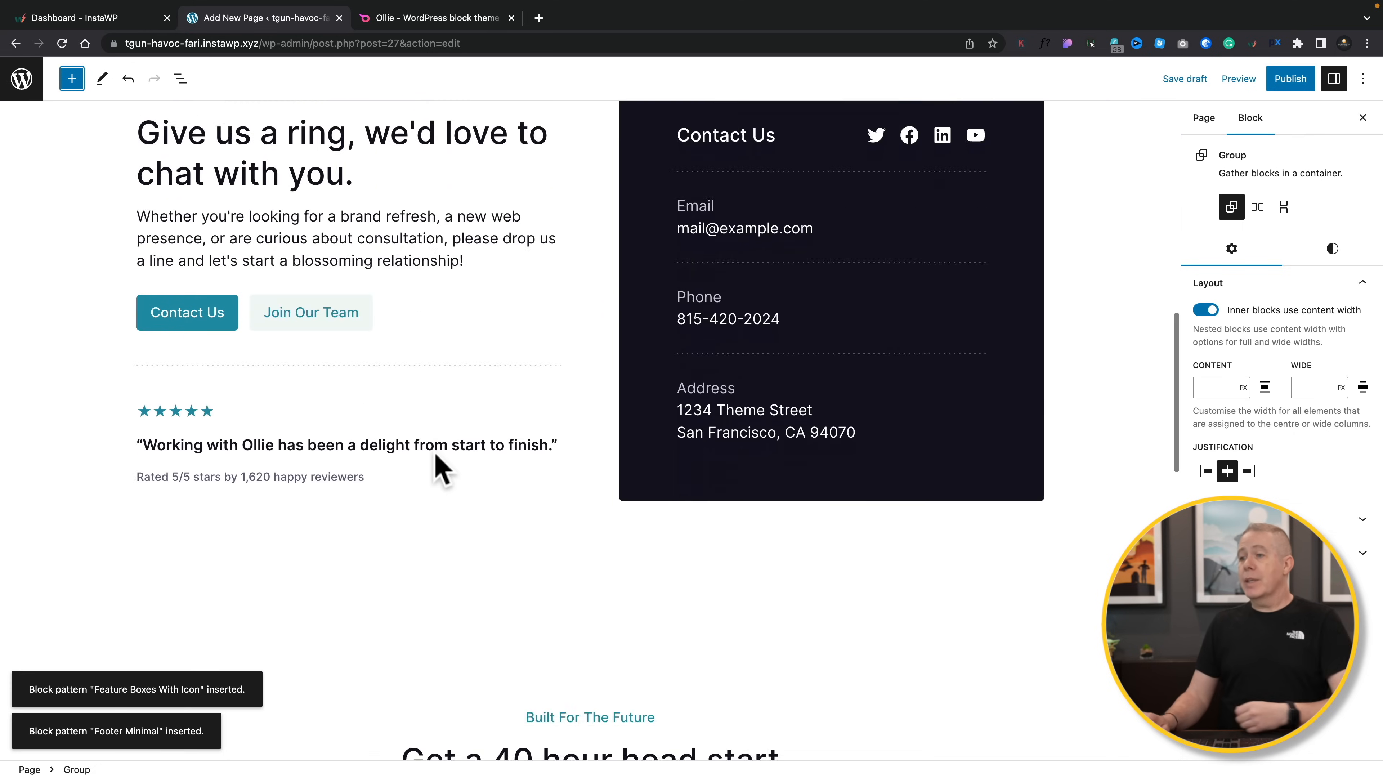
pyautogui.scroll(-3)
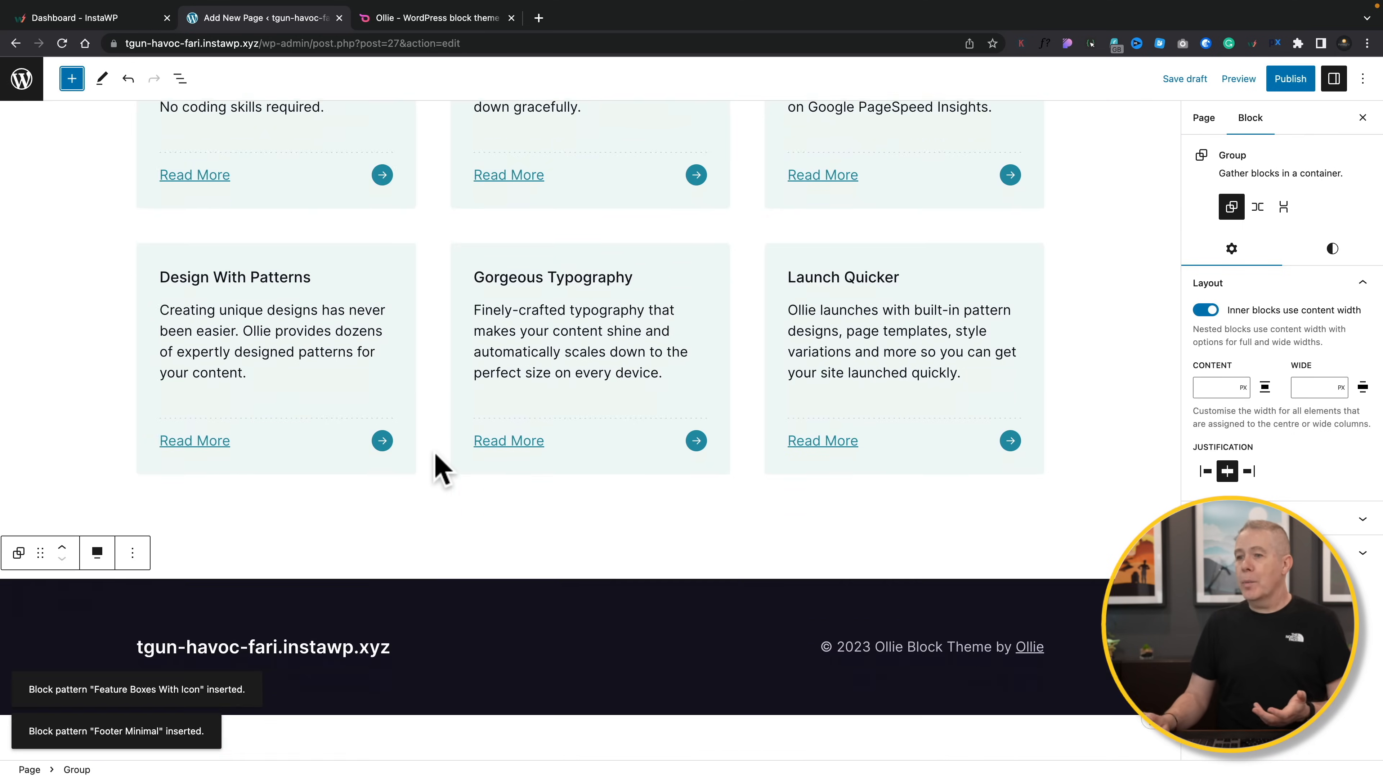